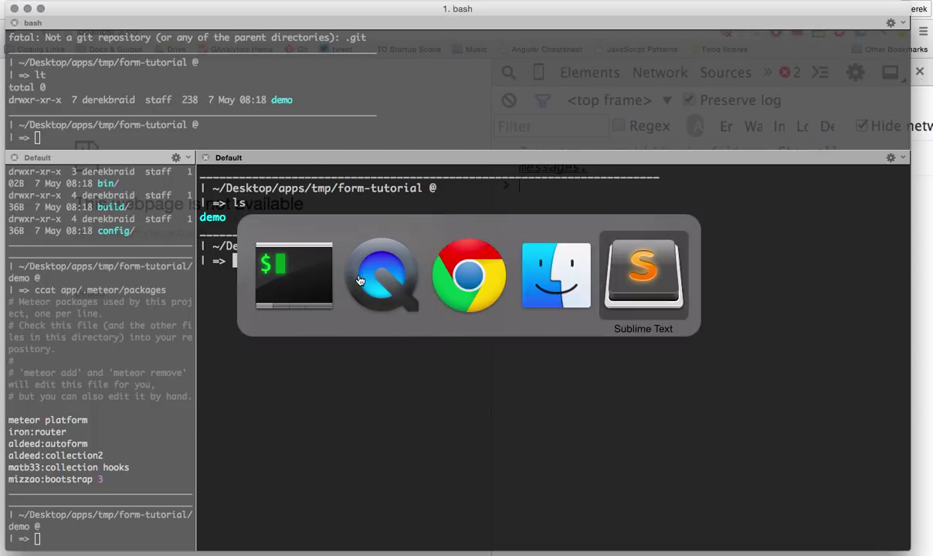
# Run 'iron create live-forms-demo' in the form-tutorial folder to scaffold and start the app
pyautogui.click(643, 275)
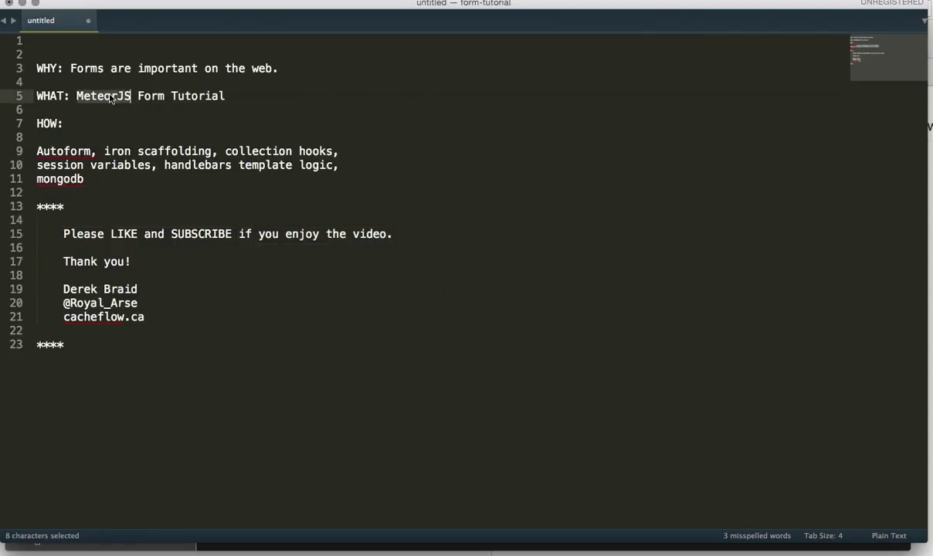
pyautogui.moveTo(88, 143)
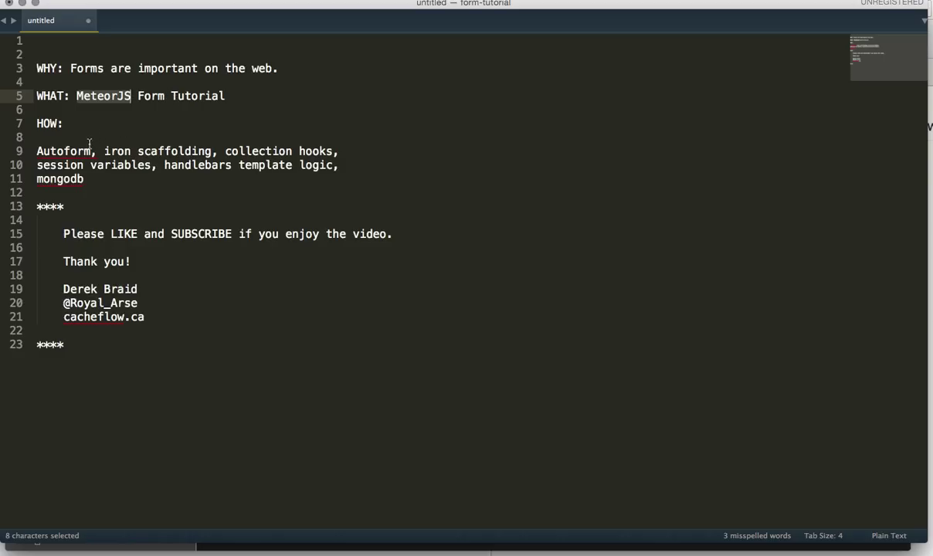
pyautogui.click(69, 151)
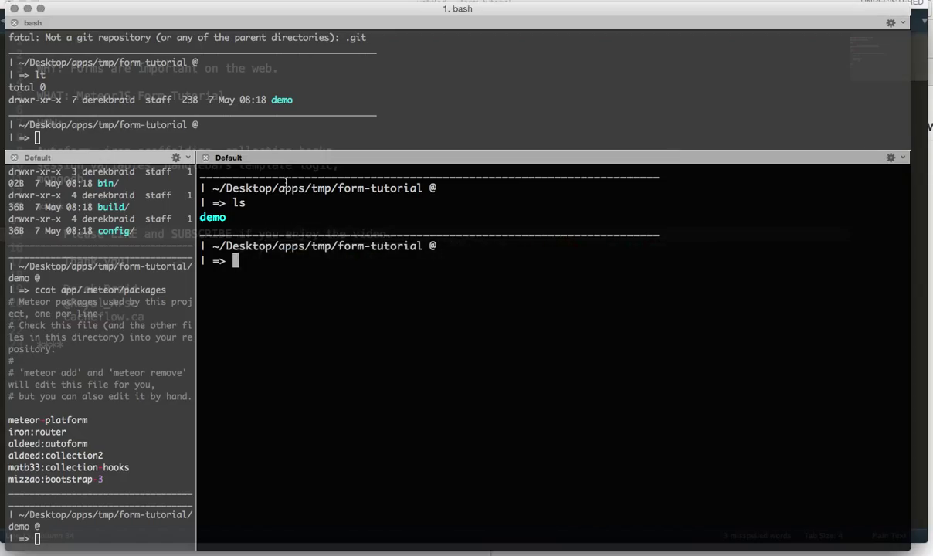
pyautogui.write('iron create')
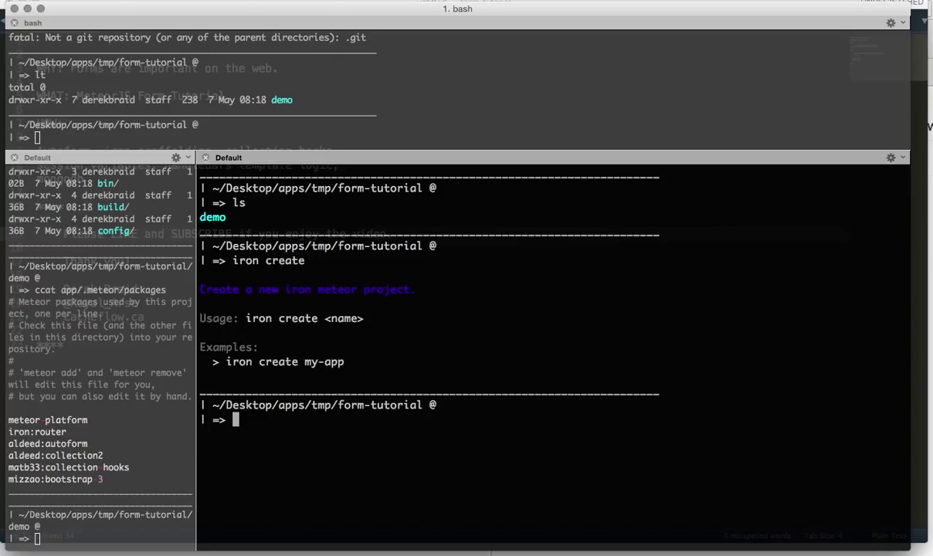
pyautogui.write('iron')
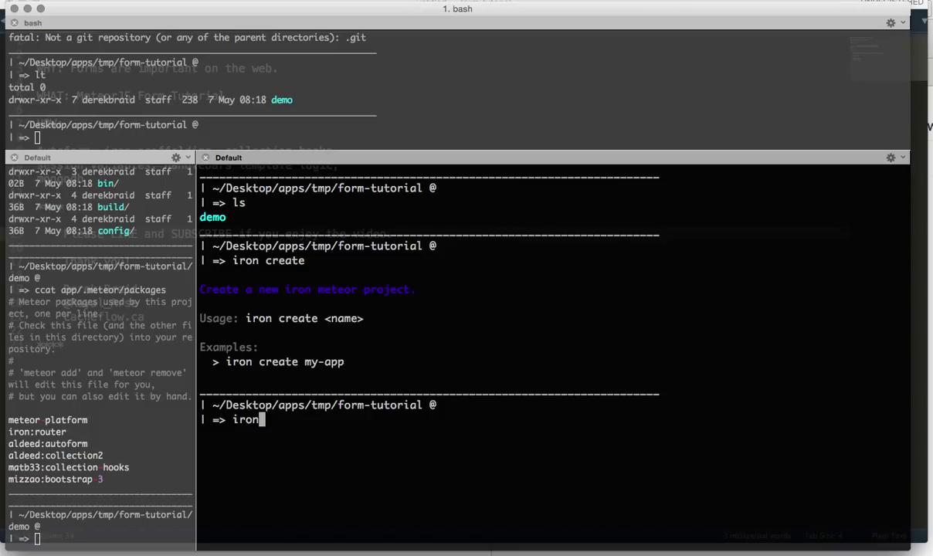
pyautogui.write('create')
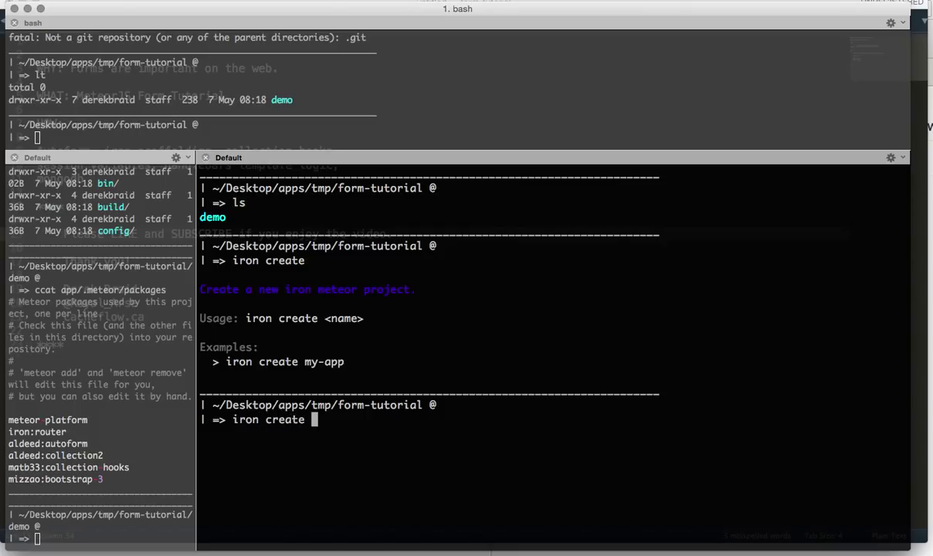
pyautogui.write('live-s')
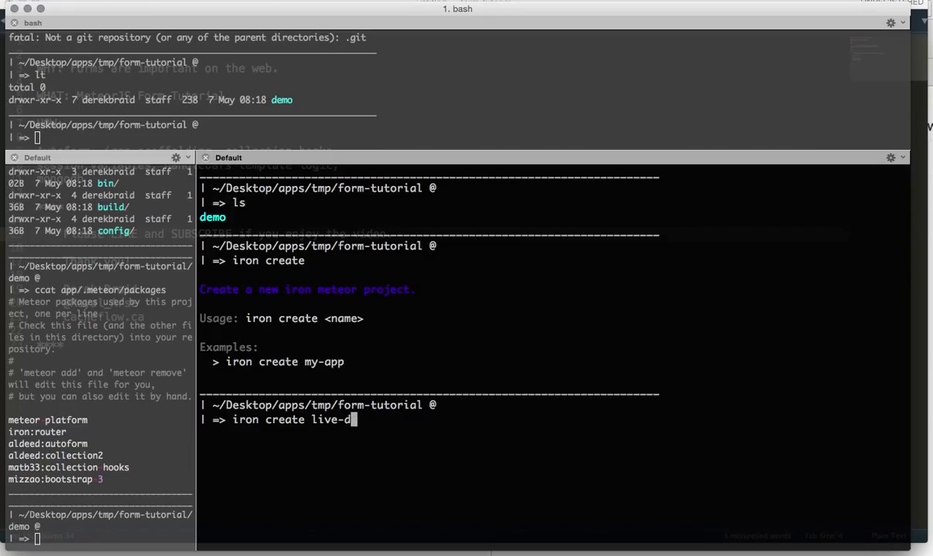
pyautogui.write('orms-demo')
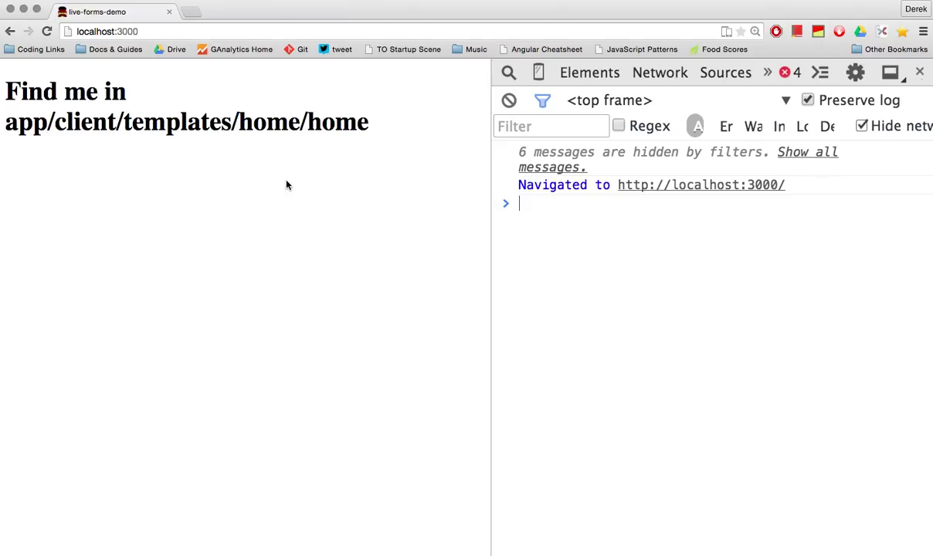
pyautogui.moveTo(317, 185)
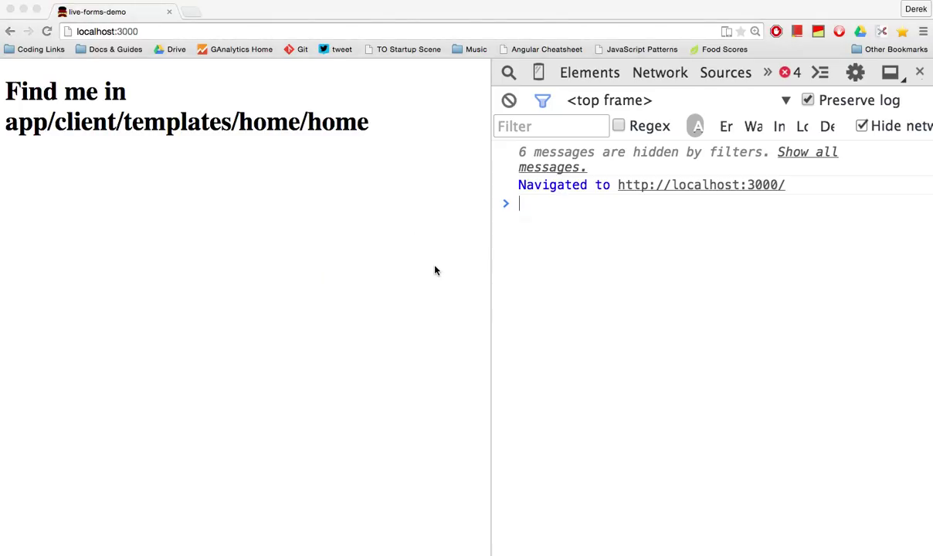
# View the default Home template at localhost:3000, then return to iTerm2
pyautogui.press('cmd+tab')
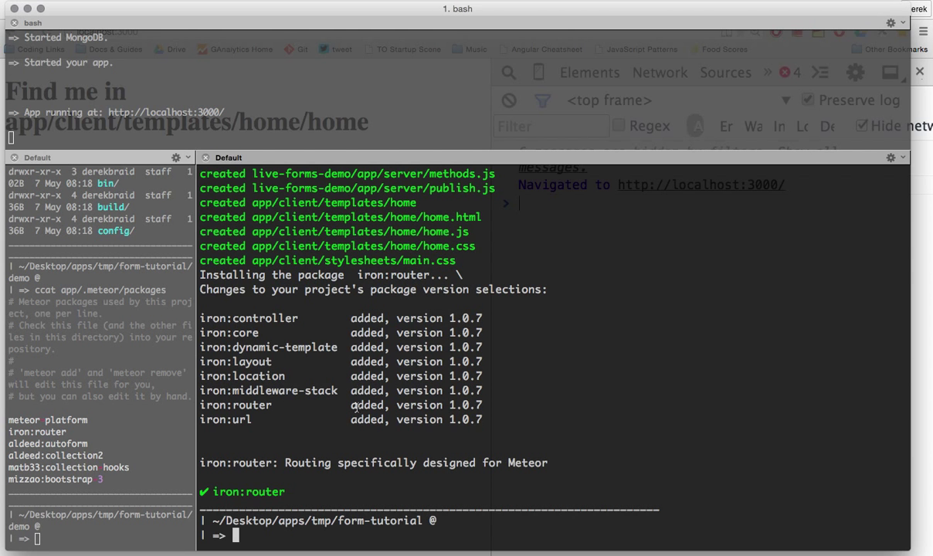
# Enter the live-forms-demo app folder, list its files, and run meteor list
pyautogui.write('met')
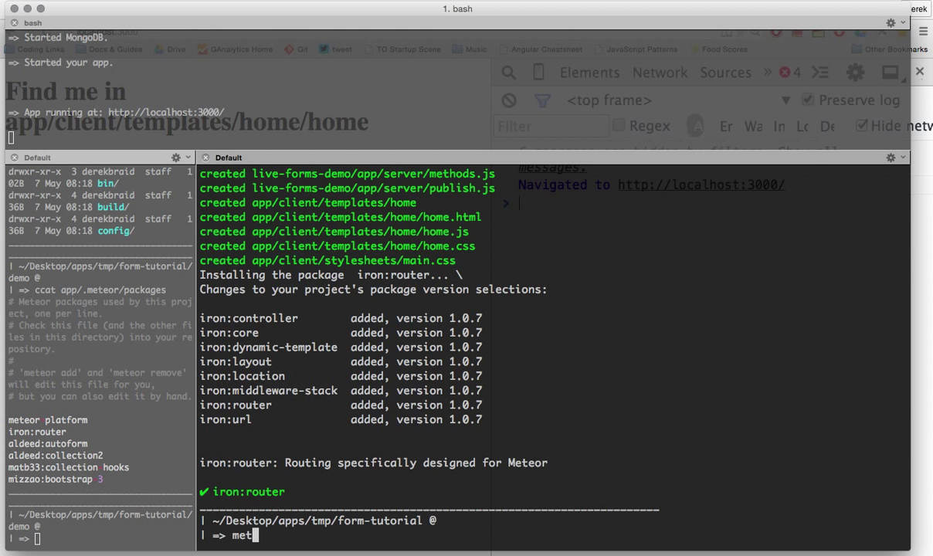
pyautogui.write('cd app')
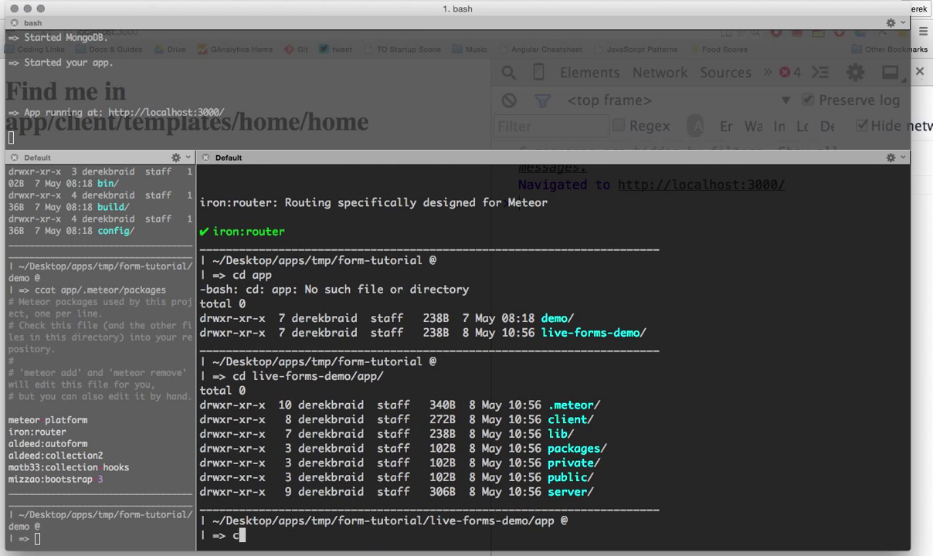
pyautogui.write('lt')
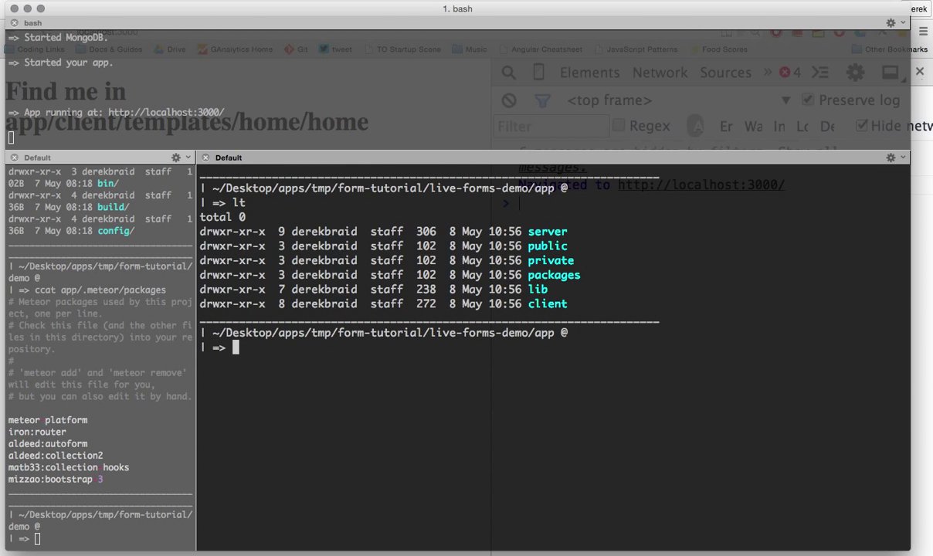
pyautogui.write('meteor list')
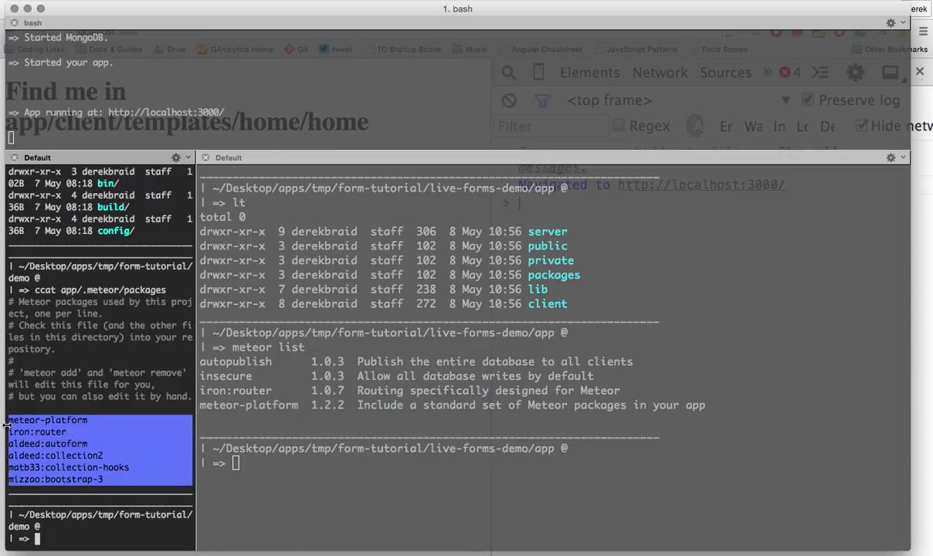
pyautogui.moveTo(147, 415)
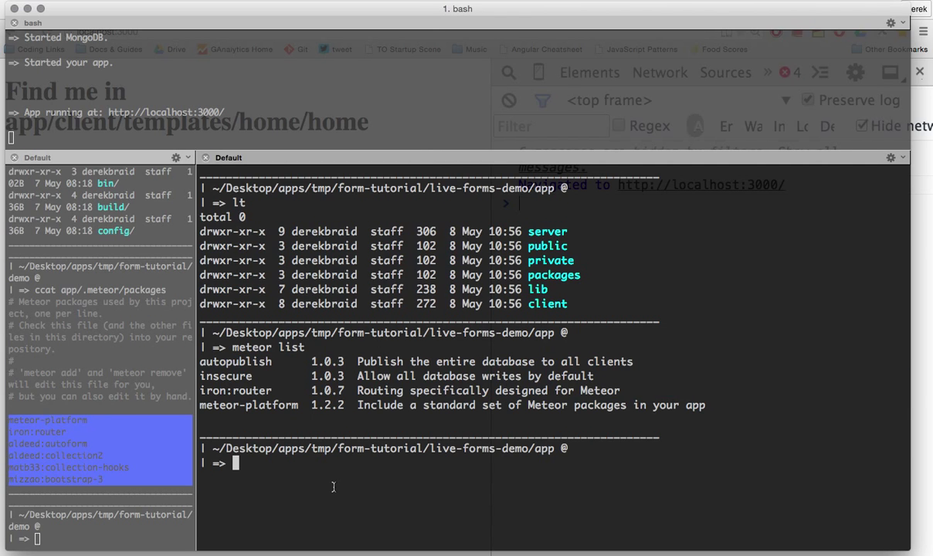
# Search with 'ffs pack' and open .meteor/packages in Sublime Text
pyautogui.write('ffs pack')
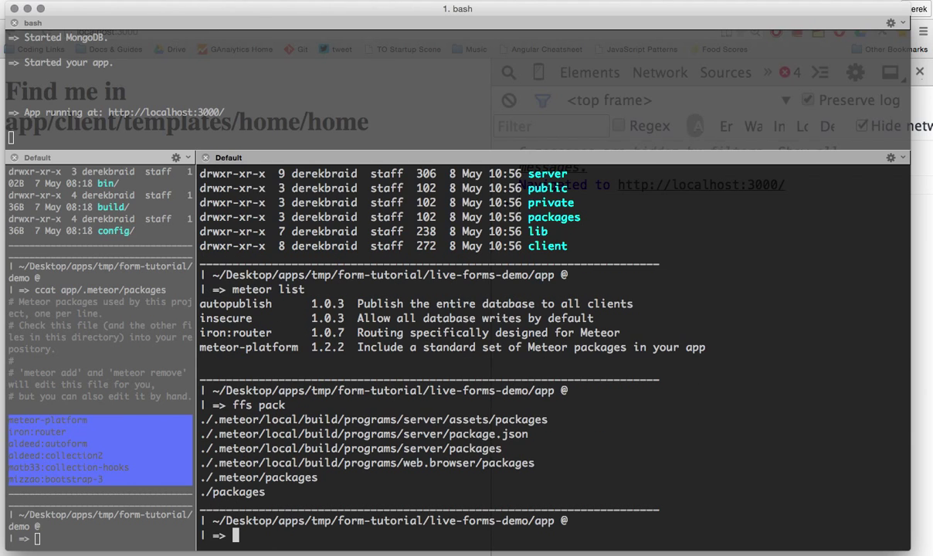
pyautogui.write('subl')
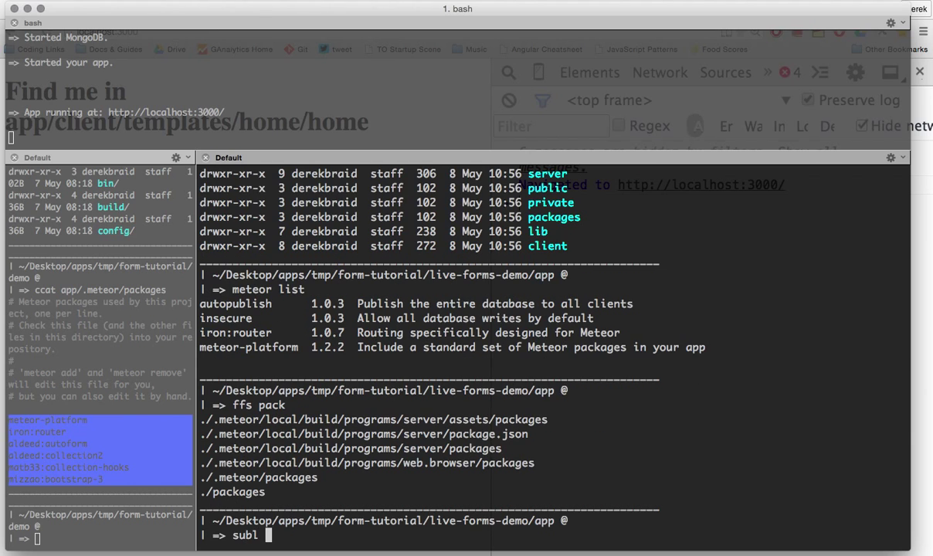
pyautogui.write('.')
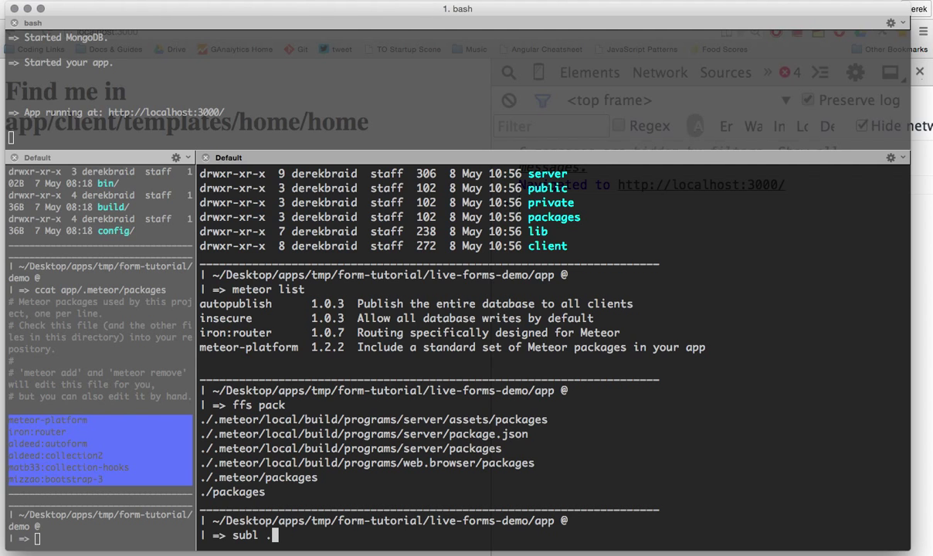
pyautogui.write('meteor/packages')
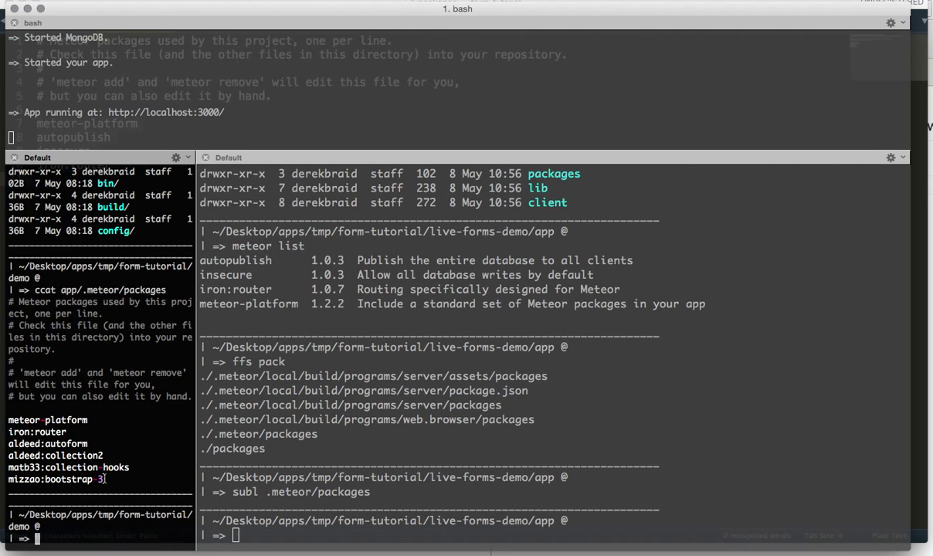
# Copy the autoform, collection2, collection-hooks and bootstrap-3 package list into .meteor/packages
pyautogui.moveTo(8, 419); pyautogui.dragTo(104, 480)
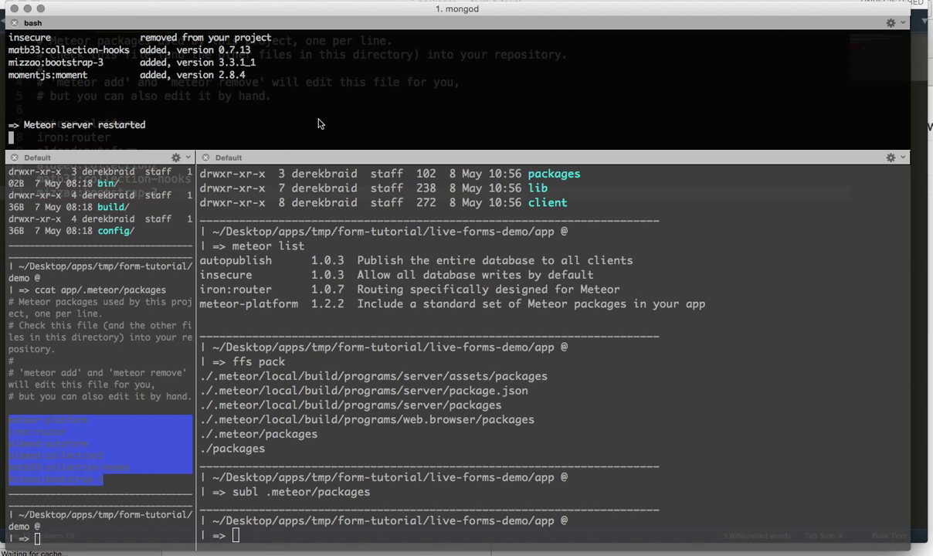
pyautogui.moveTo(457, 106)
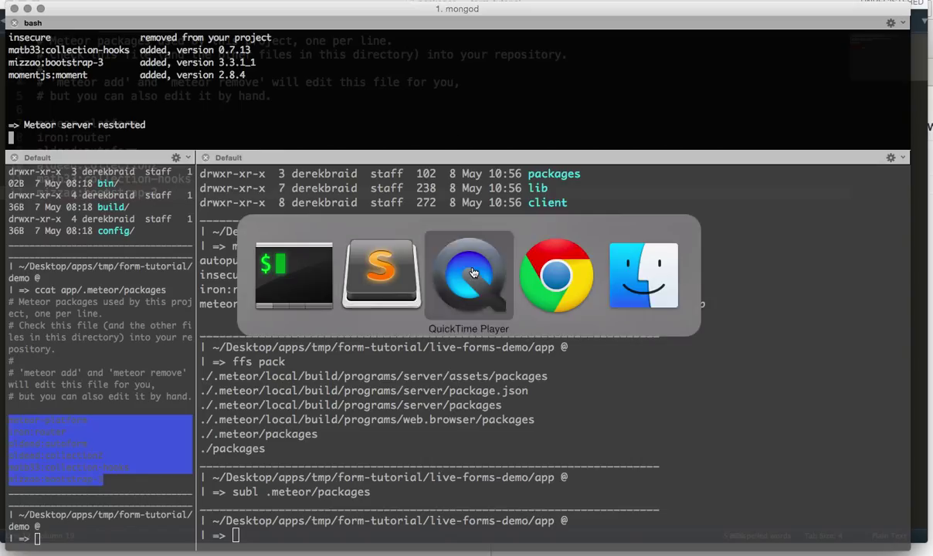
pyautogui.click(556, 274)
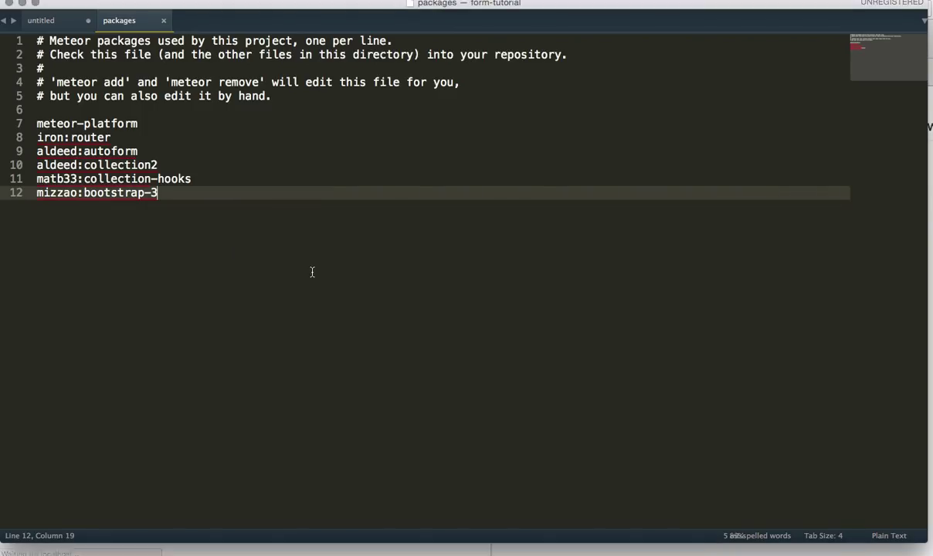
pyautogui.click(40, 20)
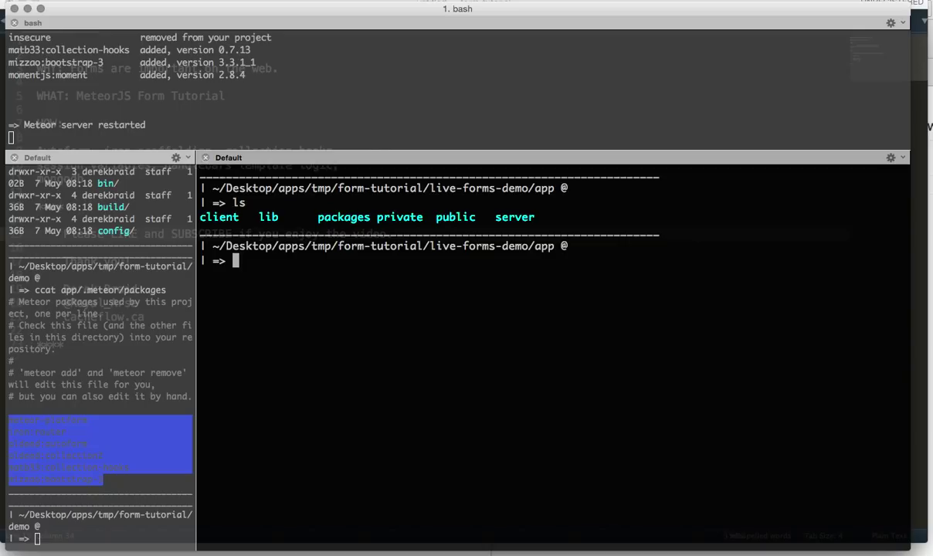
# Open home.html and replace the h1 with an h2 reading 'Welcome to Form Tutorial'
pyautogui.write('to')
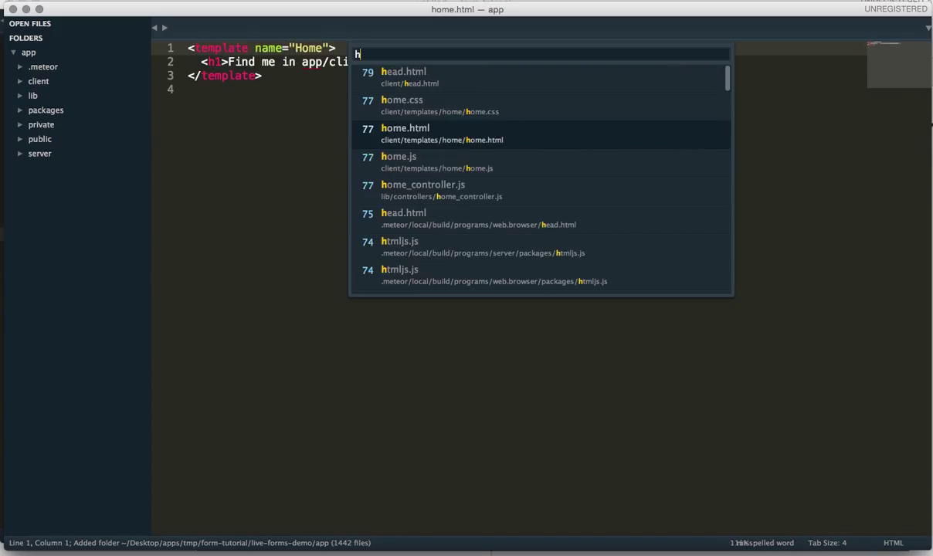
pyautogui.write('ome')
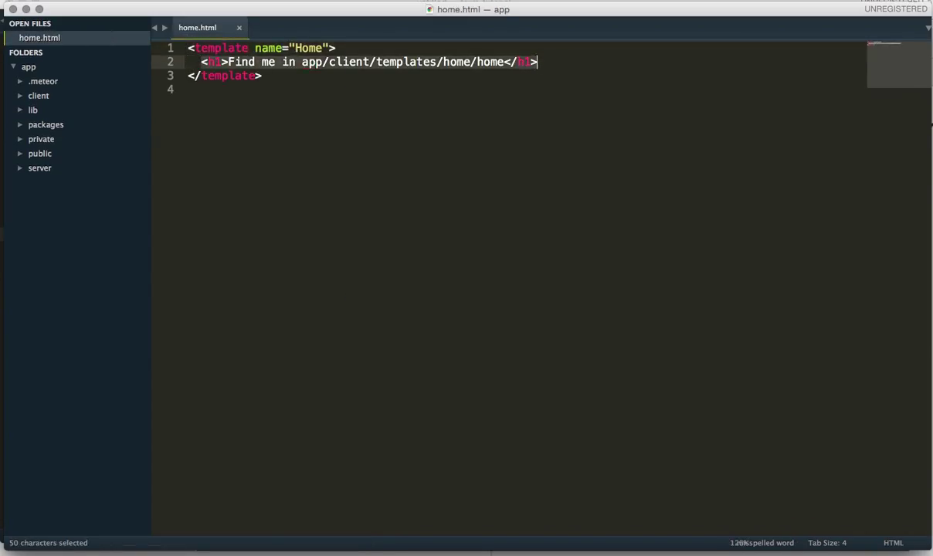
pyautogui.write('Wel</h2>')
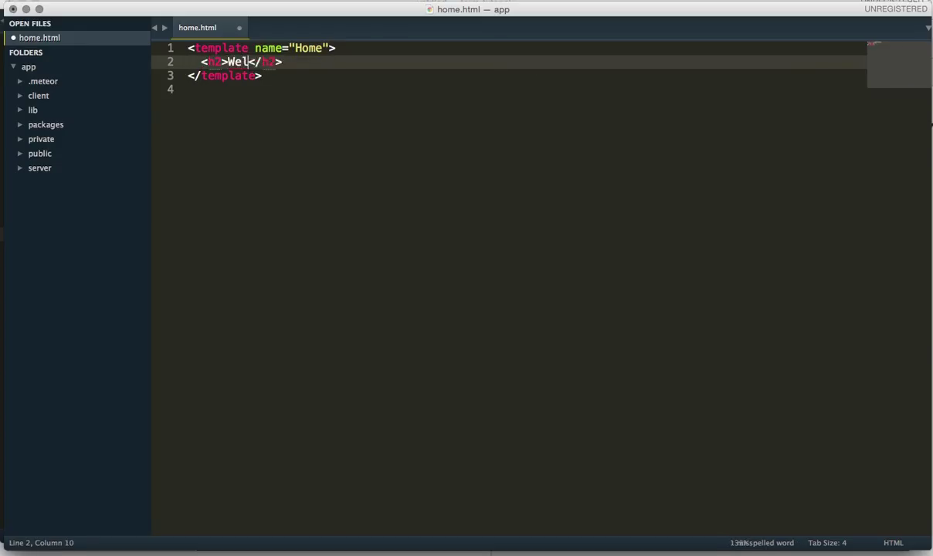
pyautogui.write('come to Form T')
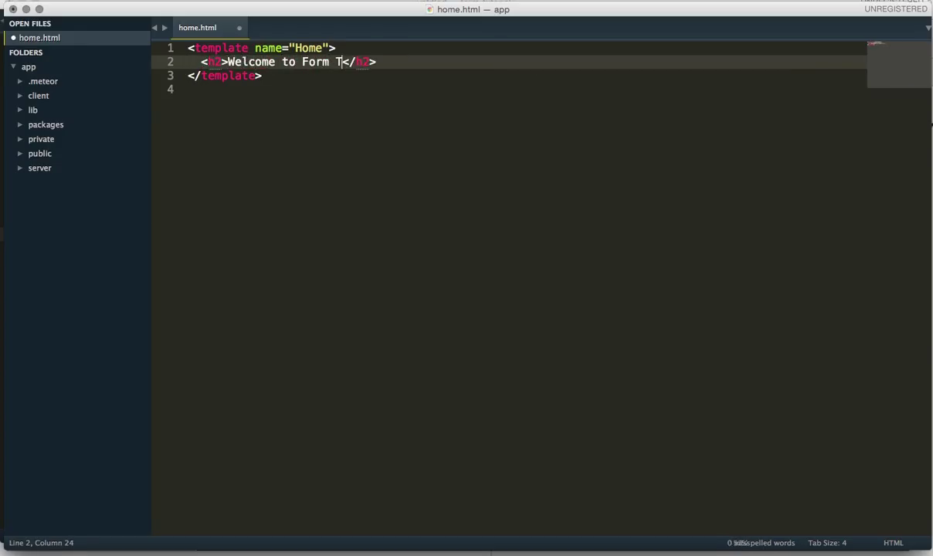
pyautogui.write('utorial')
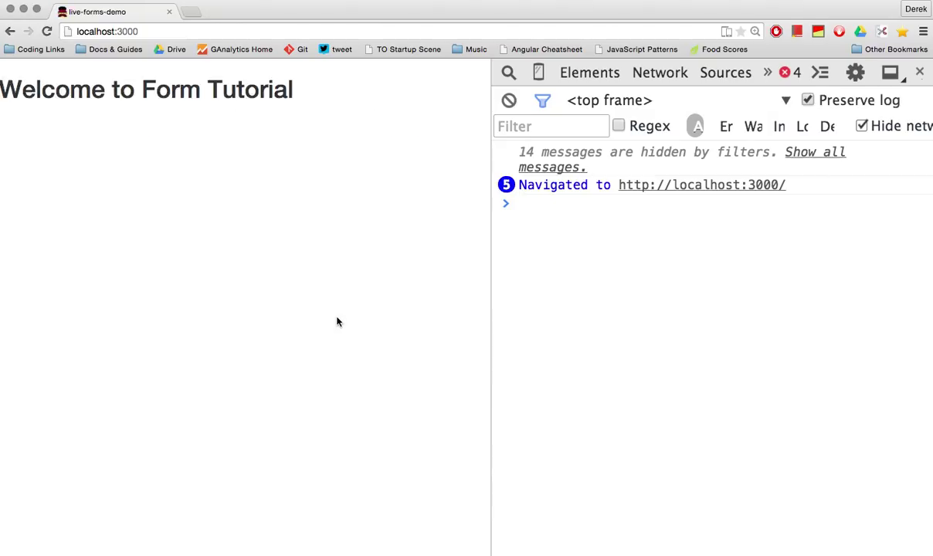
# Show iron's help, then generate the rsvp route with 'iron g:route rsvp'
pyautogui.press('Cmd+Tab')
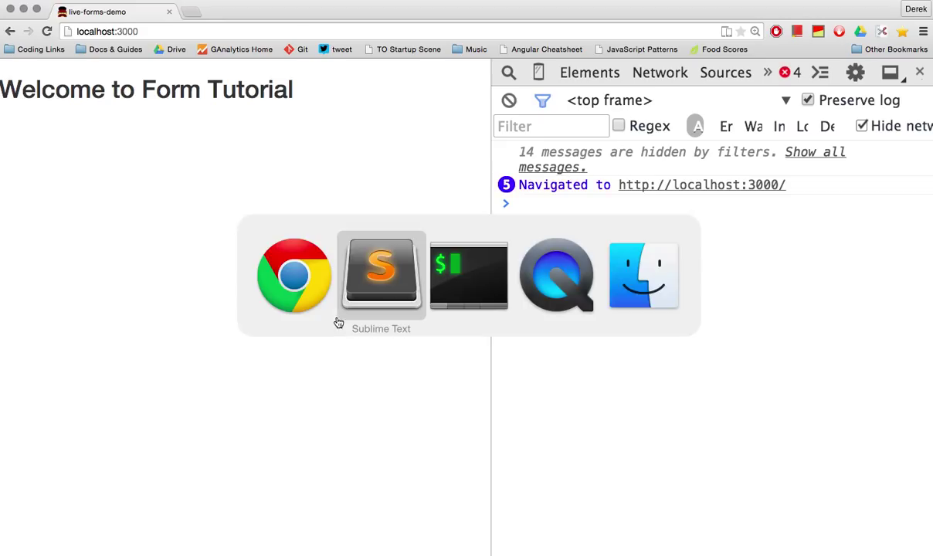
pyautogui.click(469, 275)
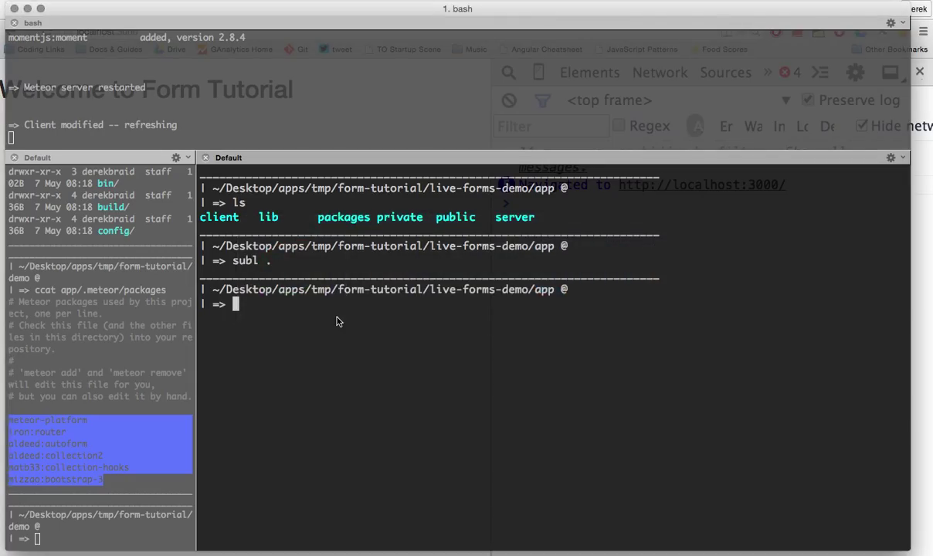
pyautogui.write('iron')
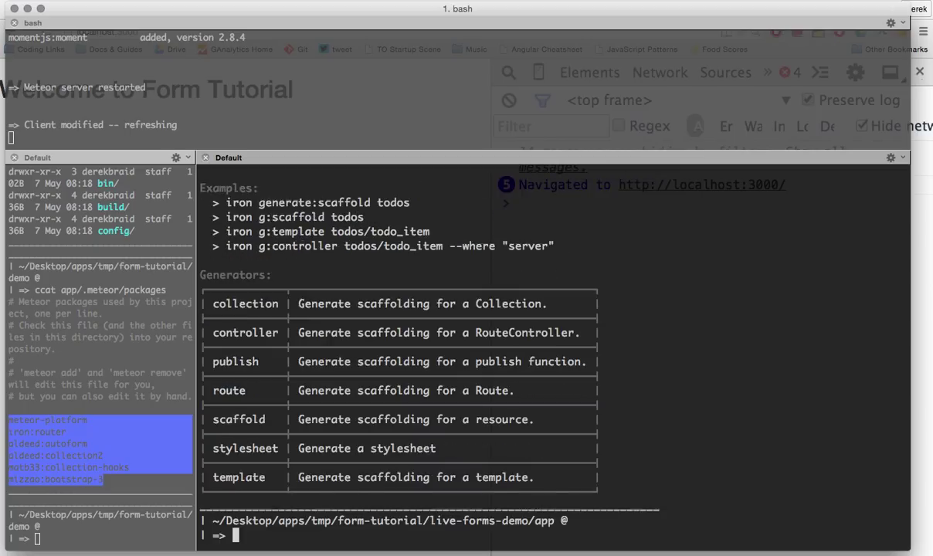
pyautogui.write('iron')
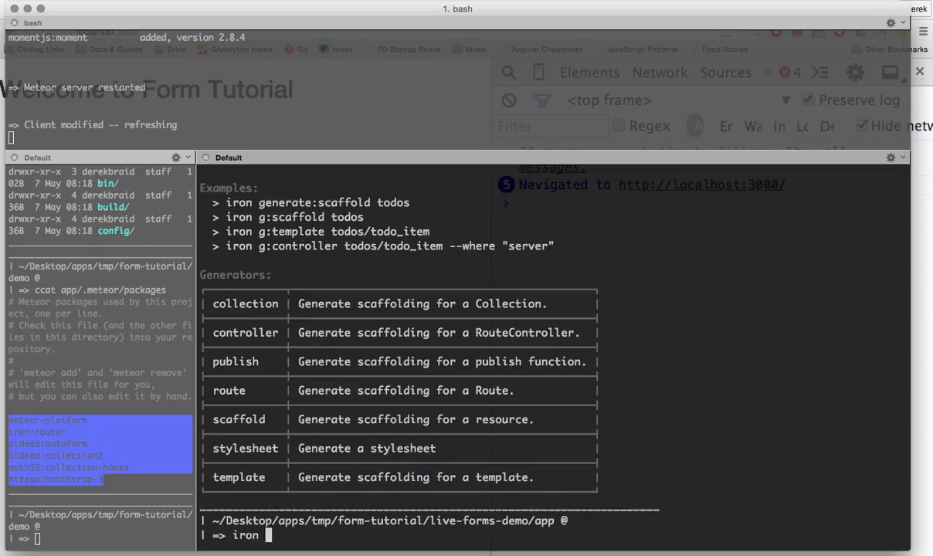
pyautogui.write('g:route rsvp')
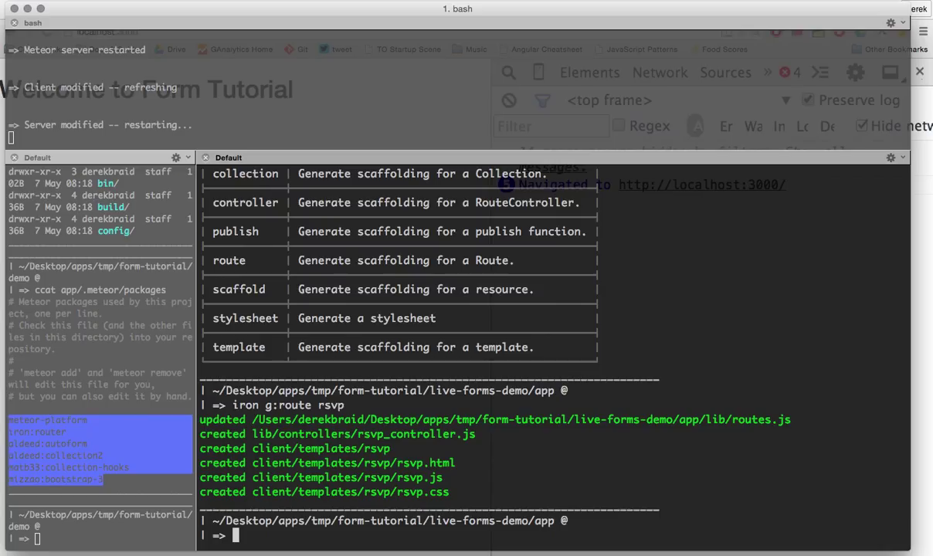
# Display the client/ directory tree and pick out the rsvp folder
pyautogui.write('tree client/')
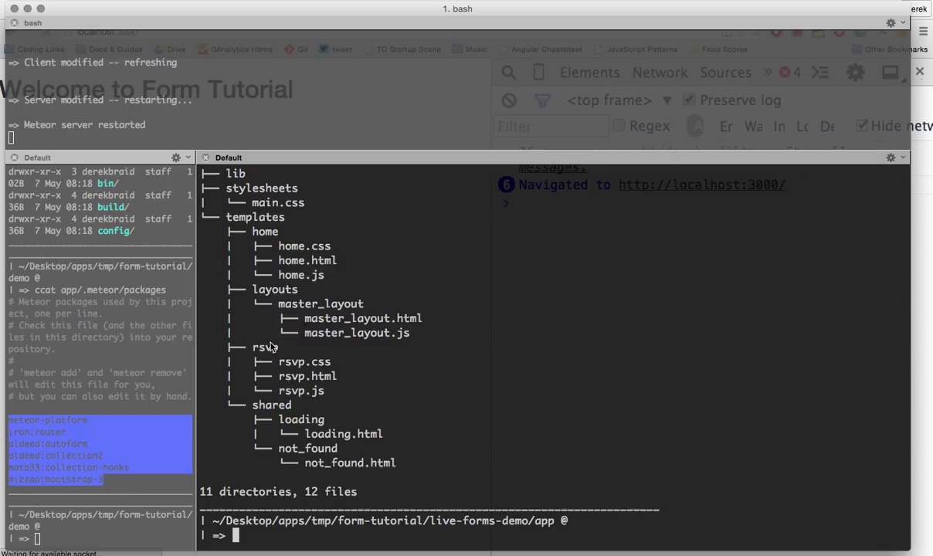
pyautogui.doubleClick(265, 346)
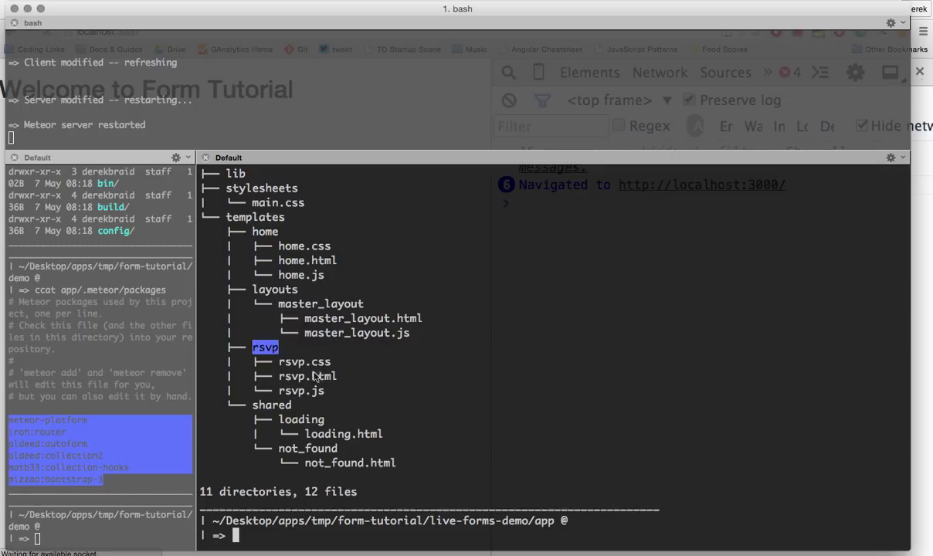
pyautogui.press('cmd+tab')
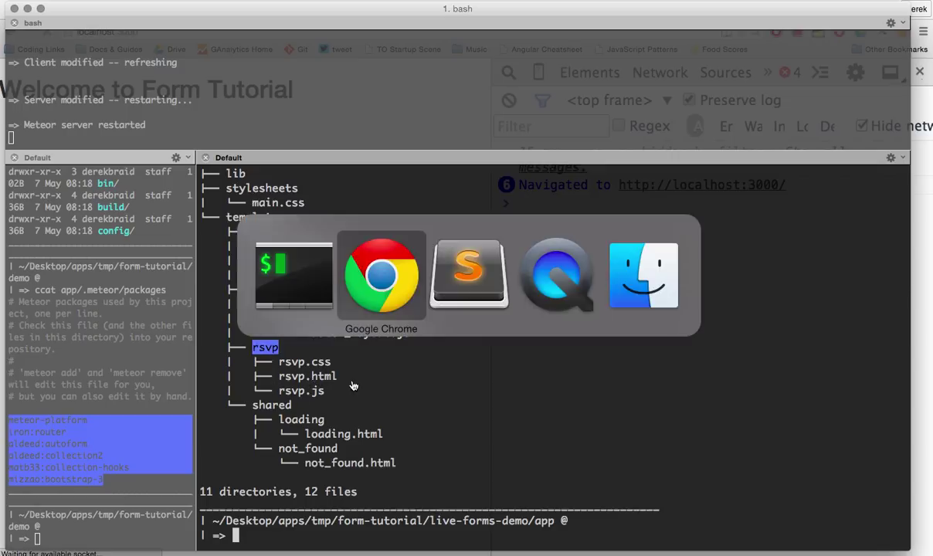
# Open rsvp.html through the project file search
pyautogui.click(468, 274)
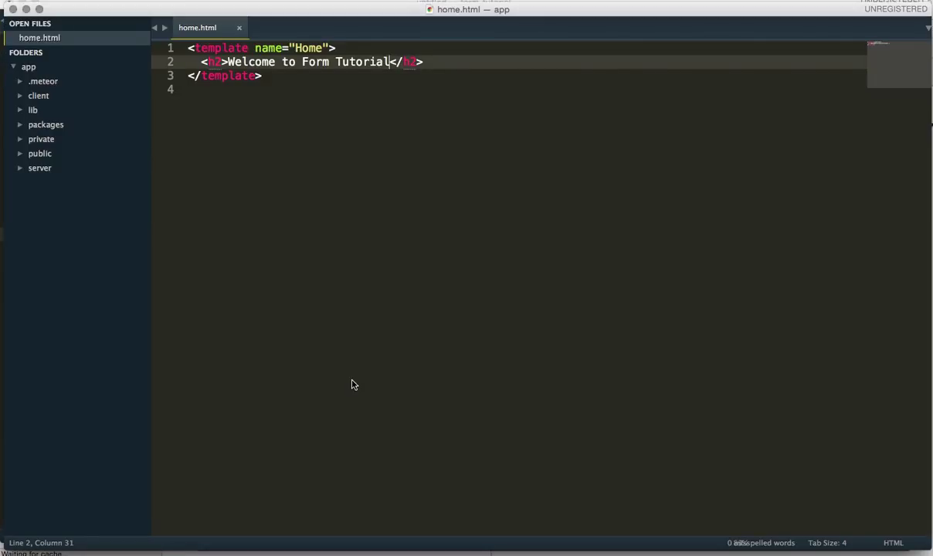
pyautogui.press('cmd+p')
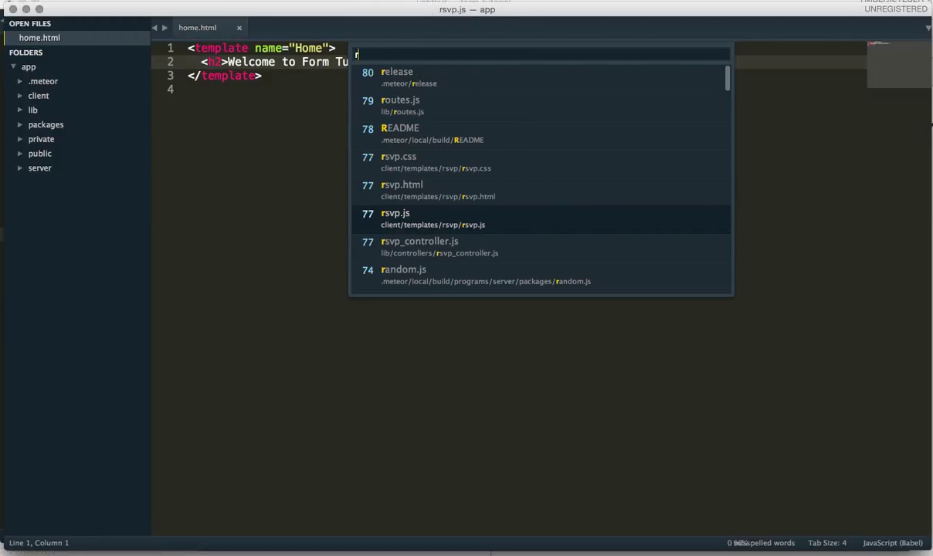
pyautogui.write('rsvp')
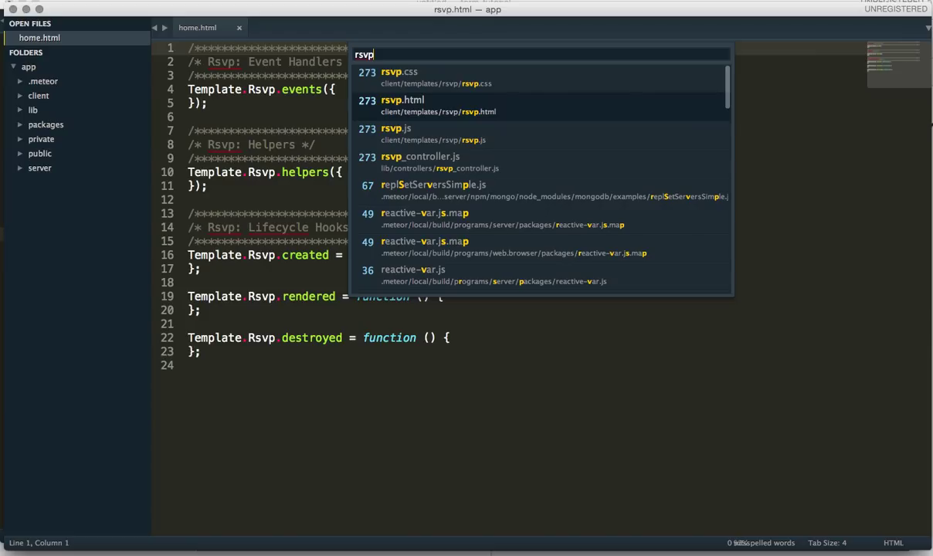
pyautogui.click(402, 100)
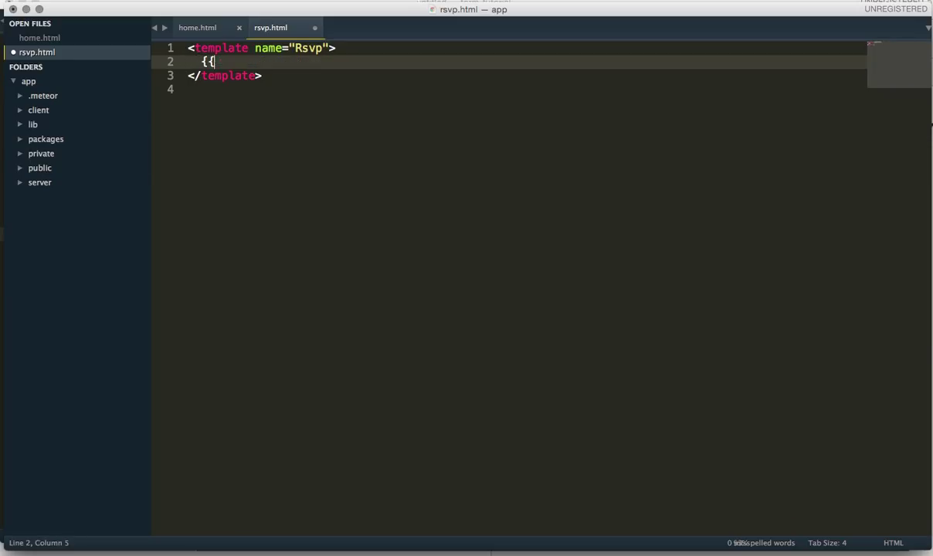
# Add a quickForm block for the Rsvps collection with id insertRsvpForm
pyautogui.write('> quickForm')
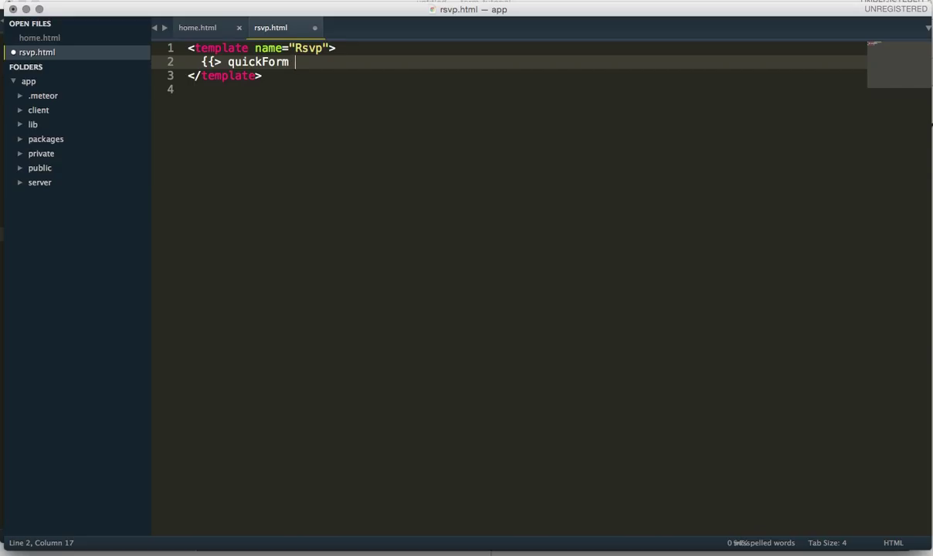
pyautogui.write('}}')
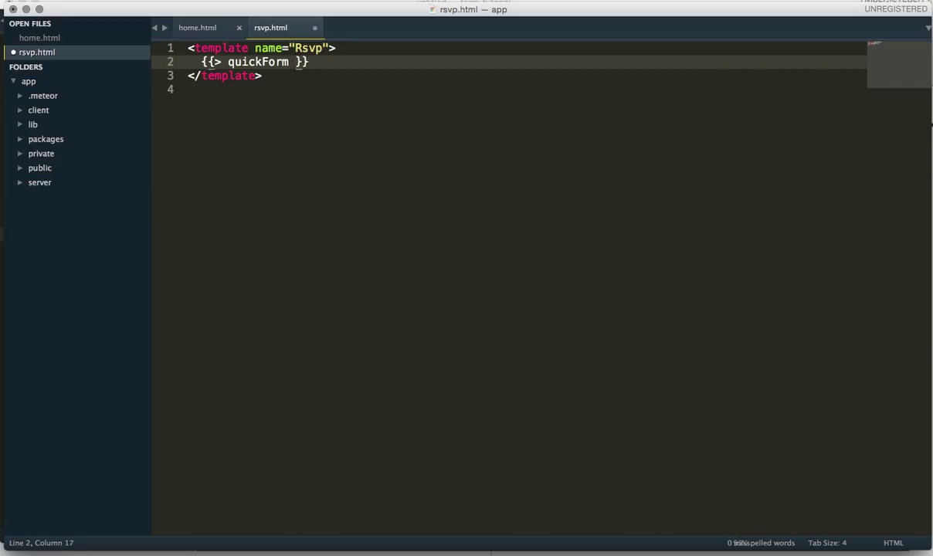
pyautogui.press('Enter')
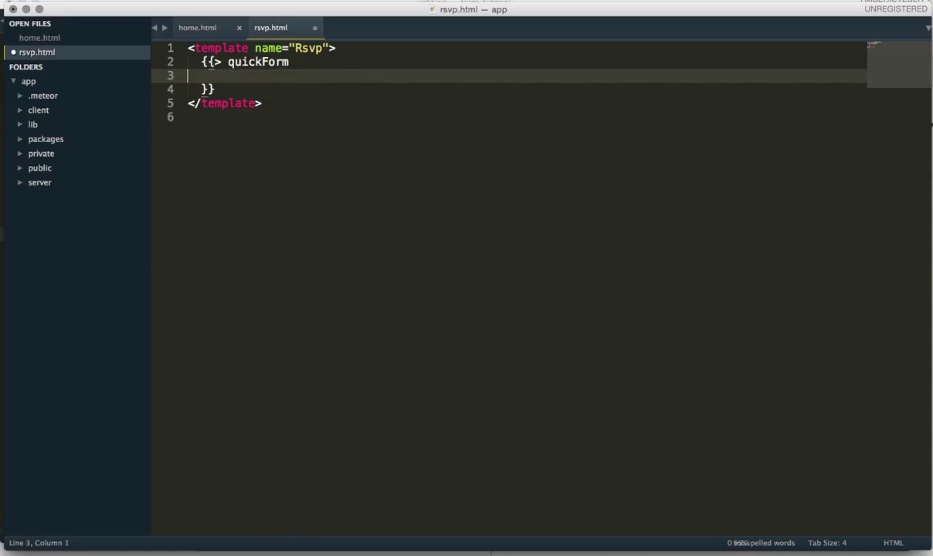
pyautogui.write('coll')
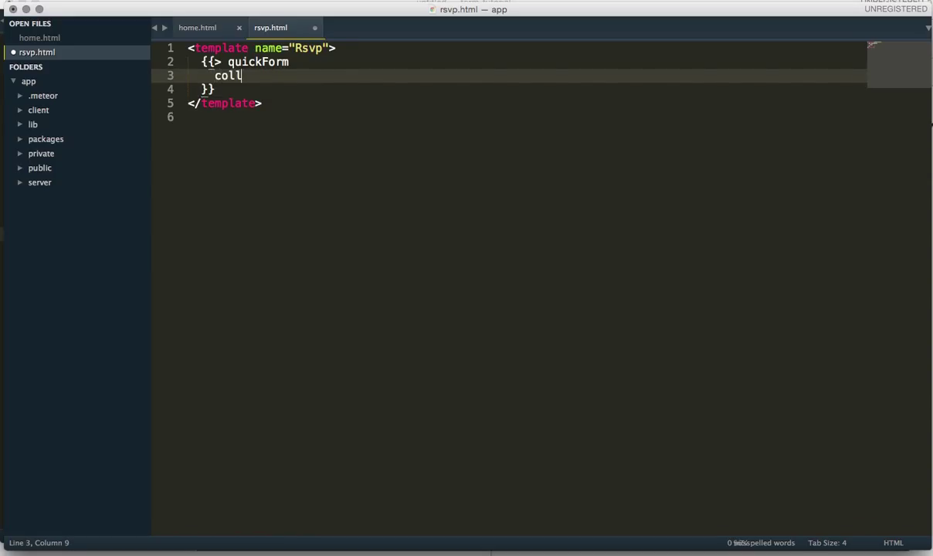
pyautogui.write('ection')
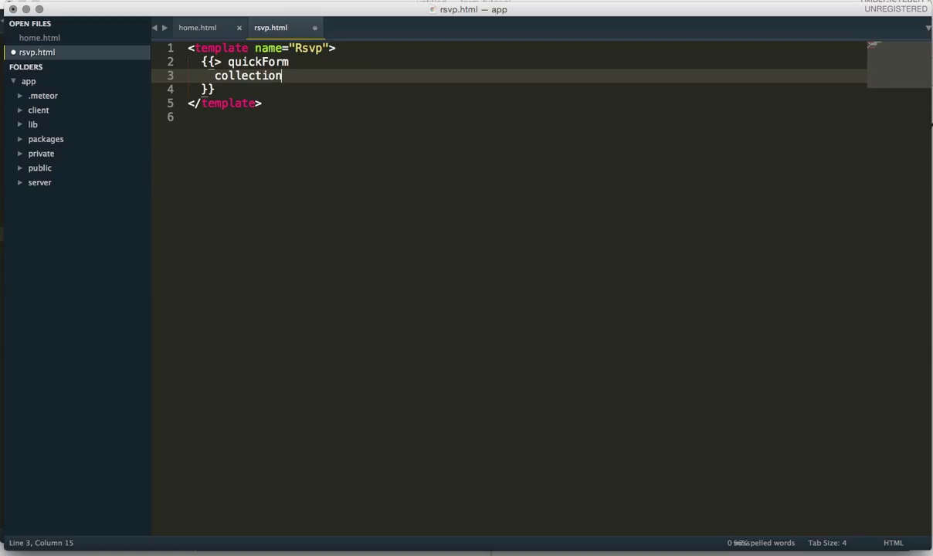
pyautogui.write('=""')
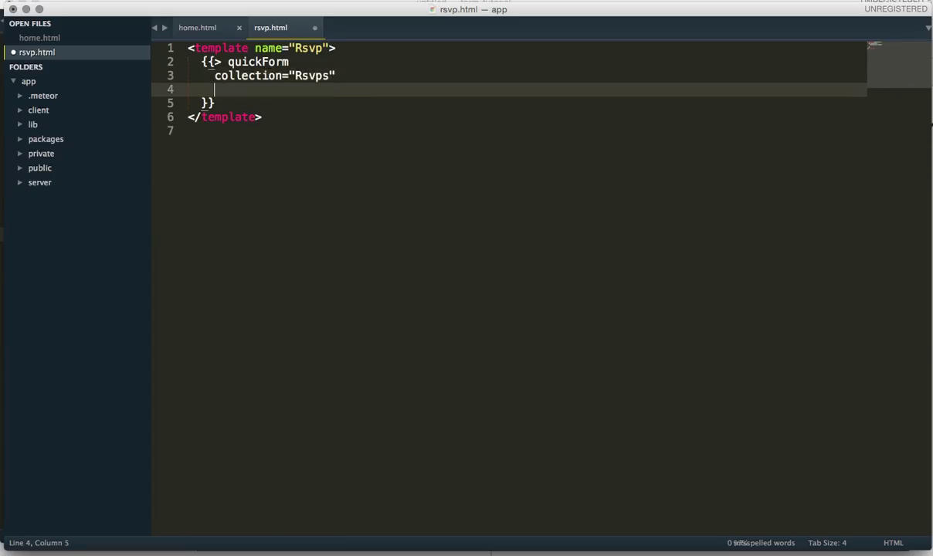
pyautogui.write('is')
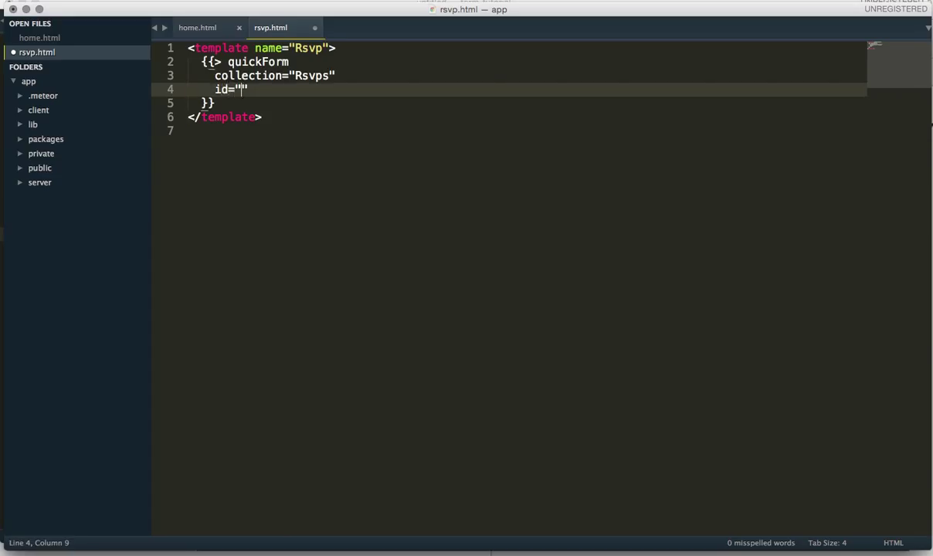
pyautogui.write('insert')
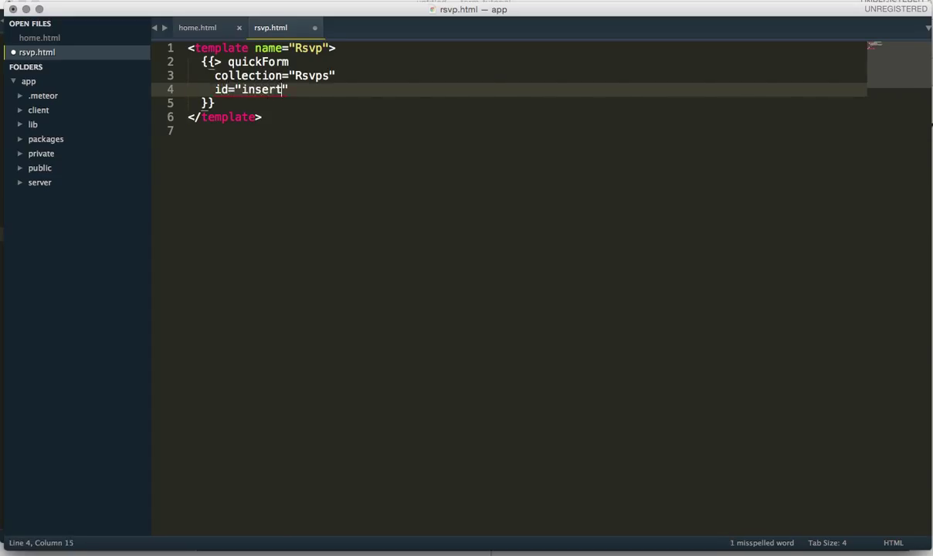
pyautogui.write('RsvpForm')
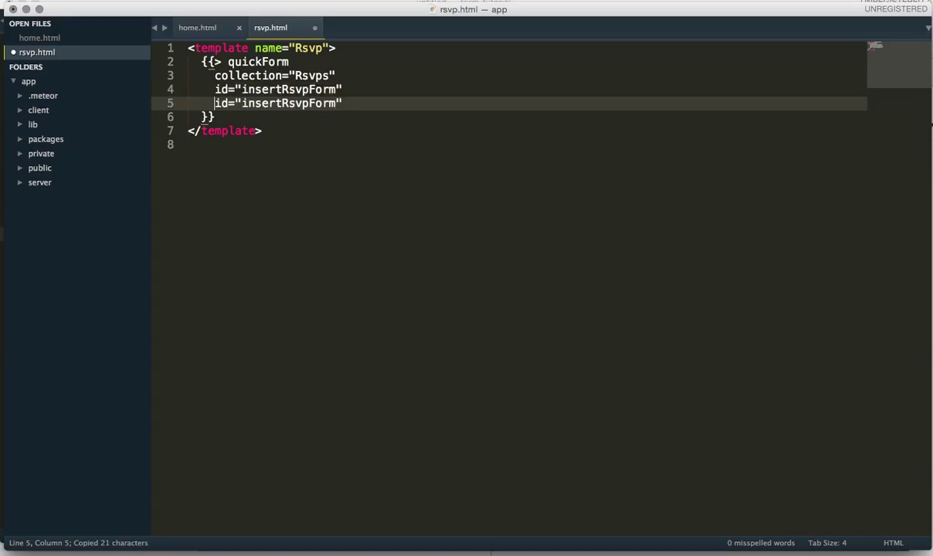
# Give the quickForm type method, meteormethod submitRsvp, omitFields createdAt, and save
pyautogui.write('type=')
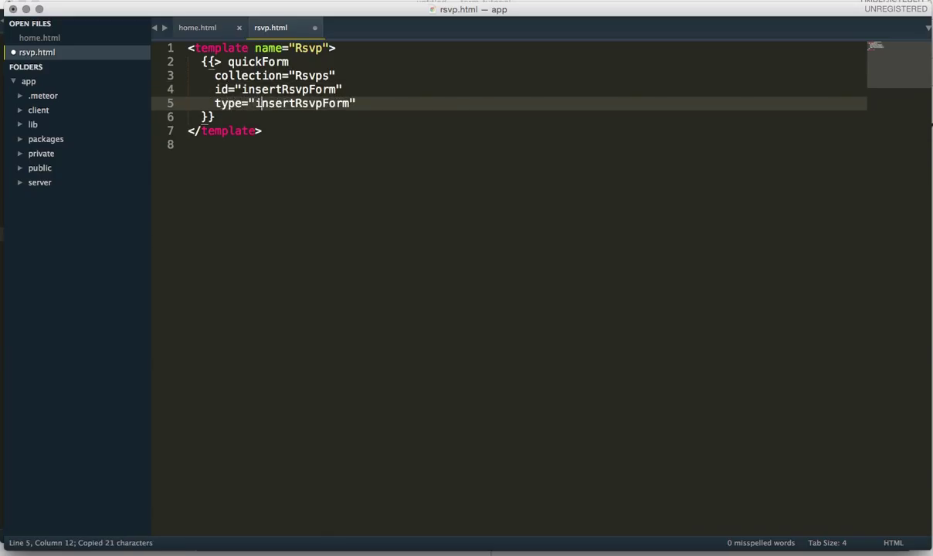
pyautogui.write('method"')
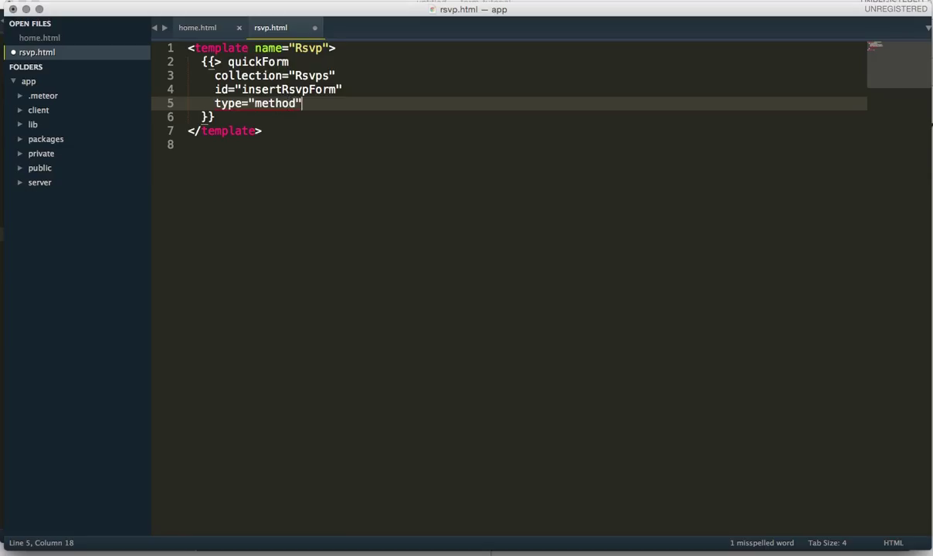
pyautogui.write('meteor')
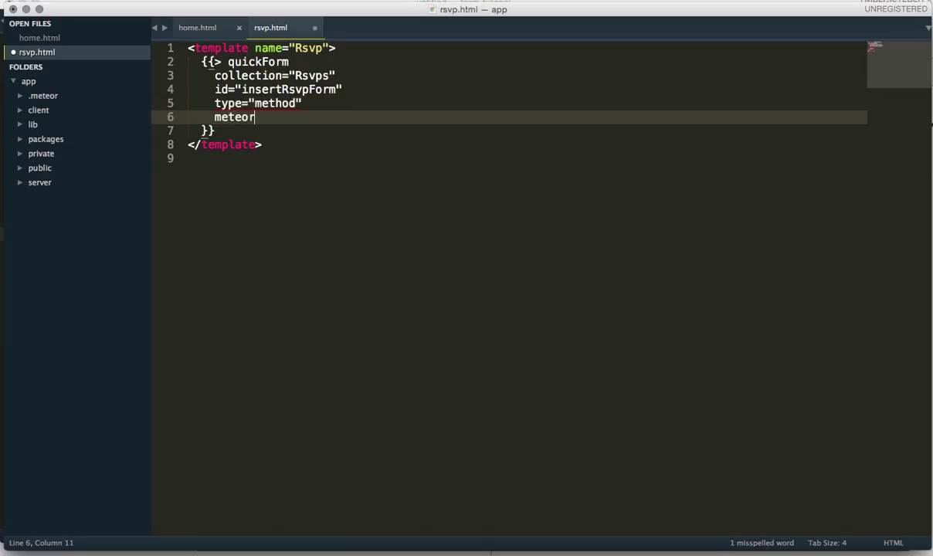
pyautogui.write('method=')
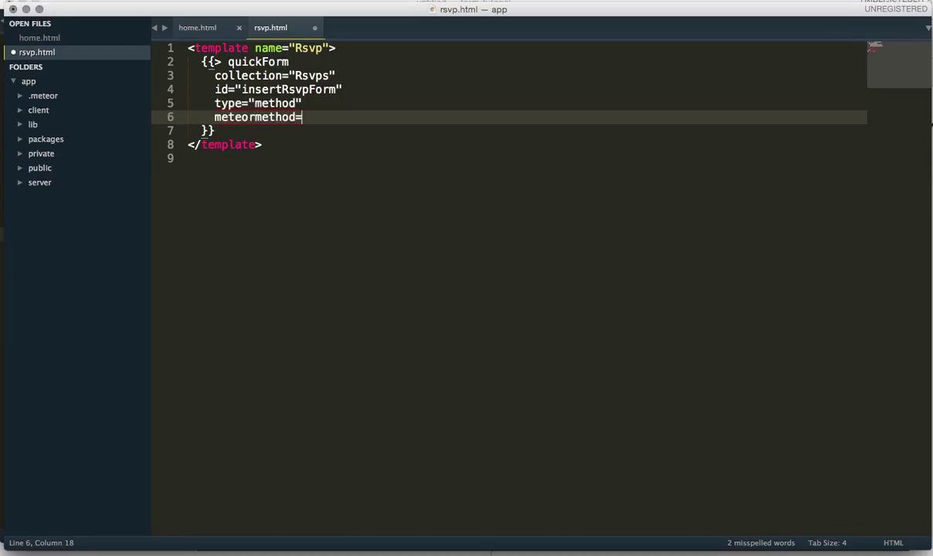
pyautogui.write('""')
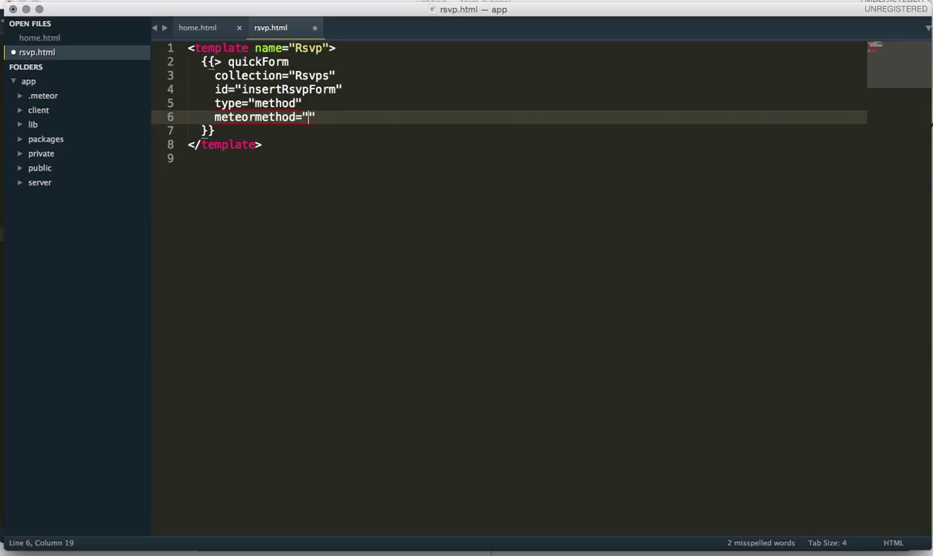
pyautogui.write('submitR')
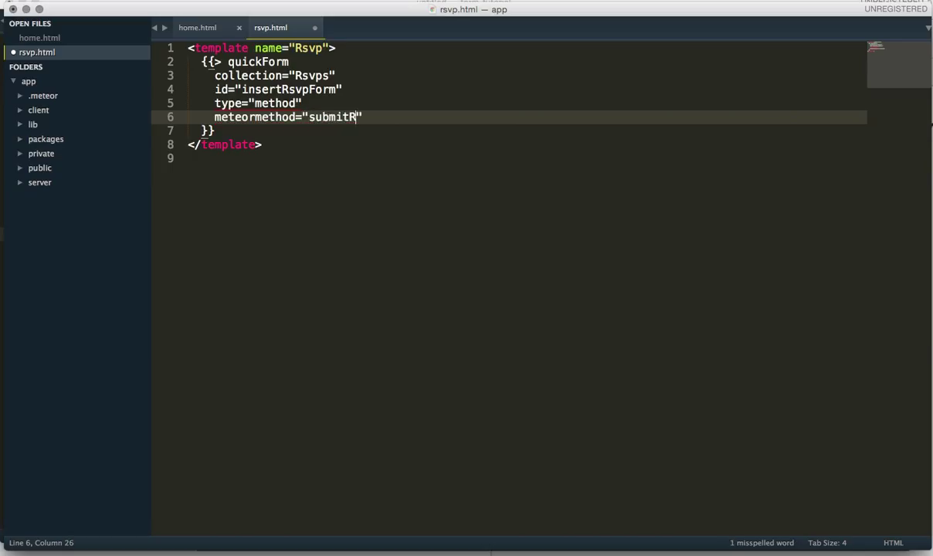
pyautogui.write('svp')
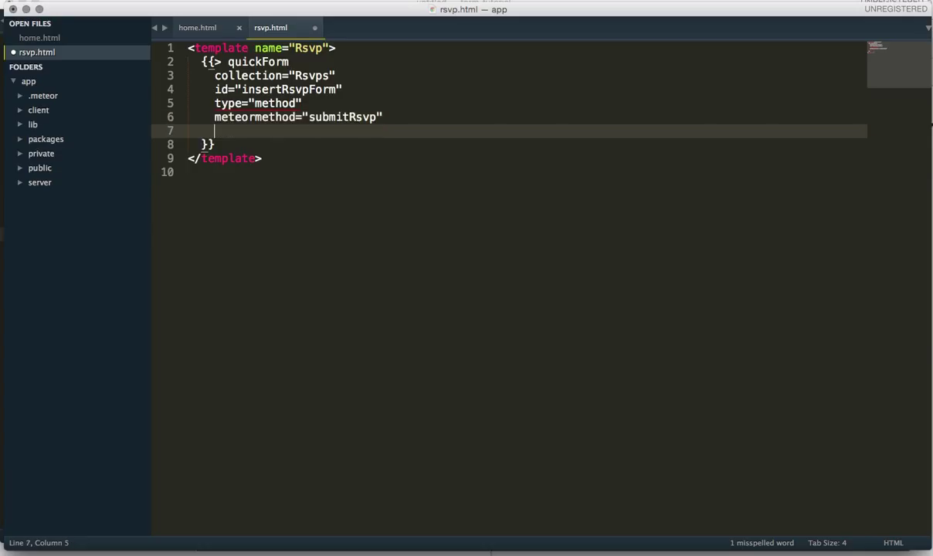
pyautogui.write('omit')
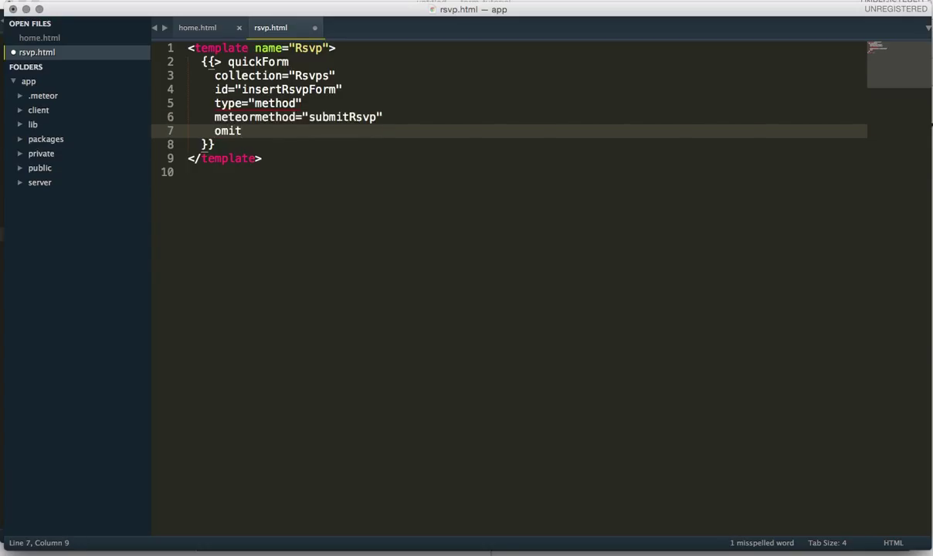
pyautogui.write('Fields')
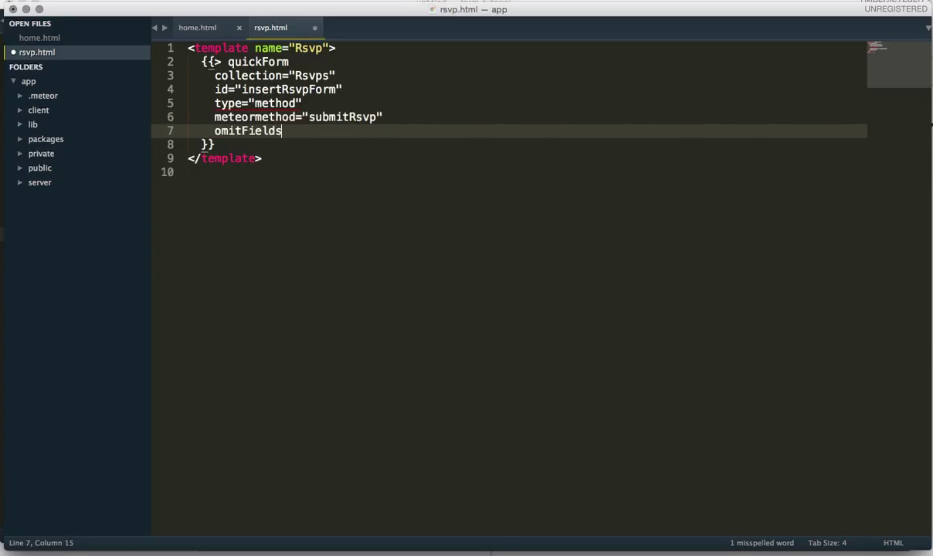
pyautogui.write('="cre"')
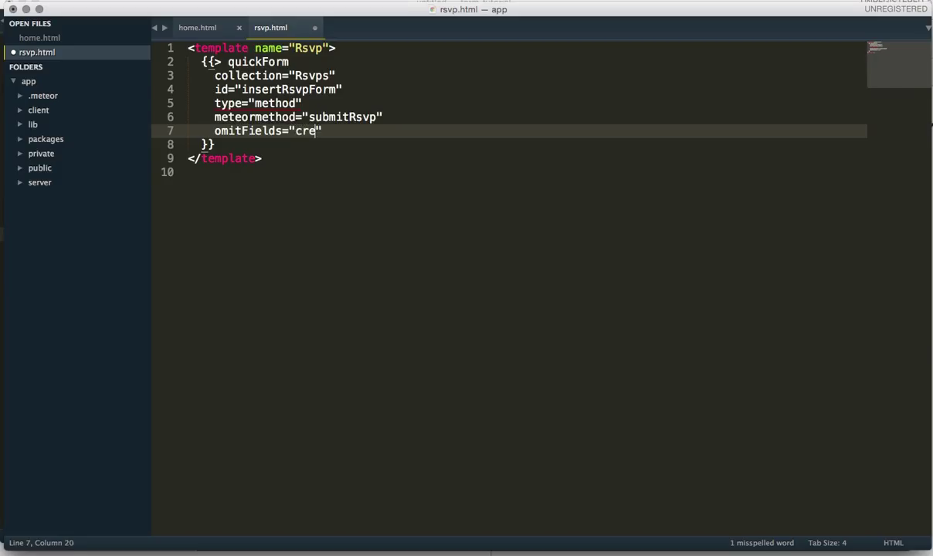
pyautogui.write('atedAt')
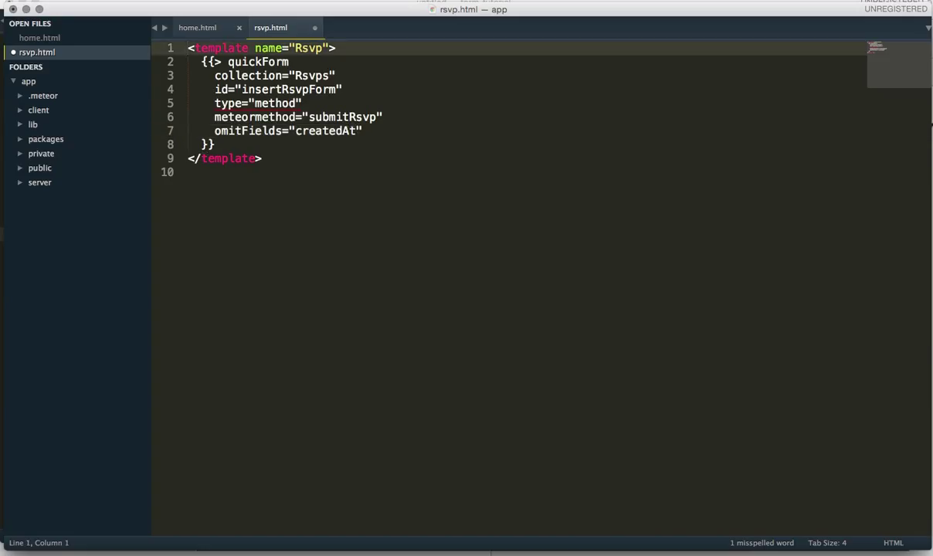
pyautogui.press('cmd+s')
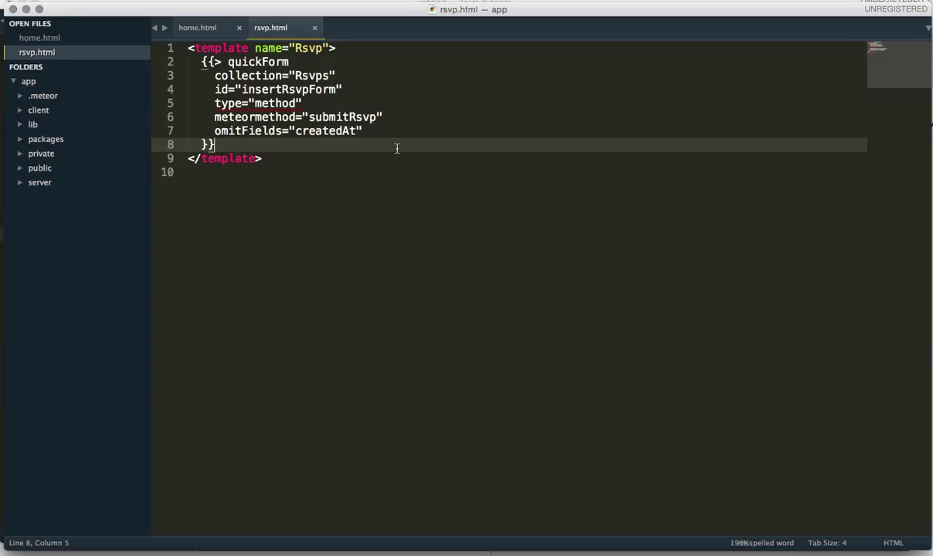
pyautogui.moveTo(32, 125)
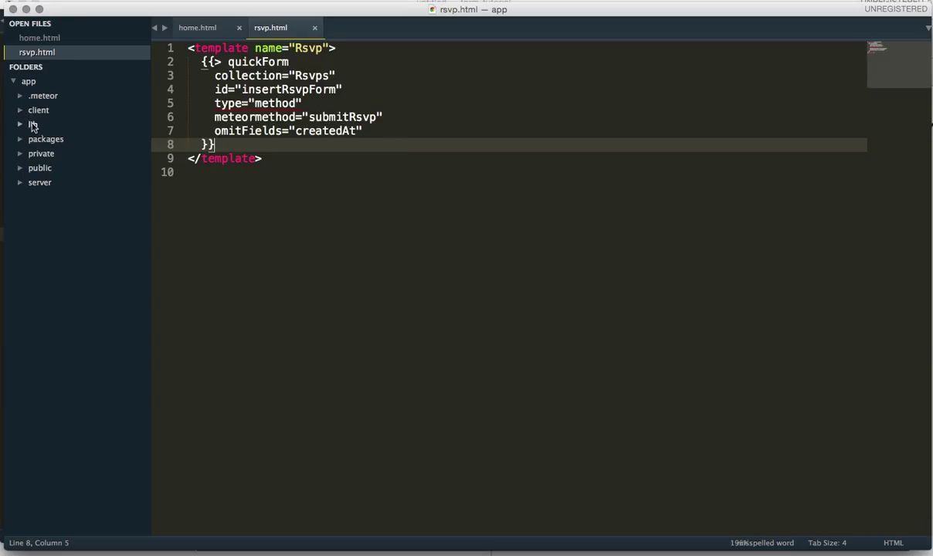
# Expand the lib folder to show collections, controllers, methods.js and routes.js
pyautogui.click(33, 124)
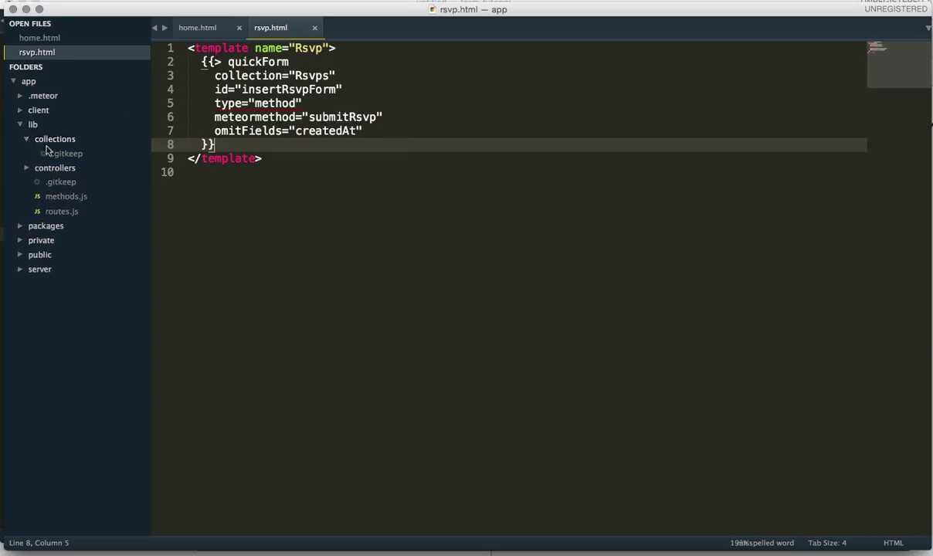
pyautogui.moveTo(68, 153)
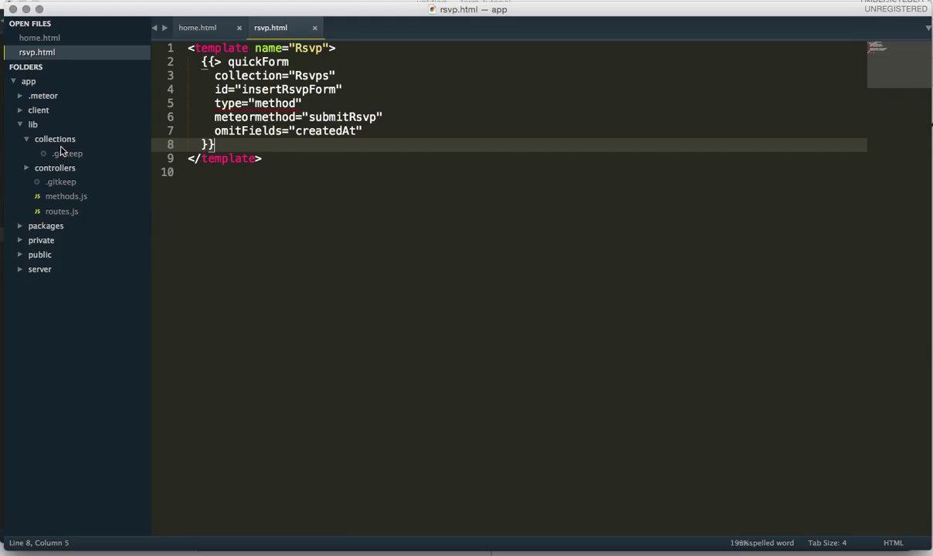
pyautogui.press('Cmd+Tab')
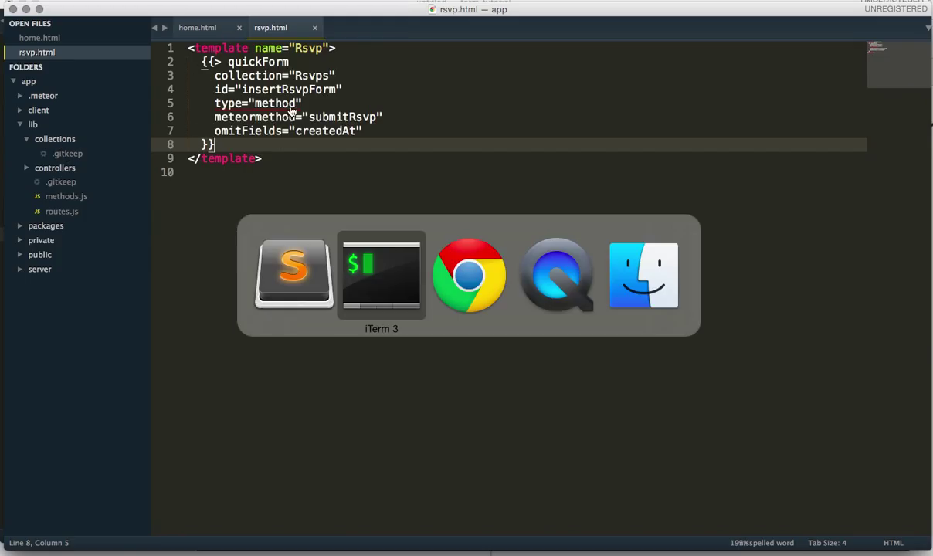
# List the app folder, then create lib/collections/rsvp-schema.js with touch, fixing the misspelled name
pyautogui.click(380, 274)
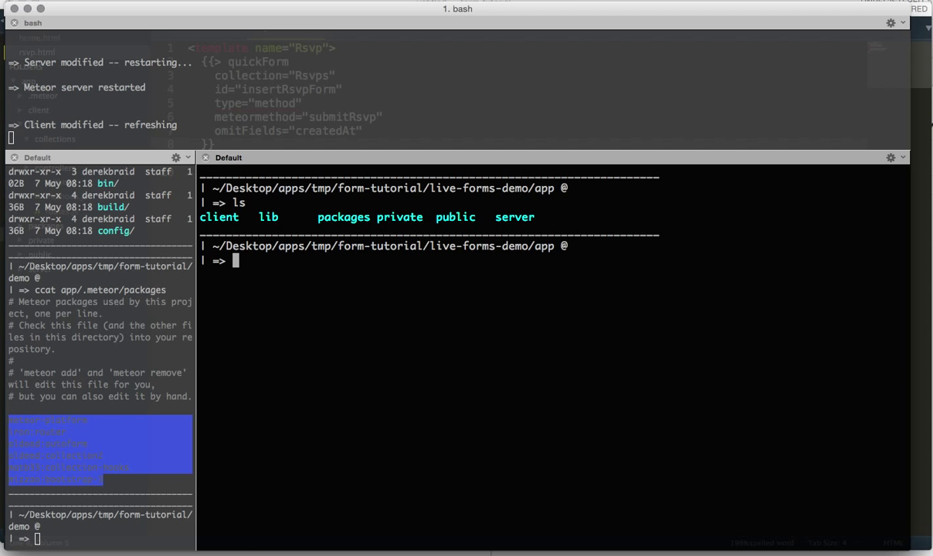
pyautogui.write('lt')
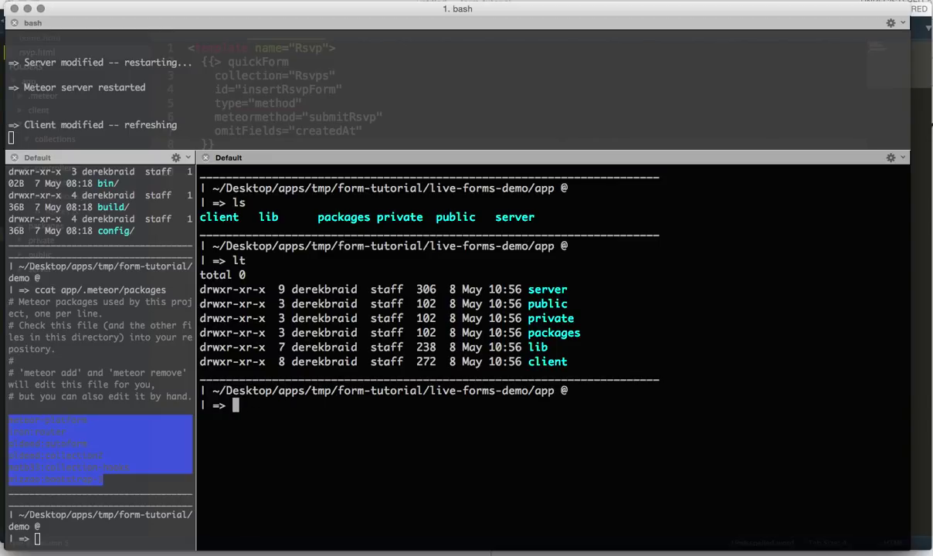
pyautogui.write('touch')
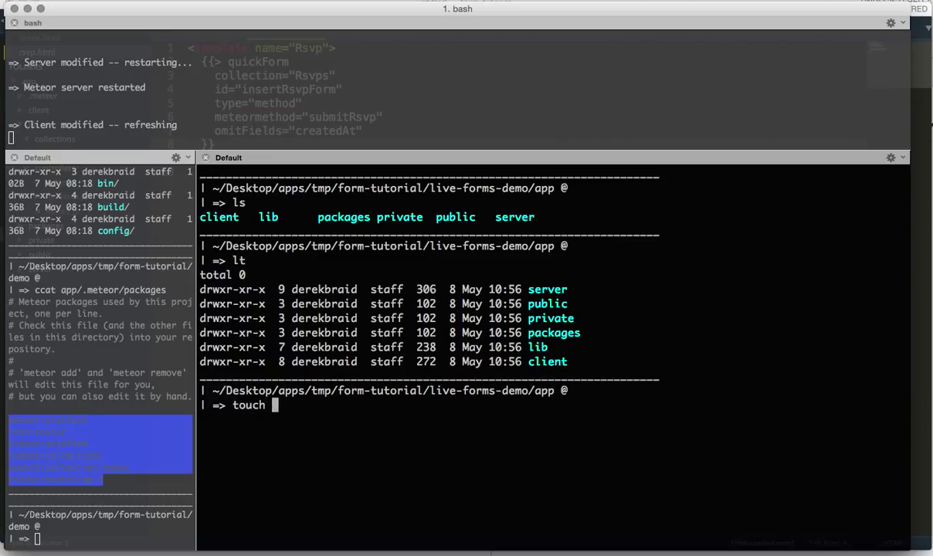
pyautogui.write('lib/co')
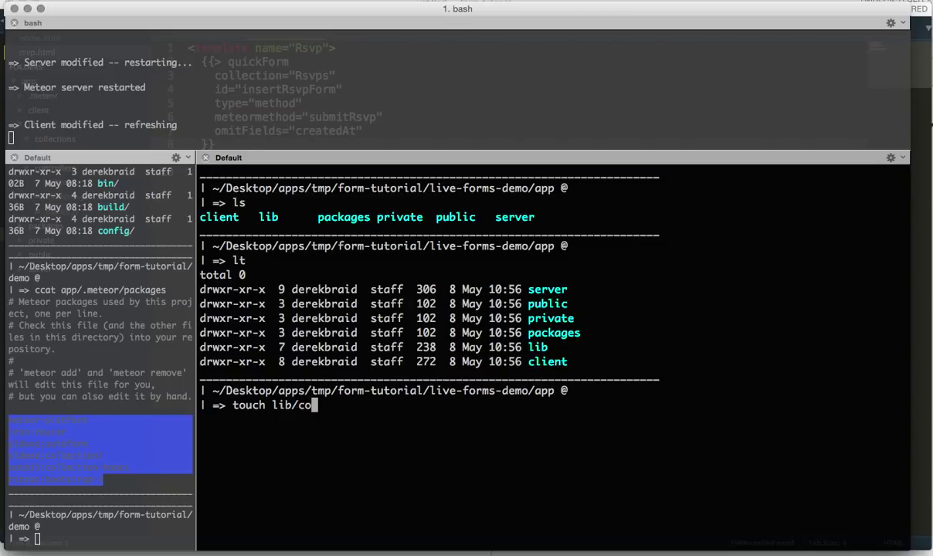
pyautogui.write('llections/')
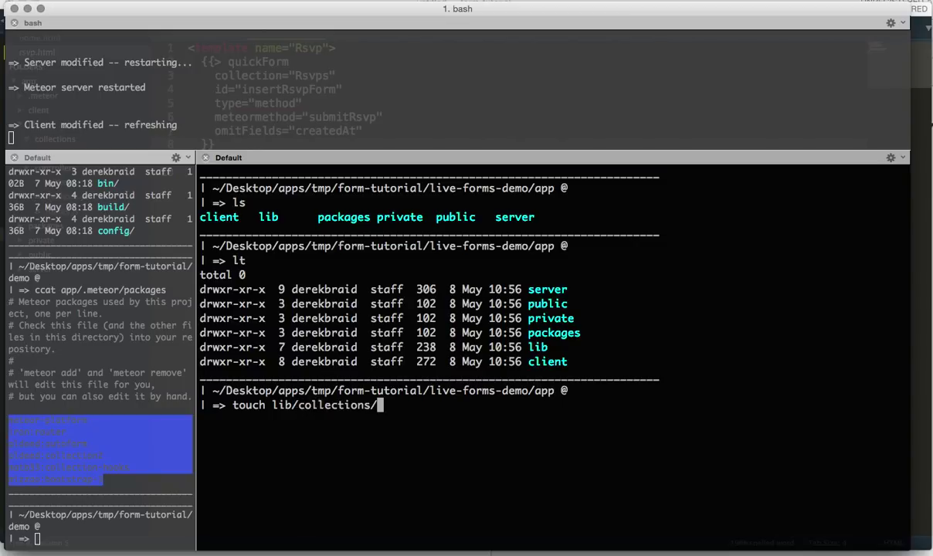
pyautogui.write('.g')
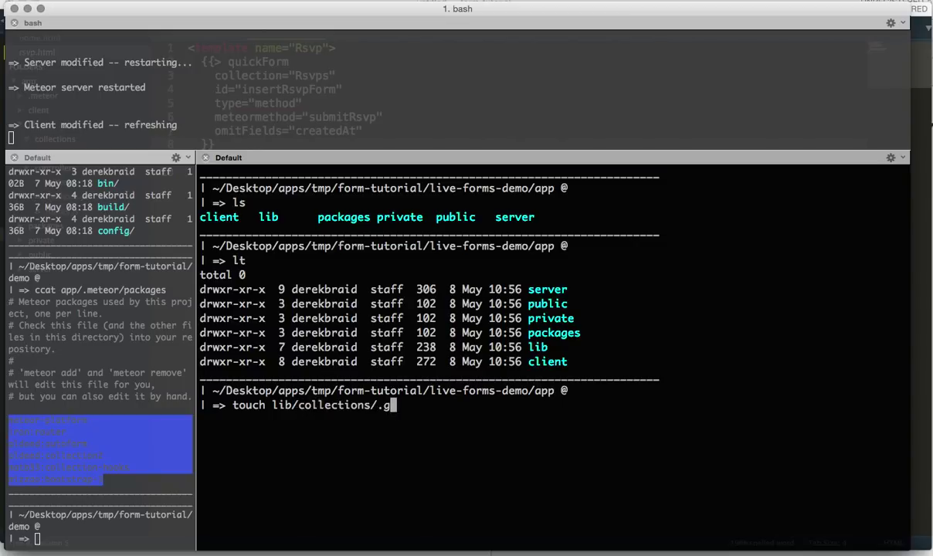
pyautogui.write('rpsv')
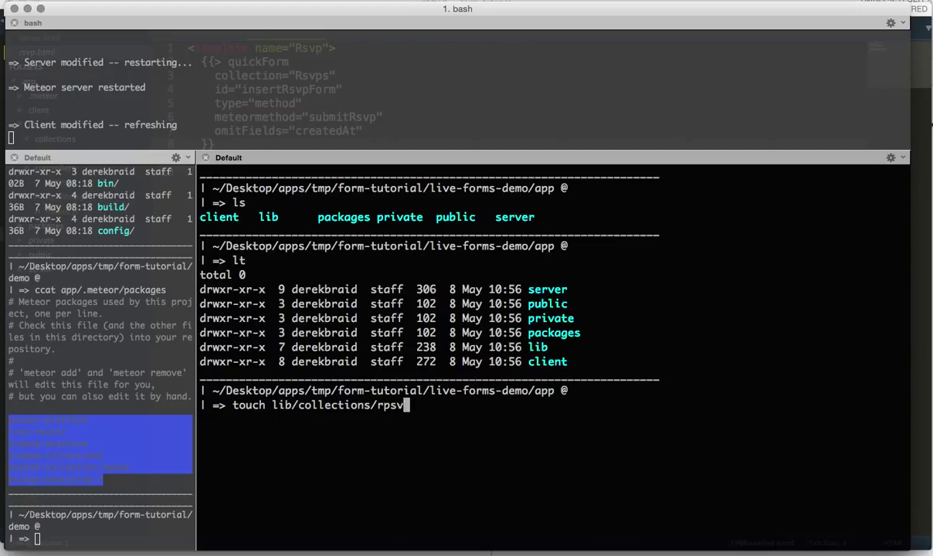
pyautogui.press('Backspace')
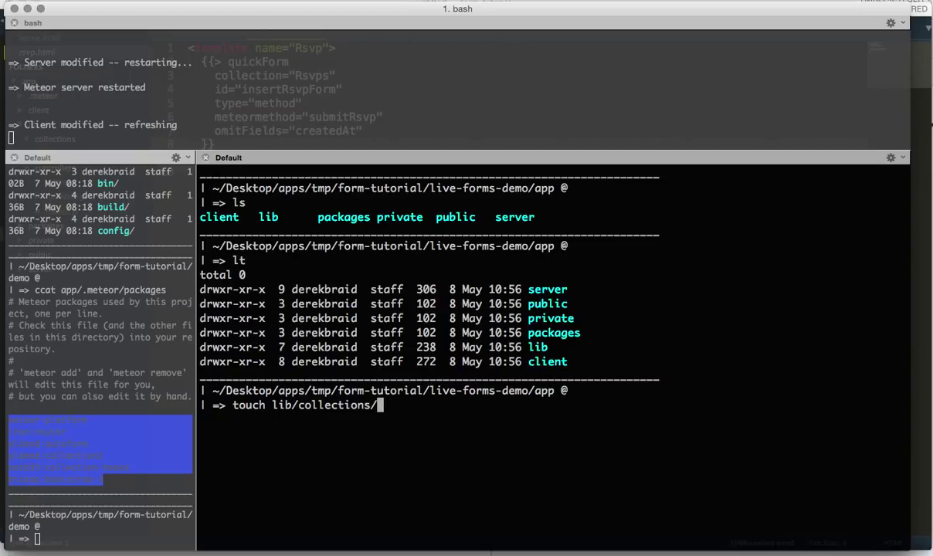
pyautogui.write('rsvp')
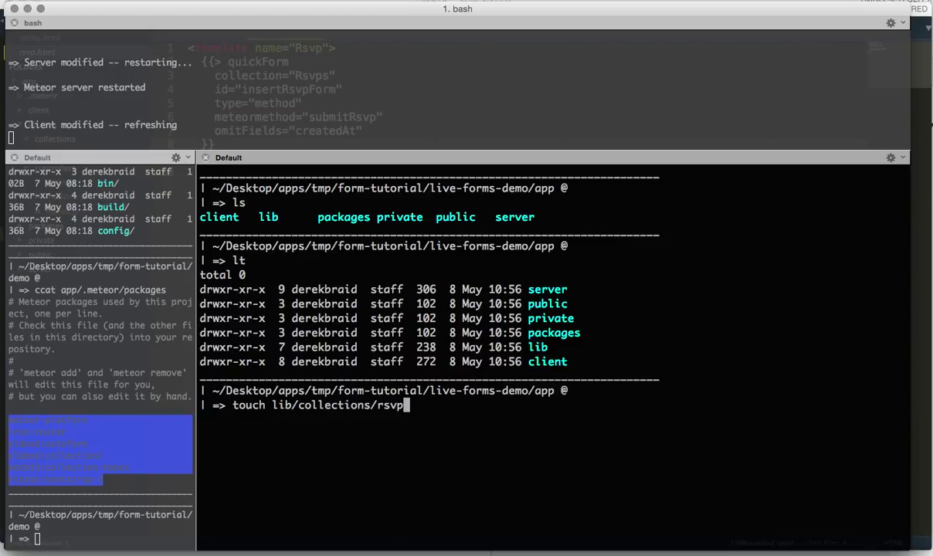
pyautogui.write('-sc')
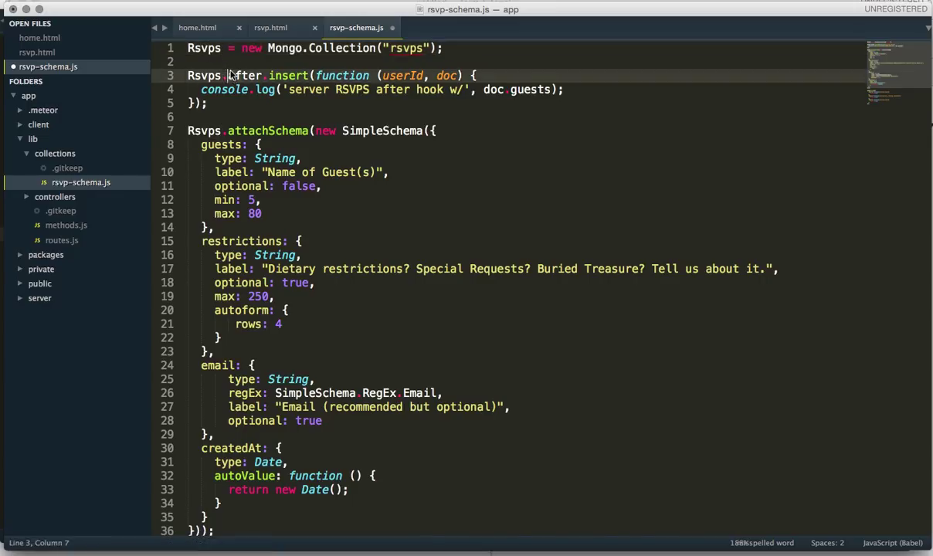
# In rsvp-schema.js, toggle-comment the after-insert hook lines and delete the restrictions block
pyautogui.press('cmd+/')
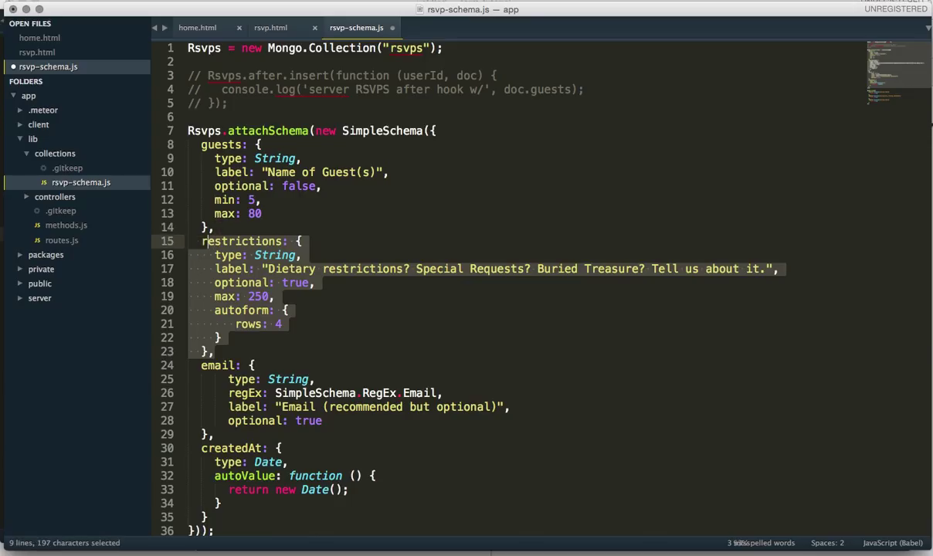
pyautogui.press('Delete')
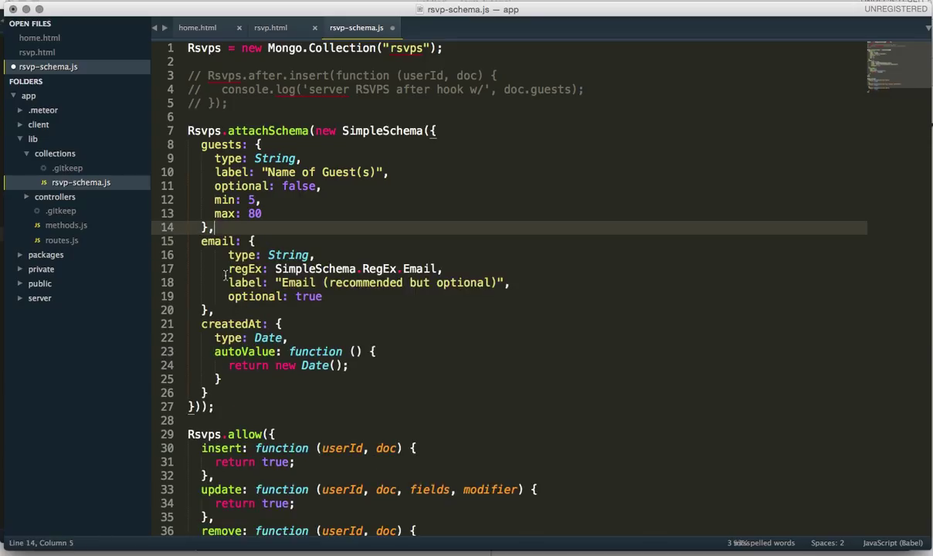
pyautogui.doubleClick(552, 88)
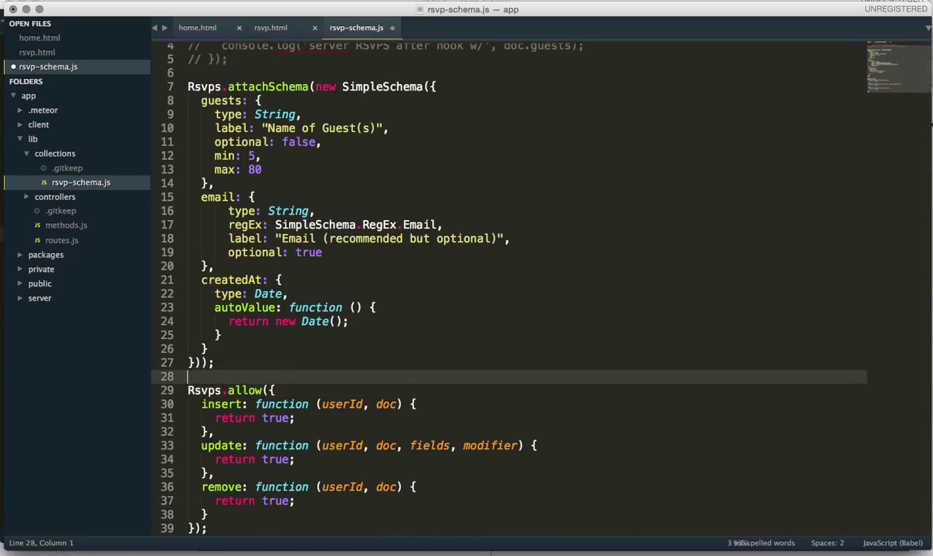
pyautogui.moveTo(188, 390); pyautogui.dragTo(209, 529)
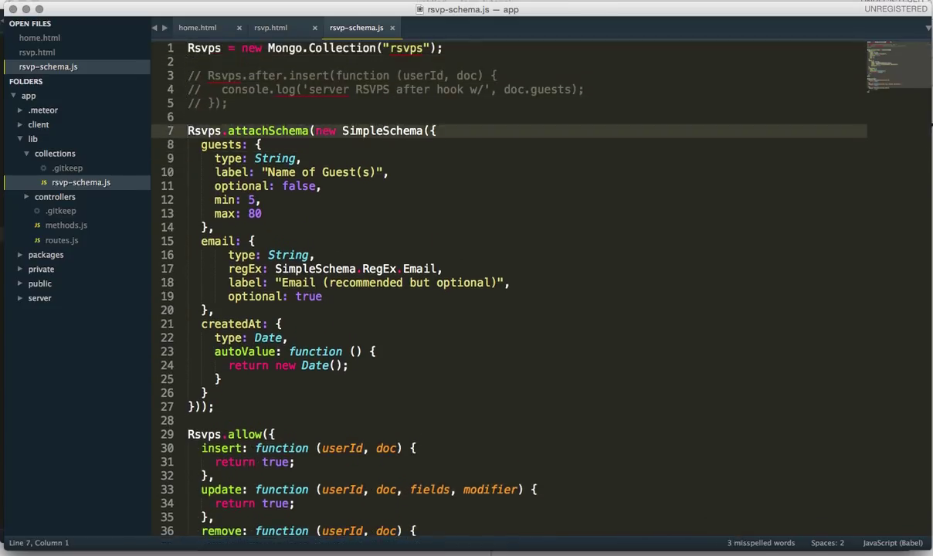
pyautogui.doubleClick(315, 268)
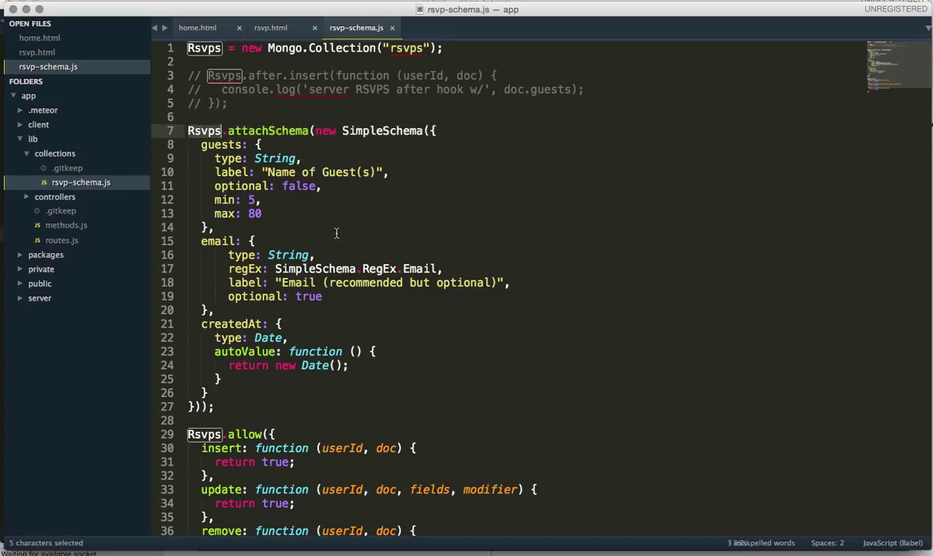
pyautogui.click(269, 27)
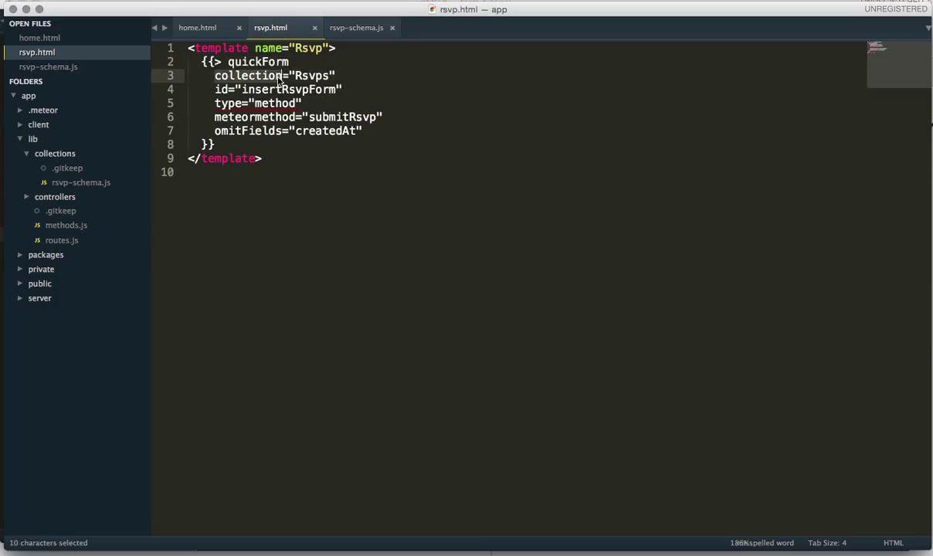
pyautogui.doubleClick(290, 88)
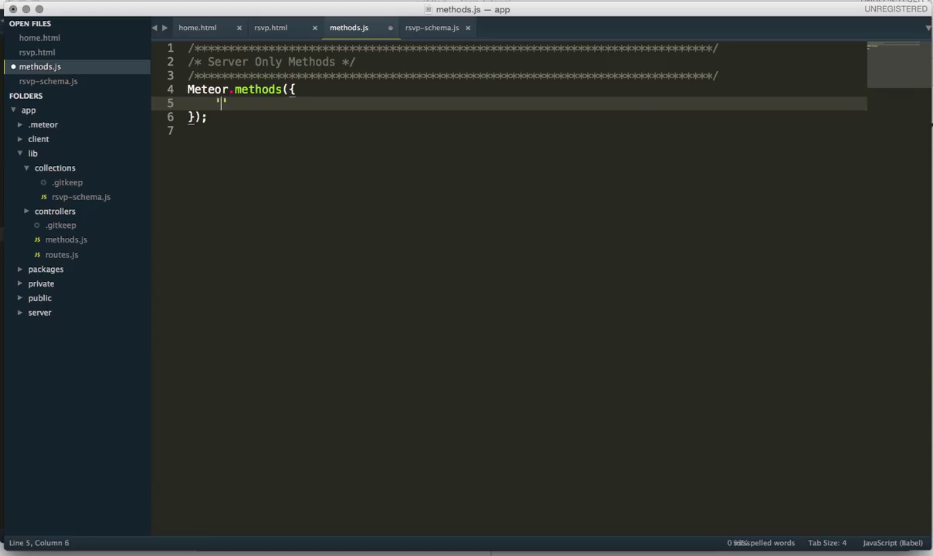
# Write submitRsvp to call Rsvps.insert(rsvp) and console.log('new RSVP:', rsvp) with semicolons
pyautogui.write('submitRsvp')
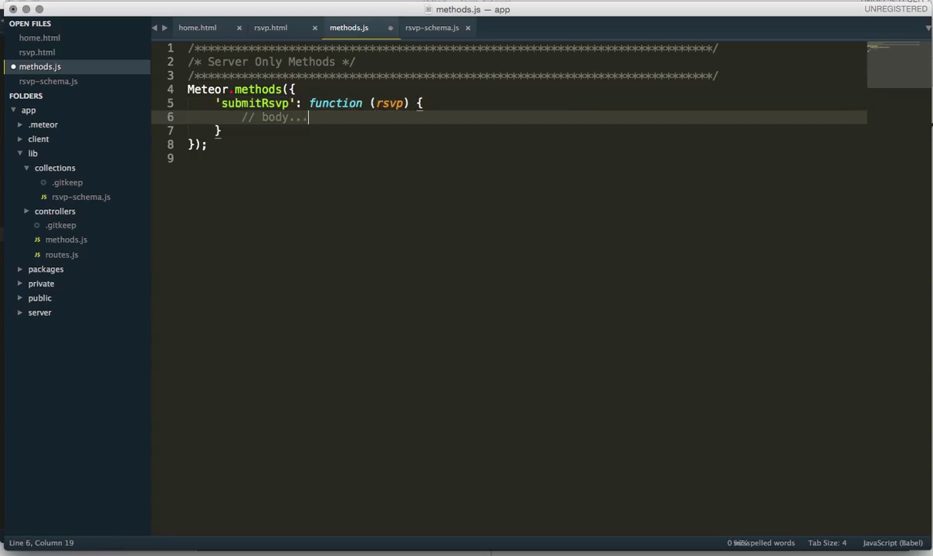
pyautogui.write('Rsvps')
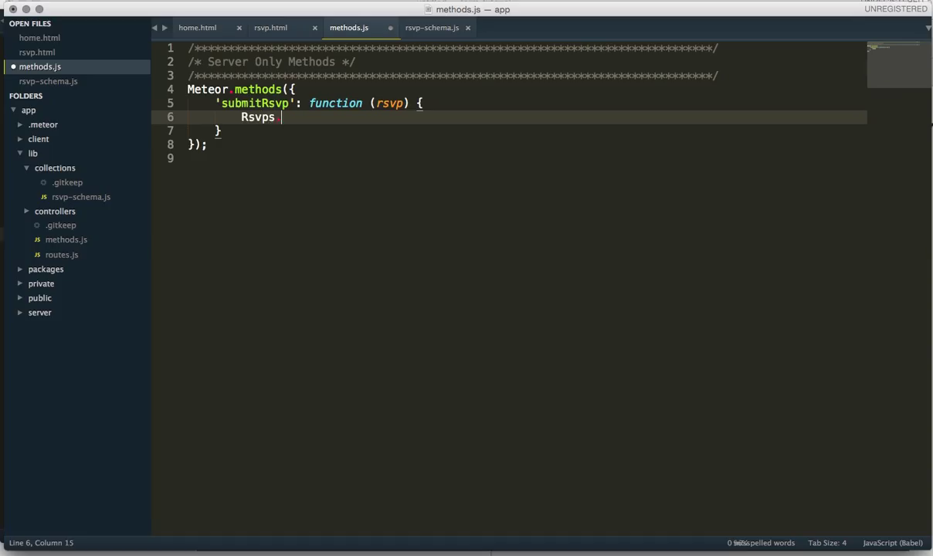
pyautogui.write('.insert(')
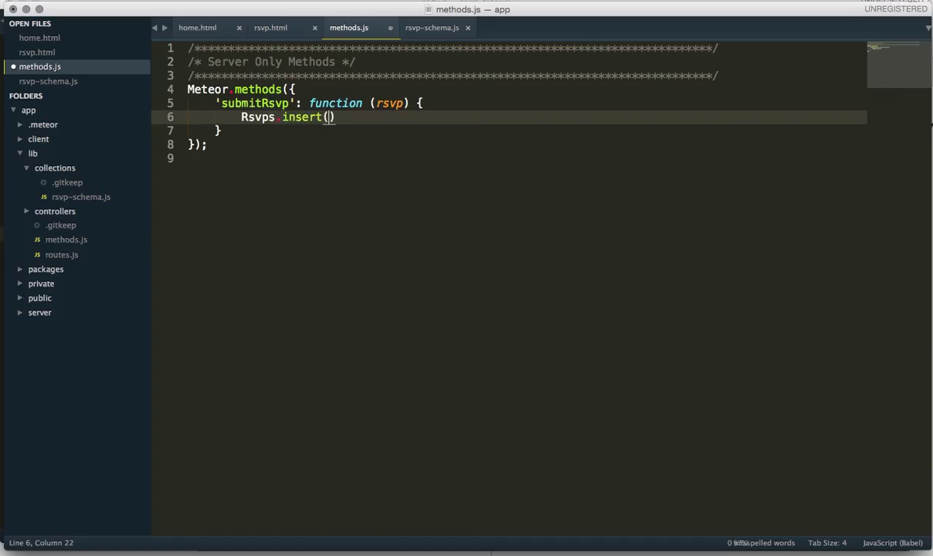
pyautogui.write('rsvp')
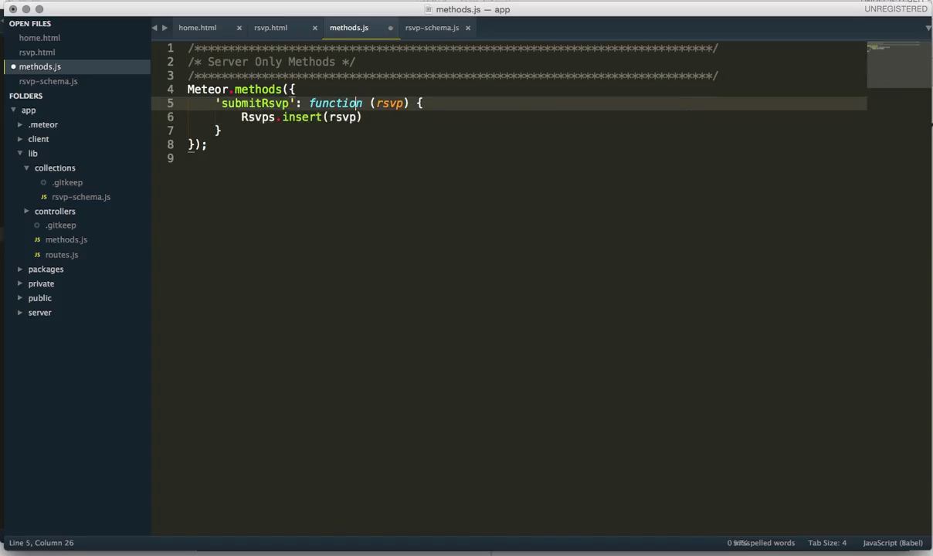
pyautogui.write('conso')
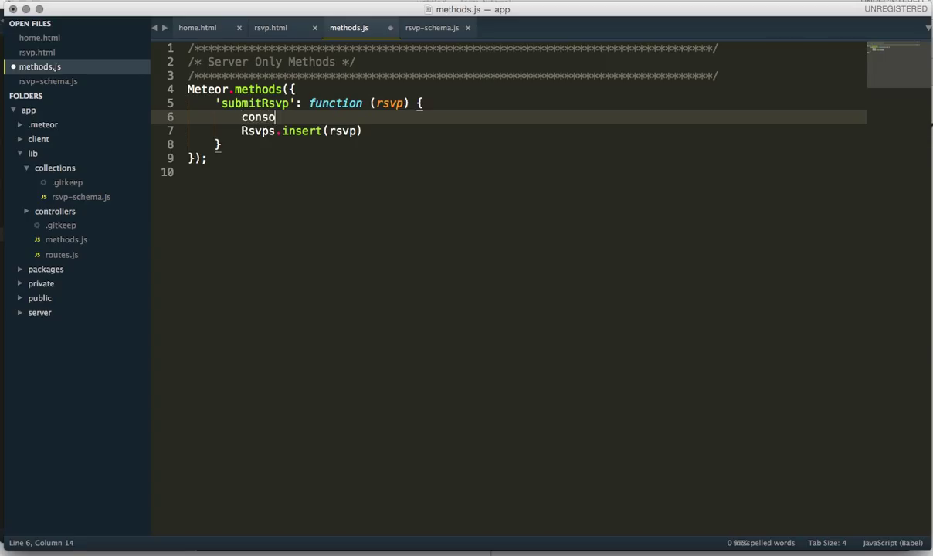
pyautogui.write("le.log(''n")
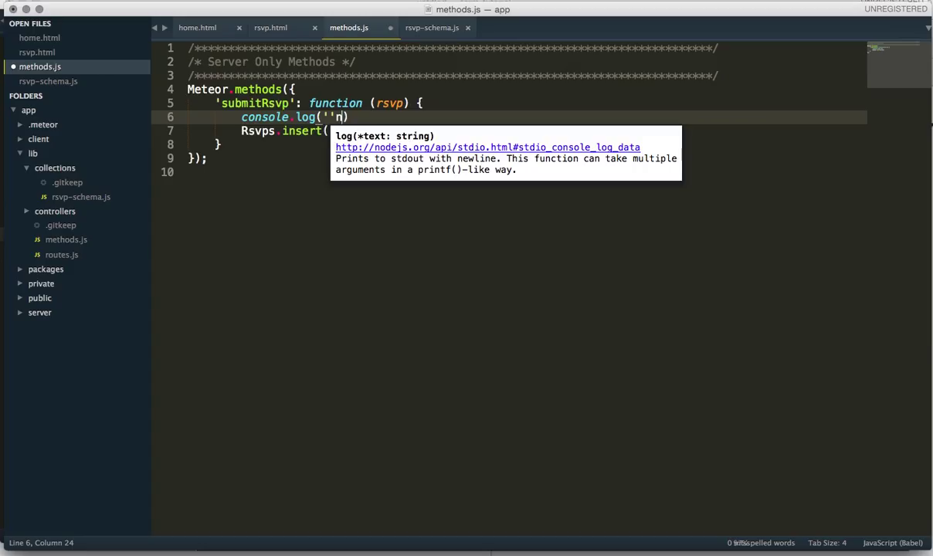
pyautogui.write('new RSVP:')
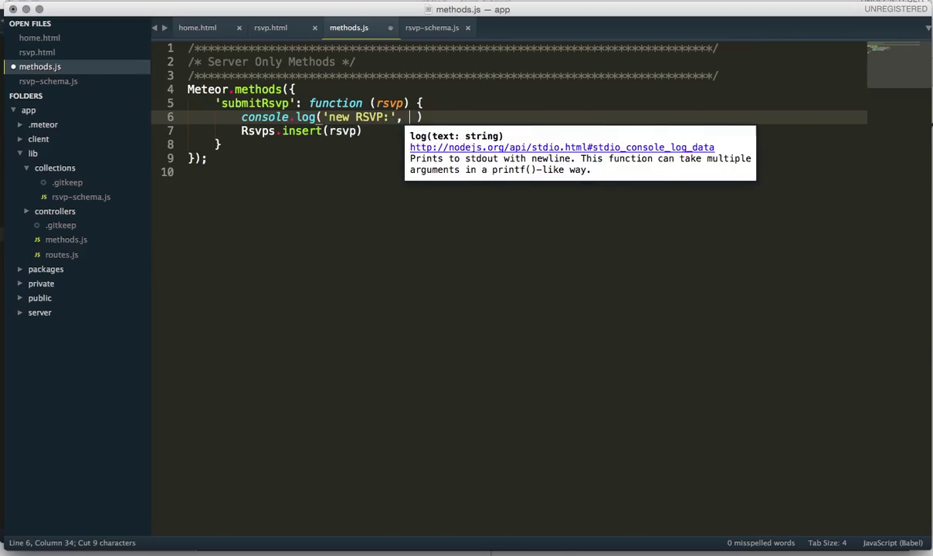
pyautogui.write('rsvp)')
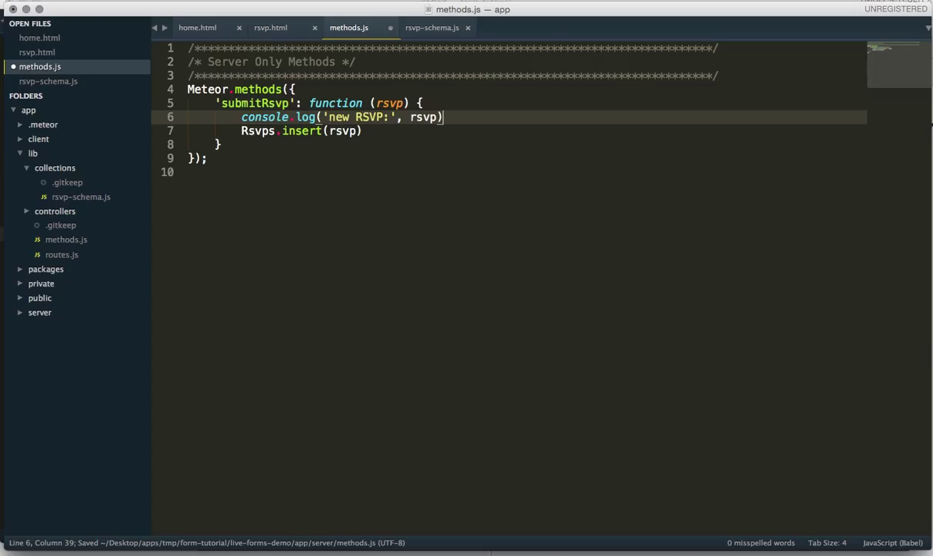
pyautogui.write(';')
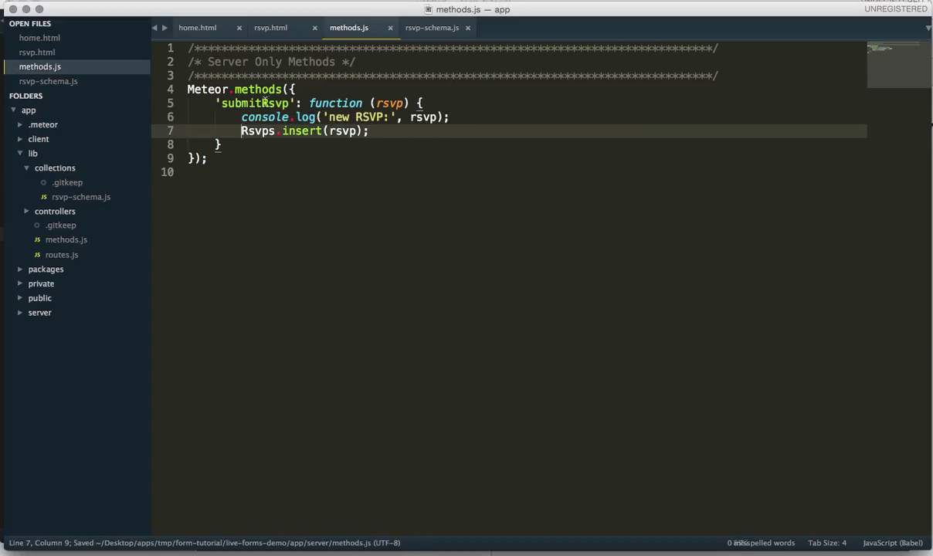
pyautogui.doubleClick(257, 102)
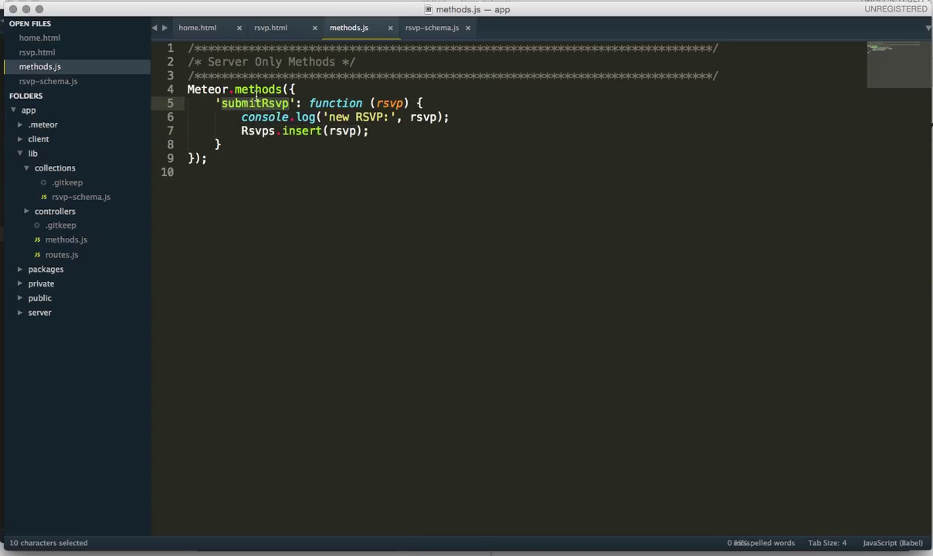
pyautogui.moveTo(309, 130)
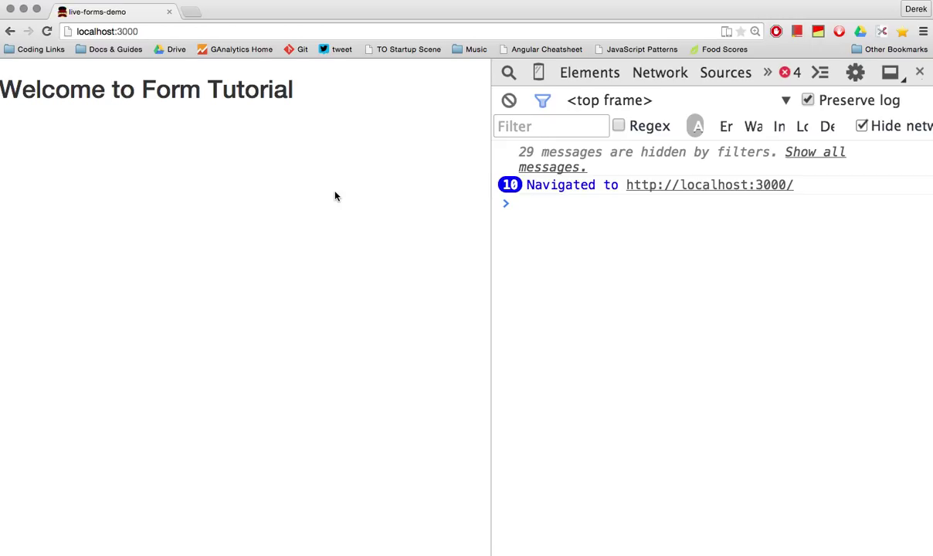
# Add {{> Rsvp}} on line 3 under the h2 in home.html and save
pyautogui.press('Cmd+Tab')
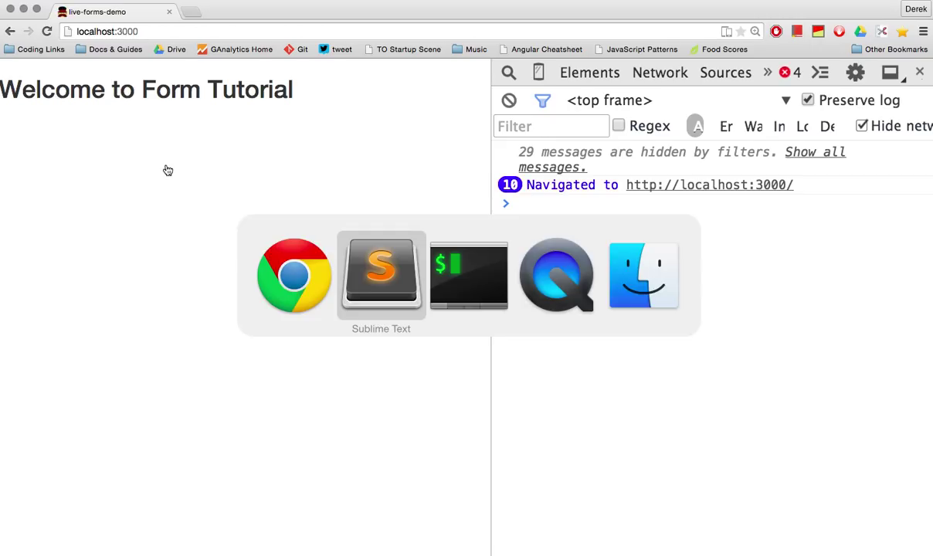
pyautogui.click(380, 274)
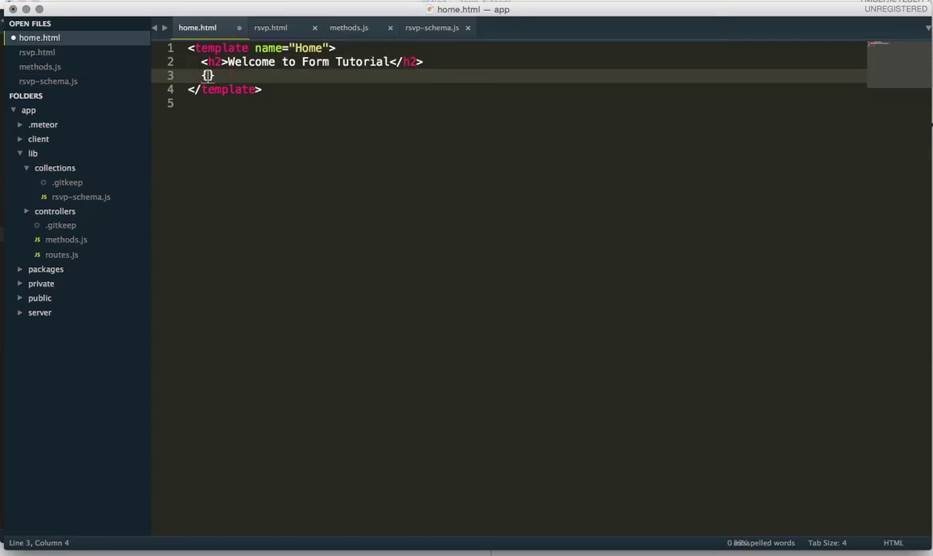
pyautogui.write('> Rs')
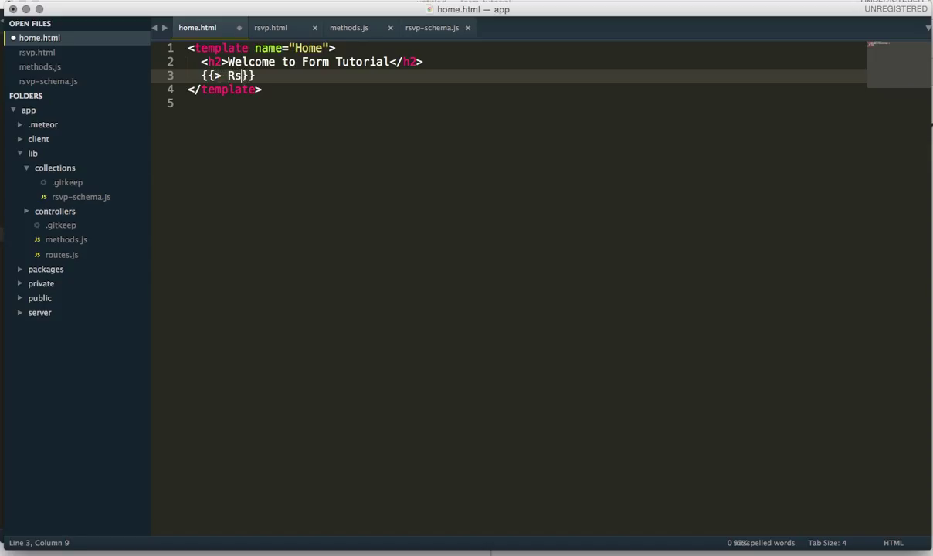
pyautogui.write('vp')
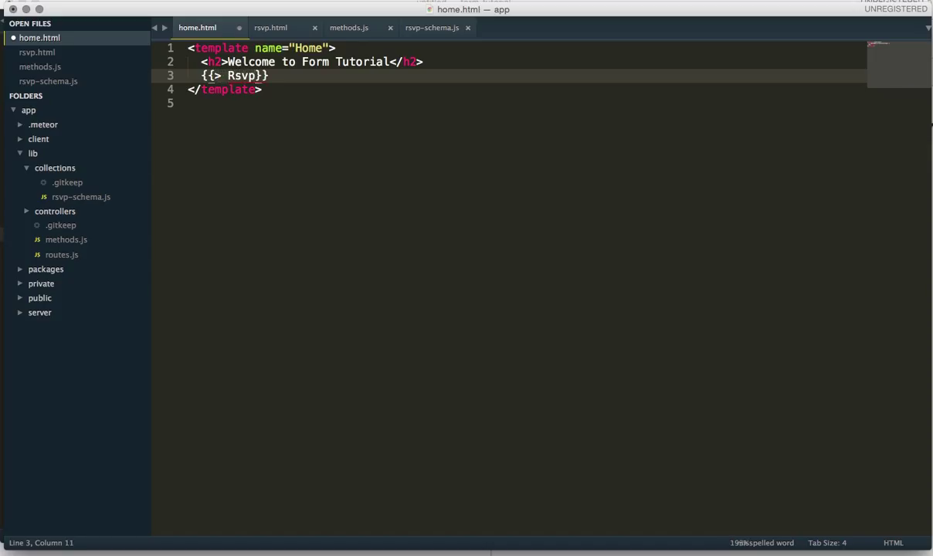
pyautogui.press('cmd+space')
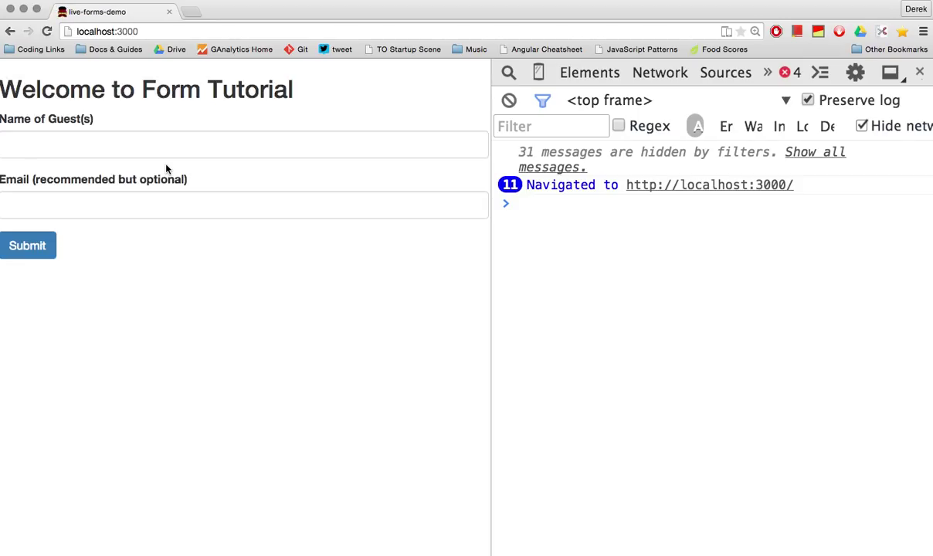
# Enter the guest name 'Derek Br' into the RSVP form at localhost:3000
pyautogui.write('Der')
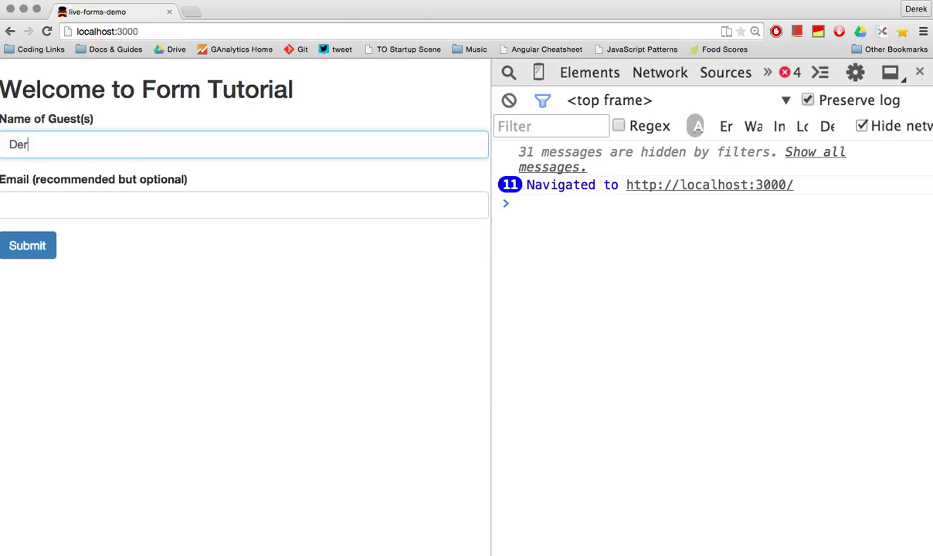
pyautogui.write('ek Br')
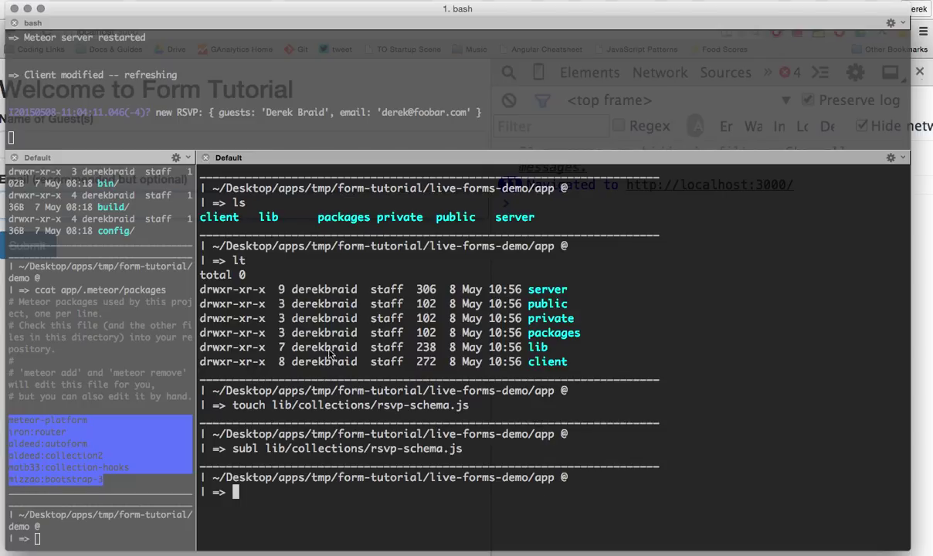
# Run show collections and db.rsvps.find().pretty() in the Meteor Mongo shell
pyautogui.write('ce')
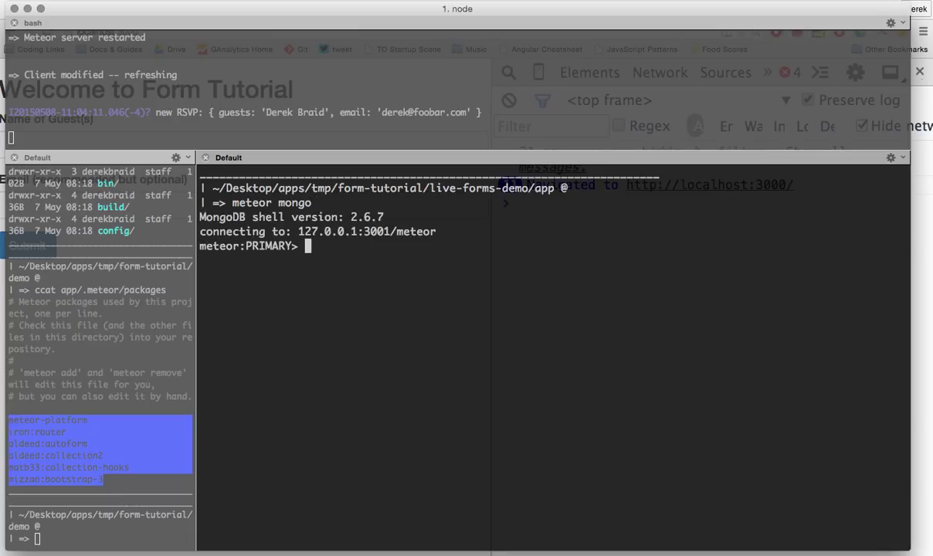
pyautogui.write('show collections')
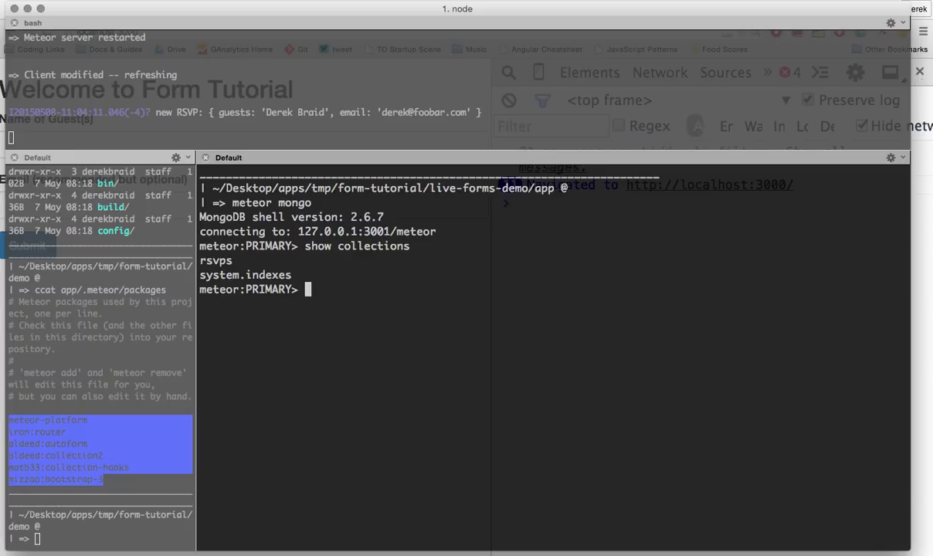
pyautogui.write('db.rsvp')
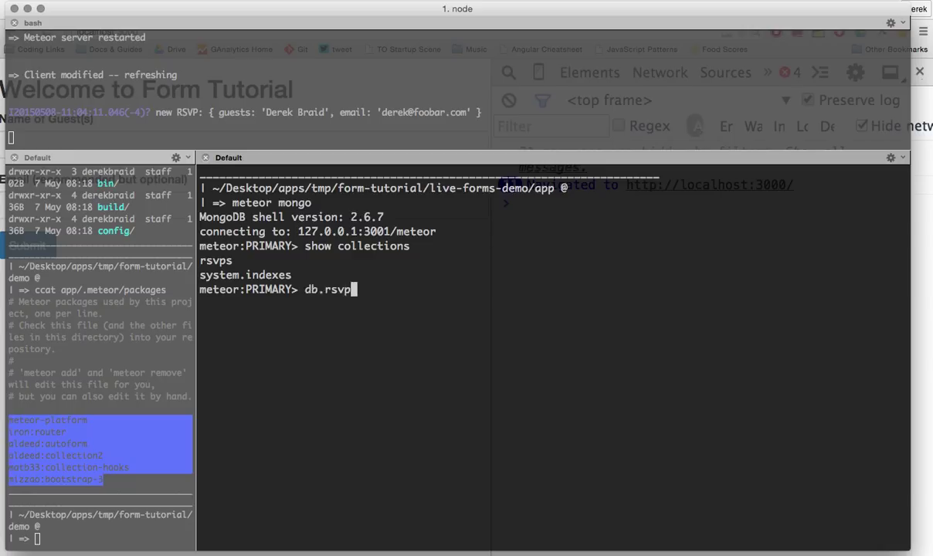
pyautogui.write('s.find')
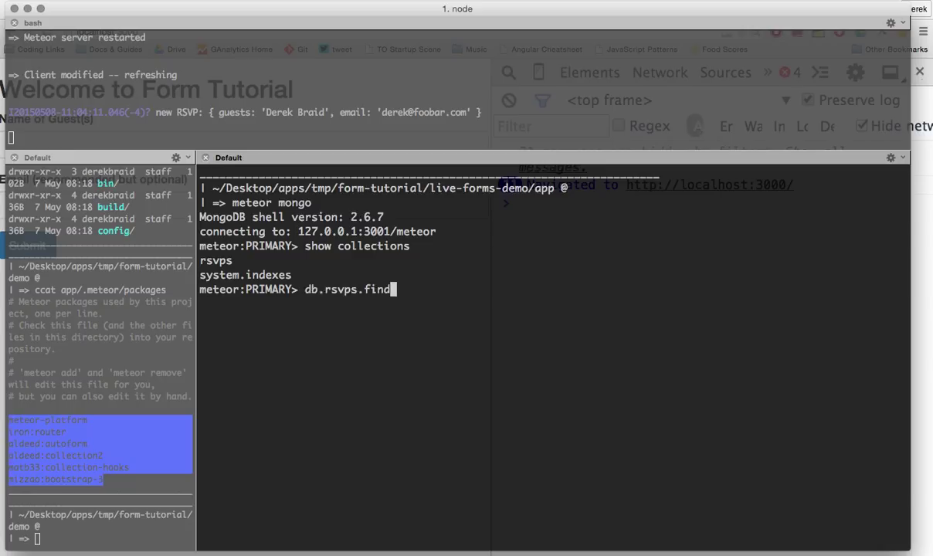
pyautogui.write('().prety')
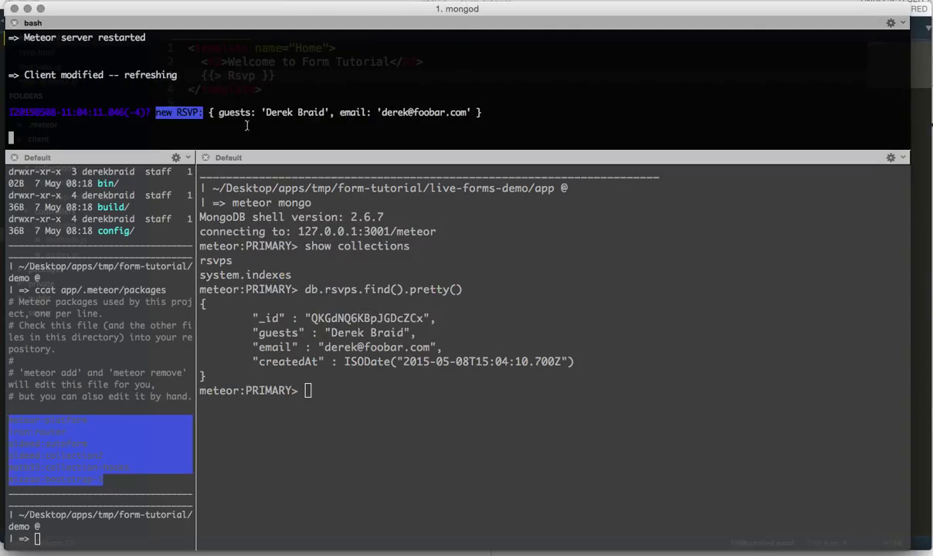
pyautogui.press('cmd+tab')
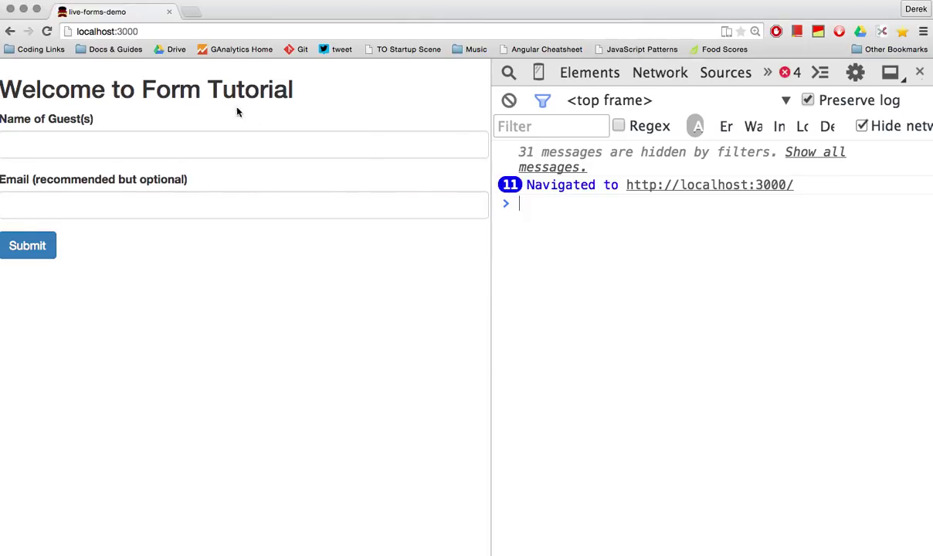
# Submit an RSVP for Jon Stark with a foo@ba… email, then rerun db.rsvps.find().pretty()
pyautogui.click(203, 145)
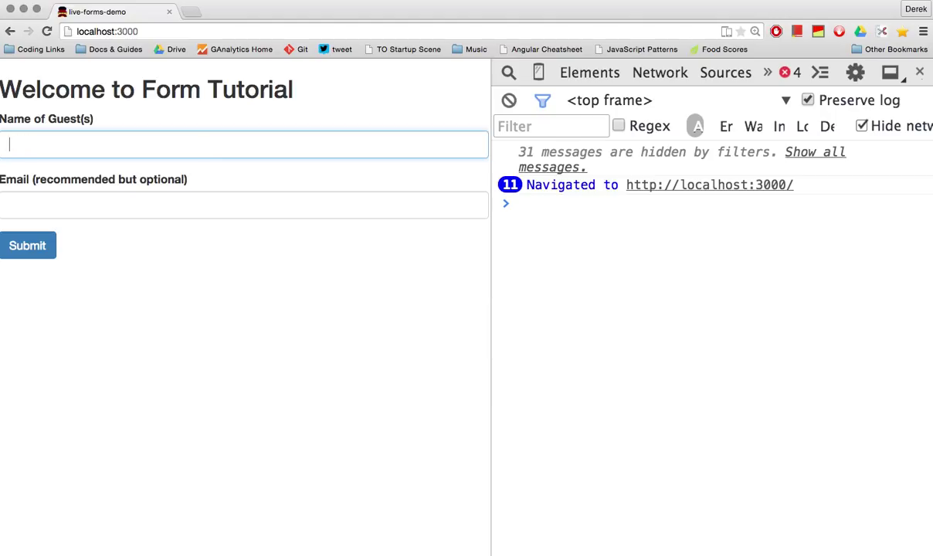
pyautogui.write('Jon Stark')
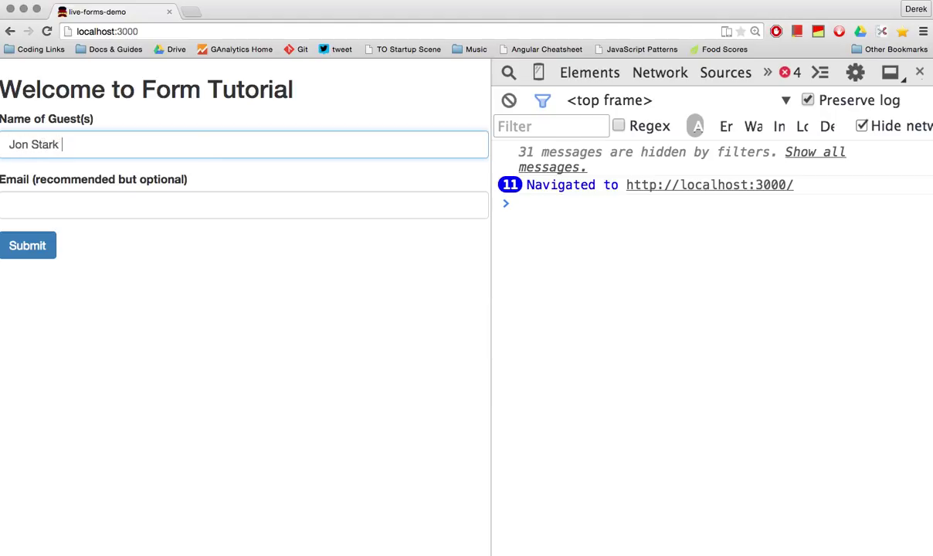
pyautogui.write('foo@ba')
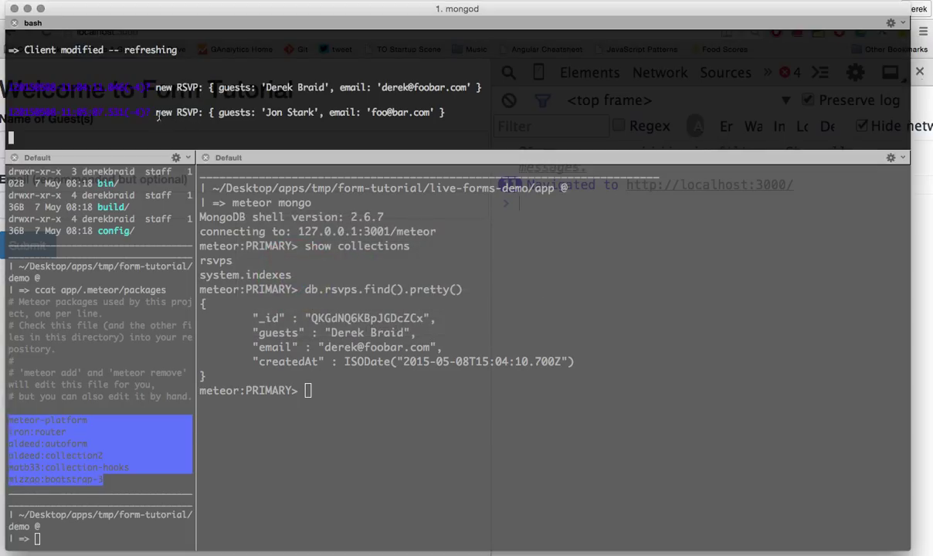
pyautogui.write('db.rsvps.find().pretty()')
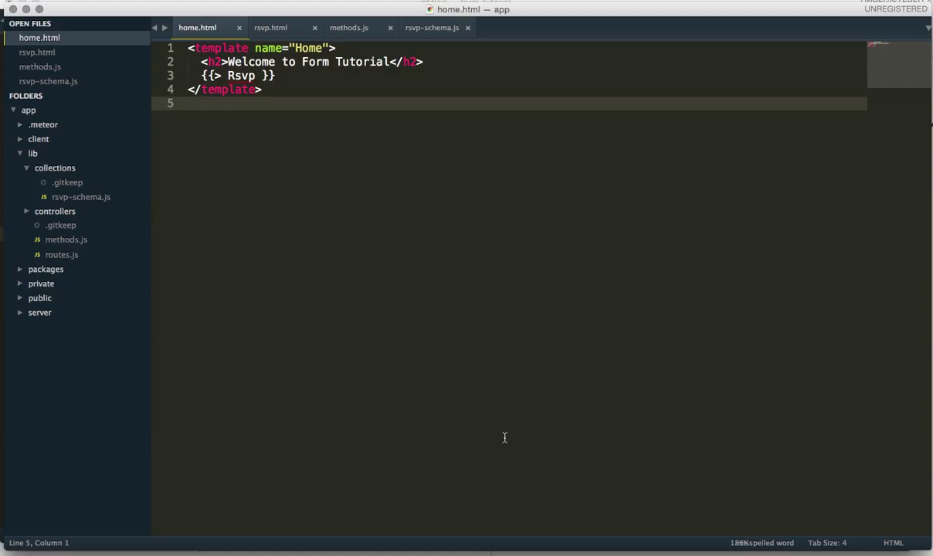
# Use Goto Anything to open the Rsvp template files from client/templates/rsvp
pyautogui.press('cmd+p')
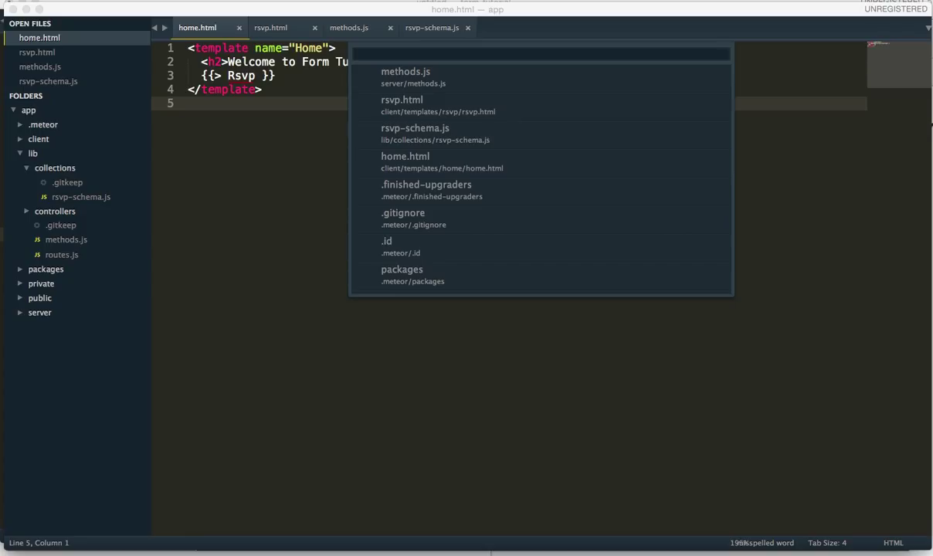
pyautogui.moveTo(282, 164)
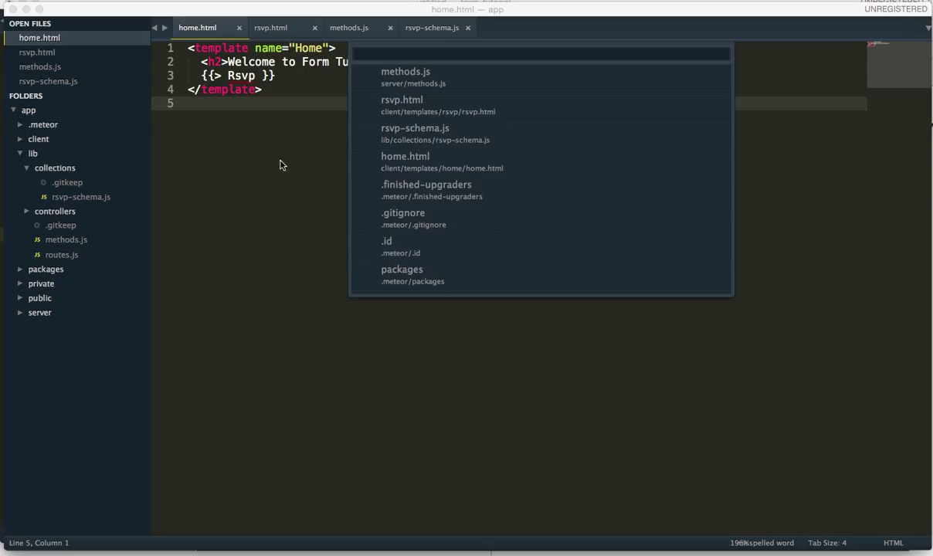
pyautogui.moveTo(461, 155)
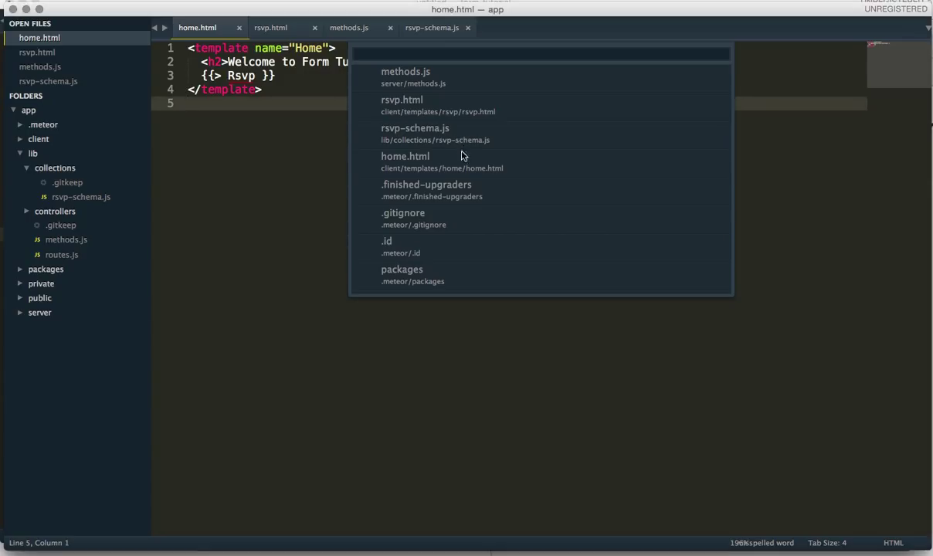
pyautogui.click(402, 104)
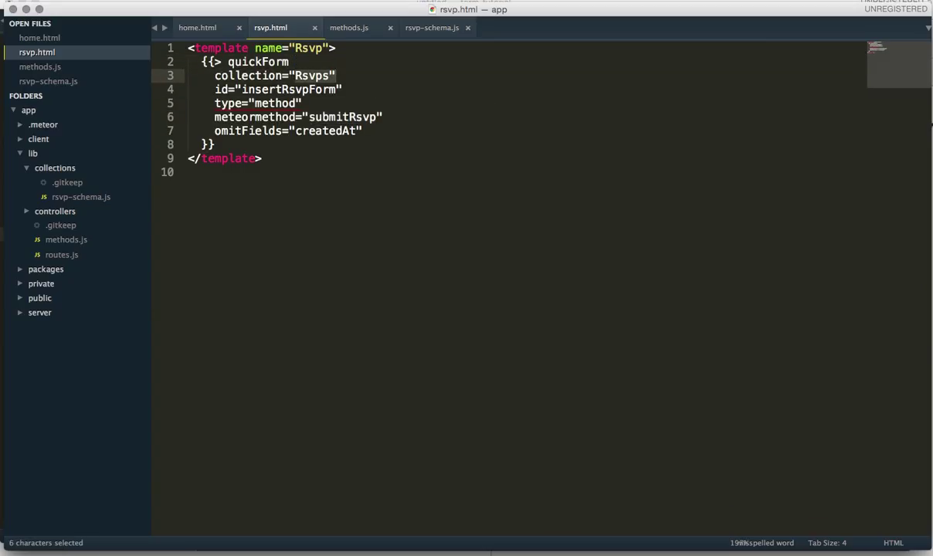
pyautogui.click(434, 116)
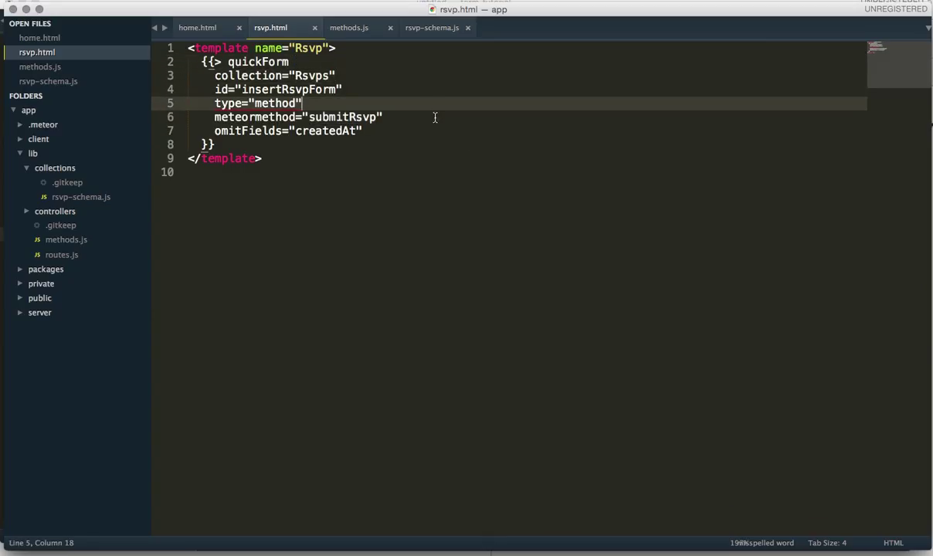
pyautogui.press('cmd+p')
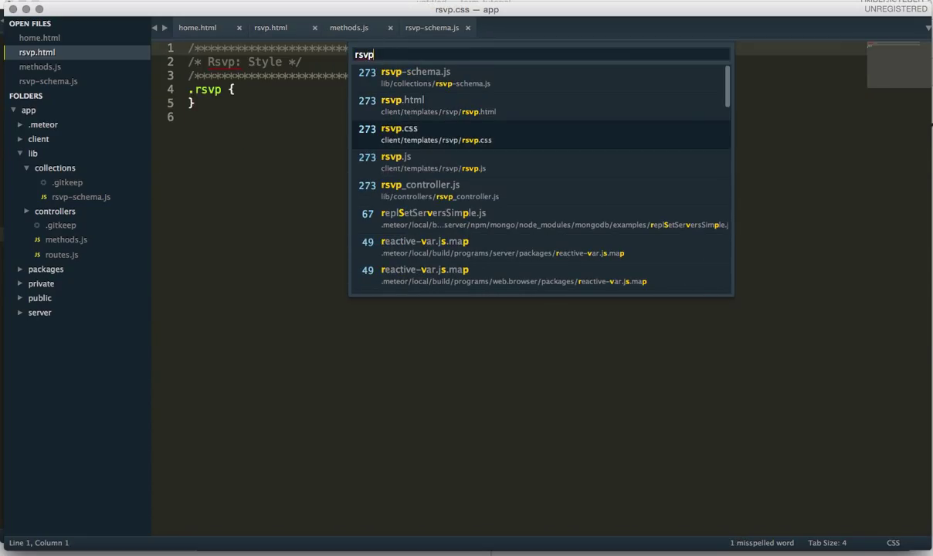
# Open rsvp.js and begin AutoForm.addHooks('insertRsvpForm'), confirming the form id in rsvp.html
pyautogui.click(394, 157)
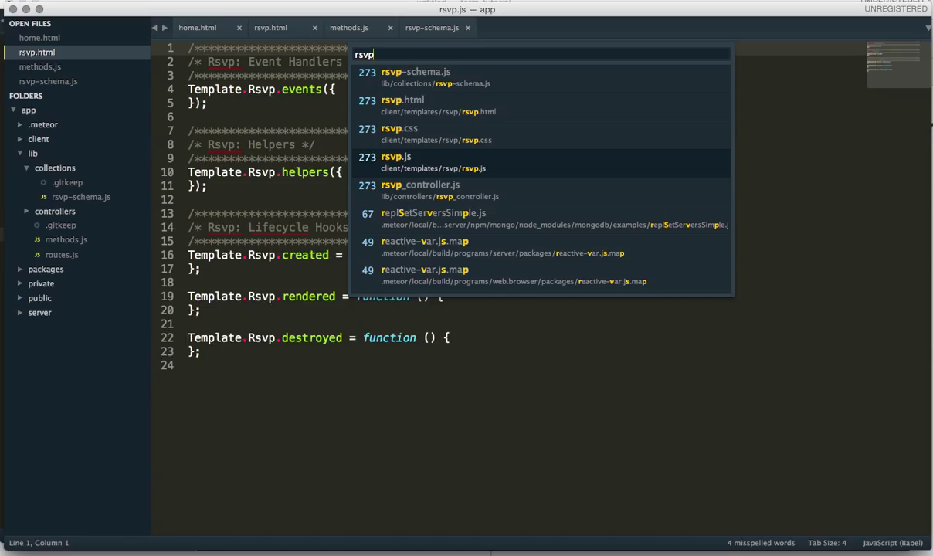
pyautogui.click(395, 156)
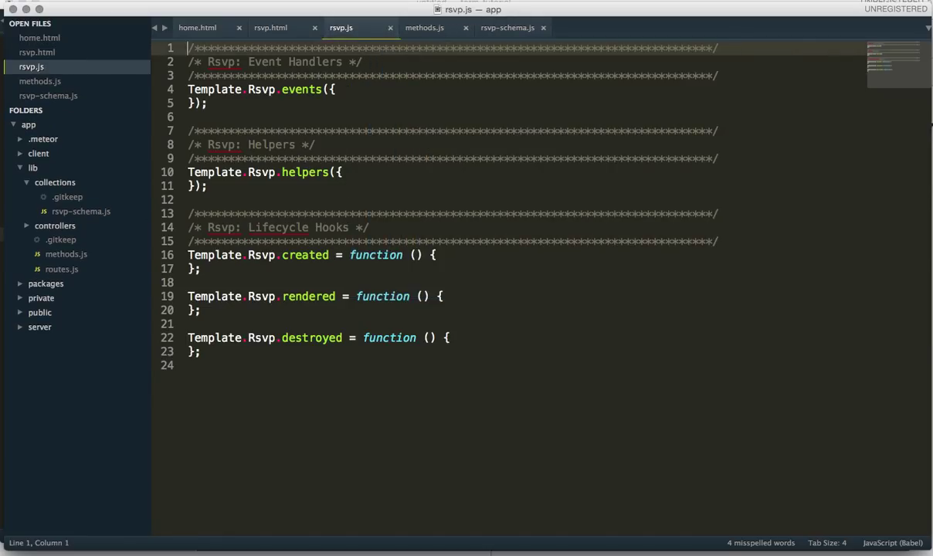
pyautogui.press('Enter')
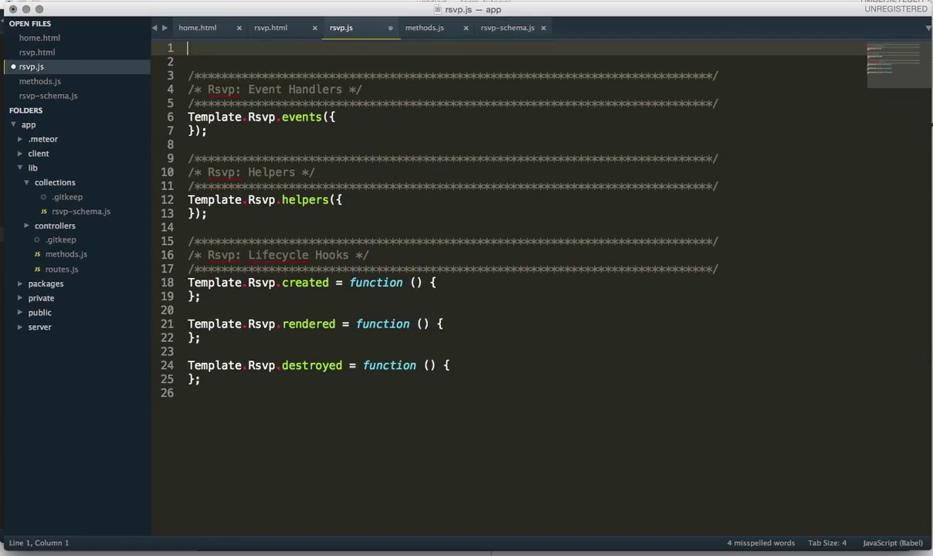
pyautogui.write('AutoForm.addHooks')
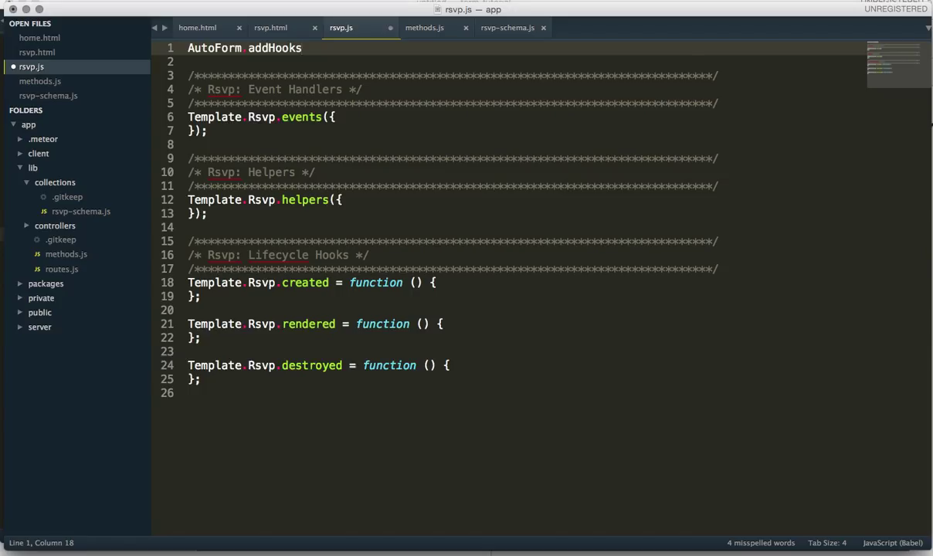
pyautogui.write("('')")
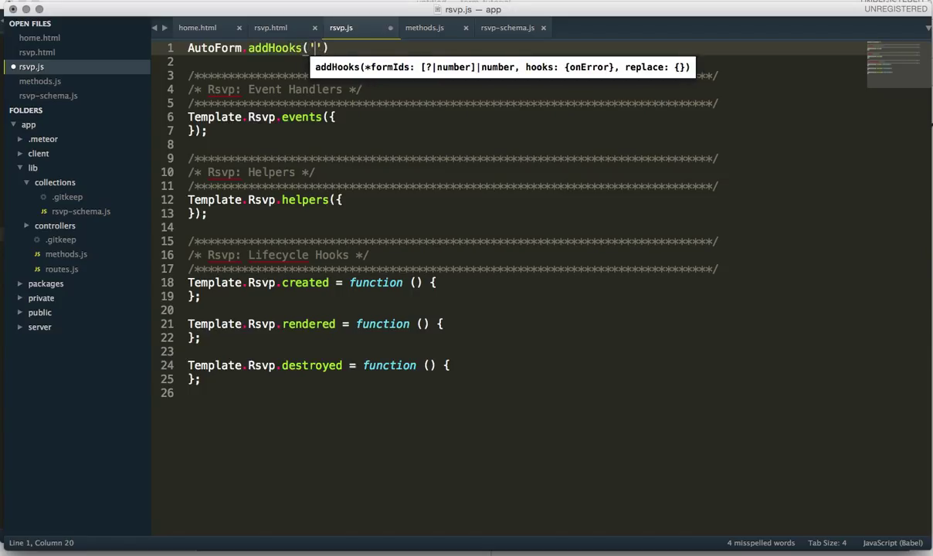
pyautogui.write('insertRsvp')
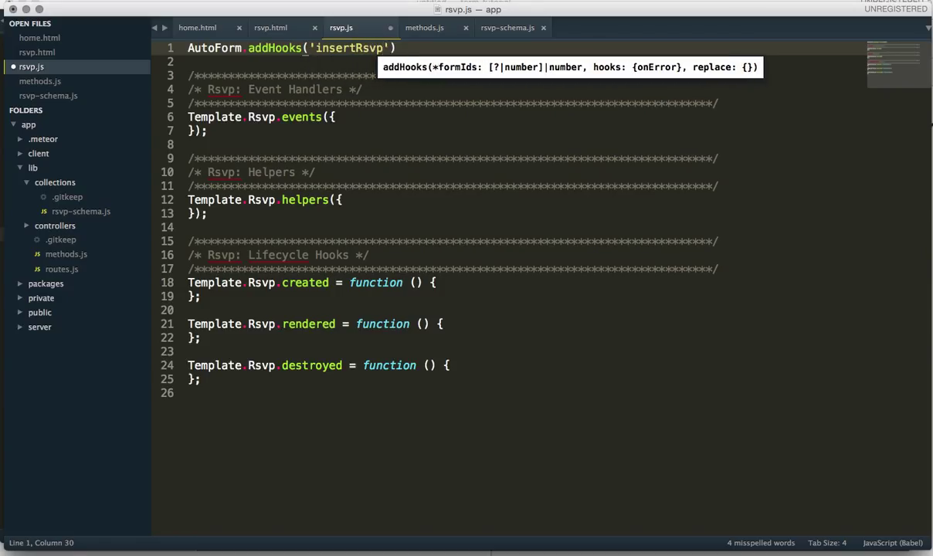
pyautogui.click(271, 27)
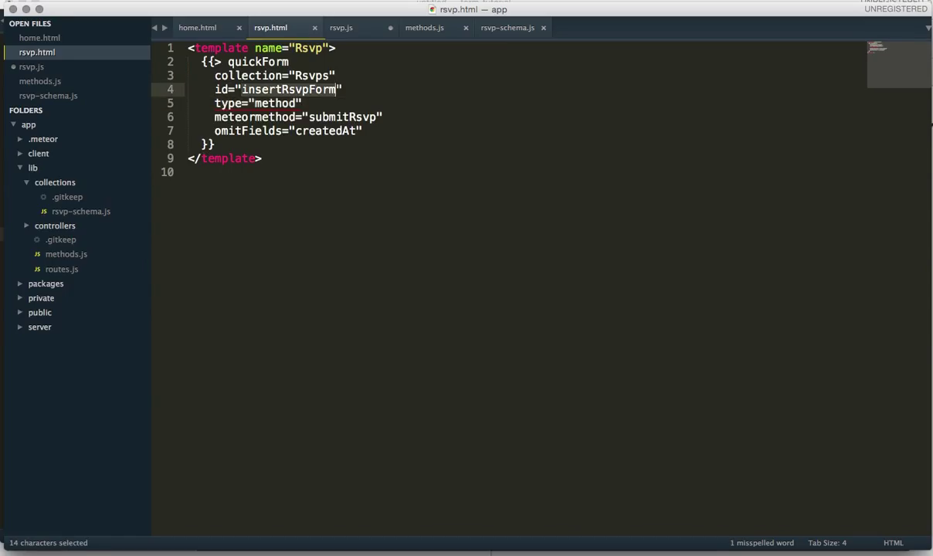
pyautogui.click(340, 27)
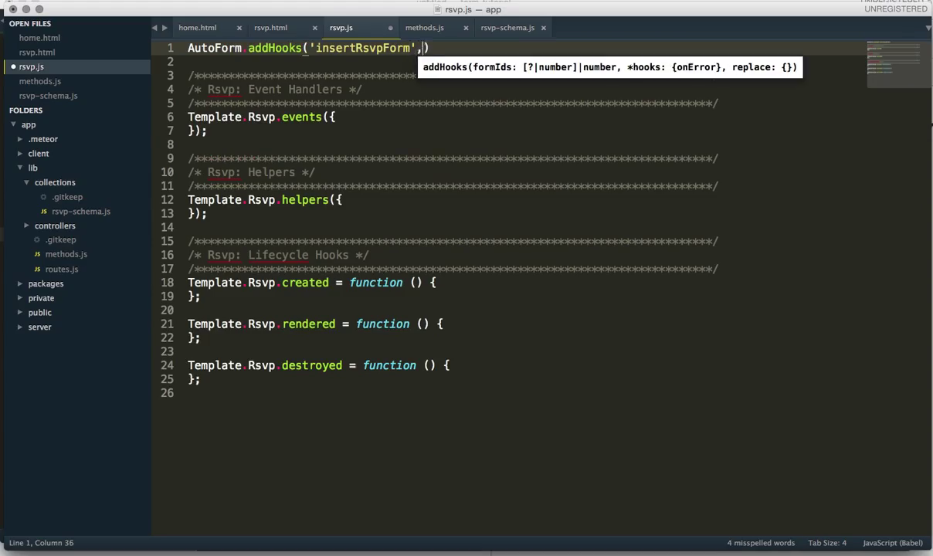
# Add an onSuccess function logging 'running after hook for RSVP insert!'
pyautogui.write('{}')
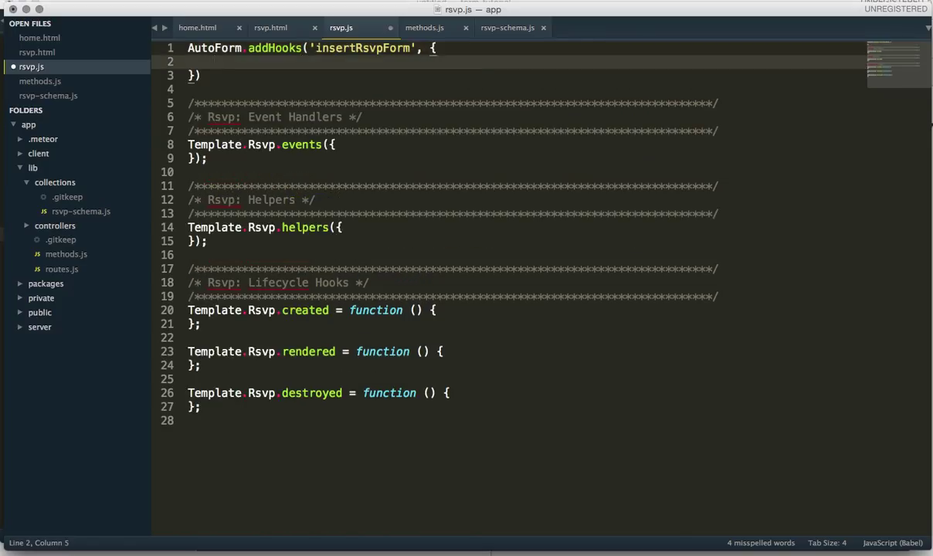
pyautogui.write('onSuccess: function (argument) {')
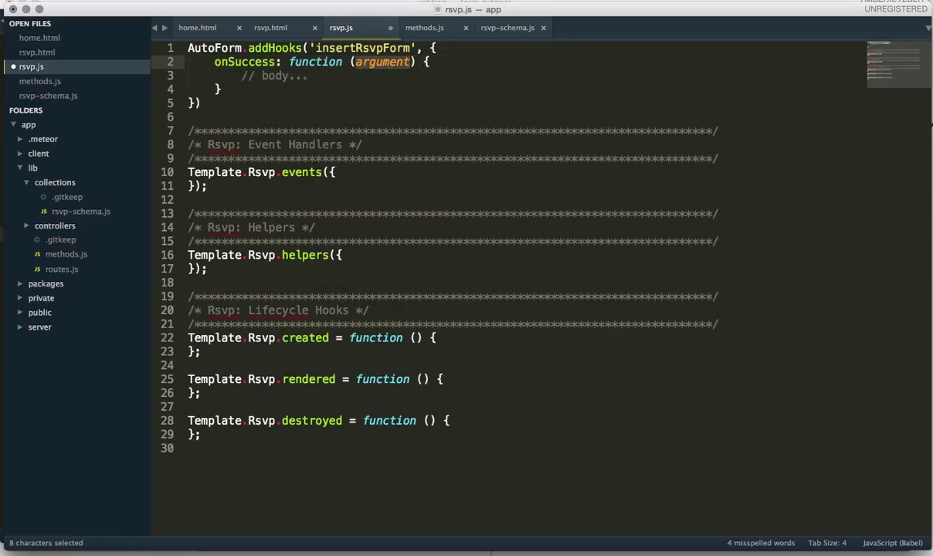
pyautogui.press('Delete')
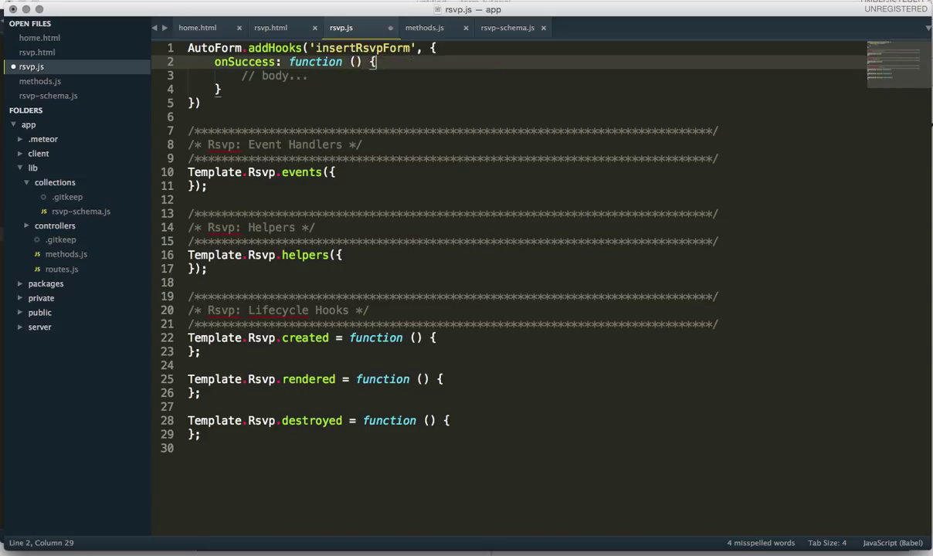
pyautogui.write('e')
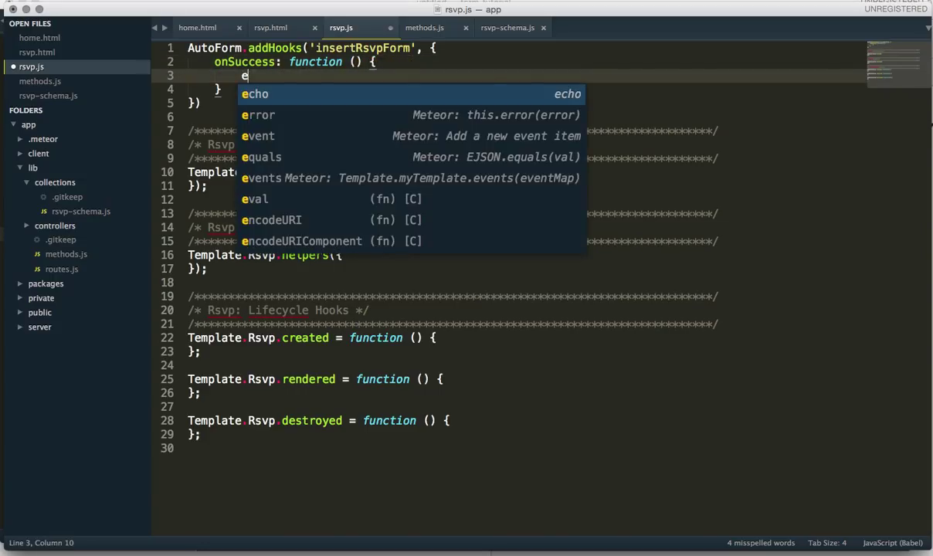
pyautogui.write('console.log("");')
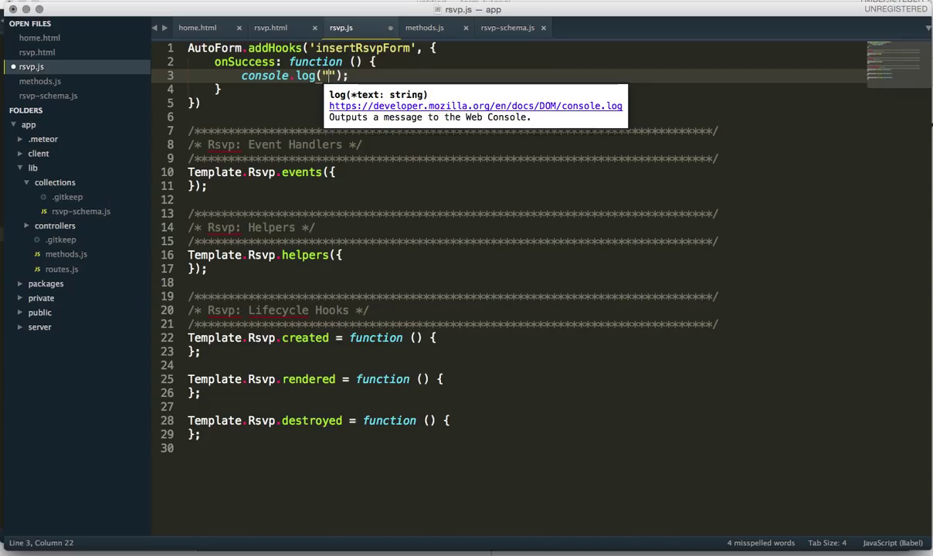
pyautogui.write('running after hook for')
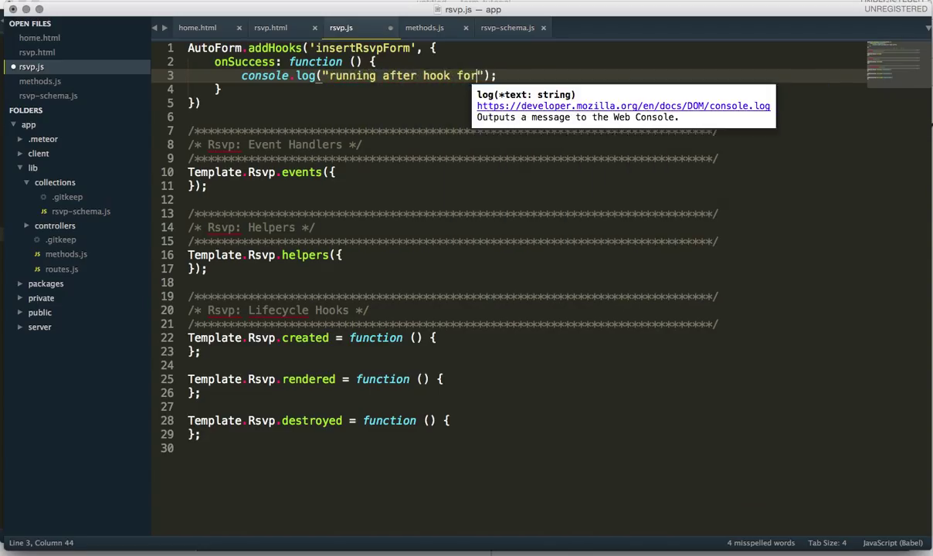
pyautogui.write('RSVP ins')
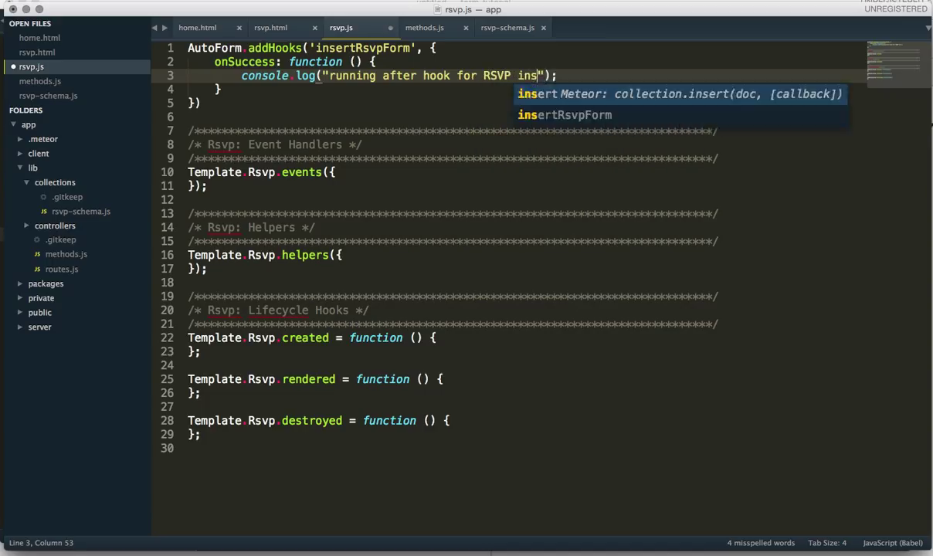
pyautogui.write('ert!')
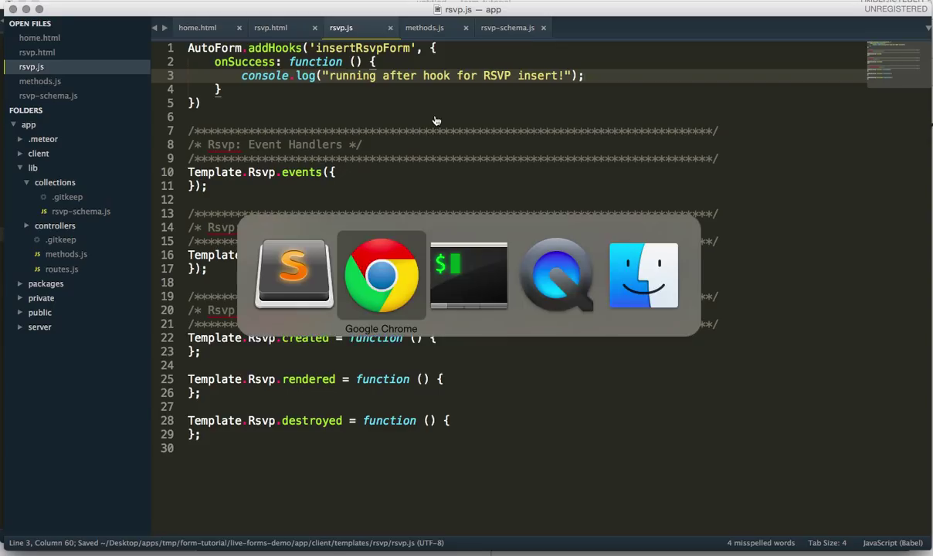
pyautogui.click(380, 274)
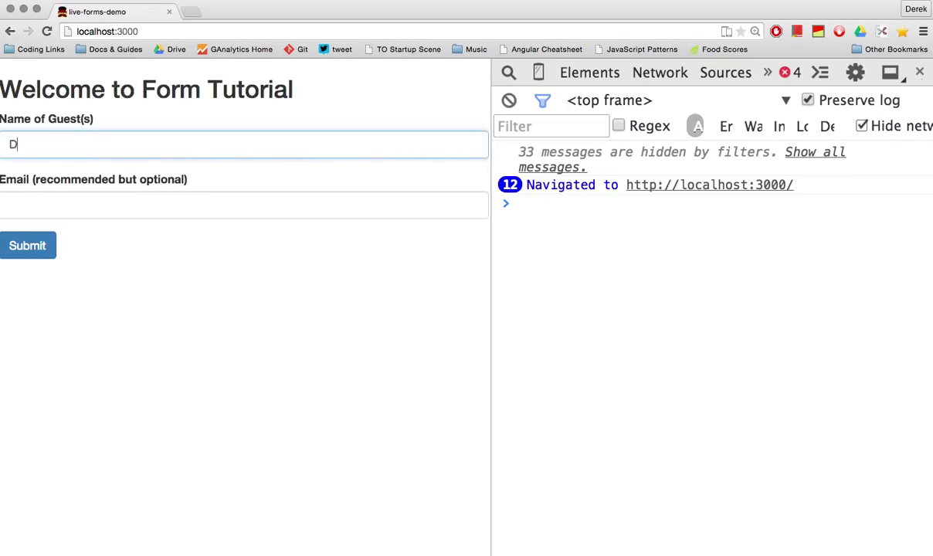
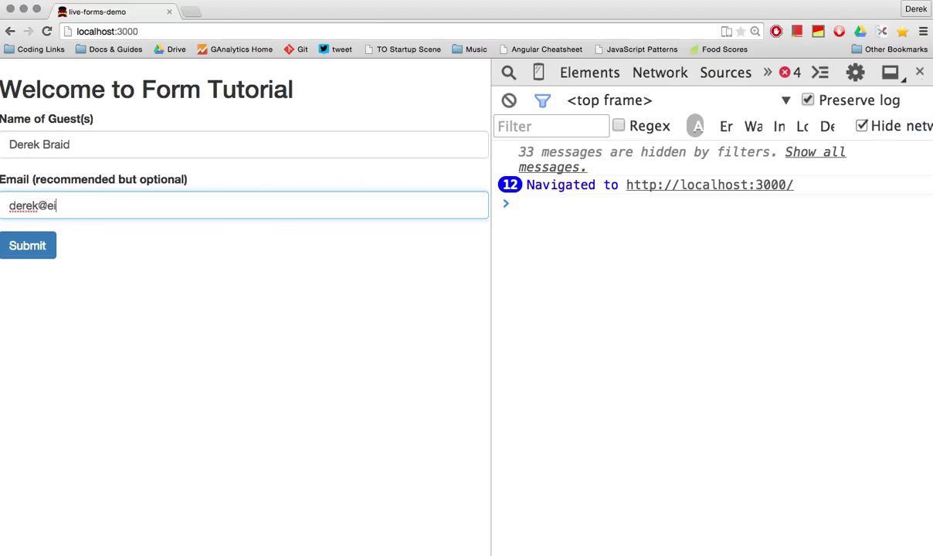
pyautogui.click(29, 244)
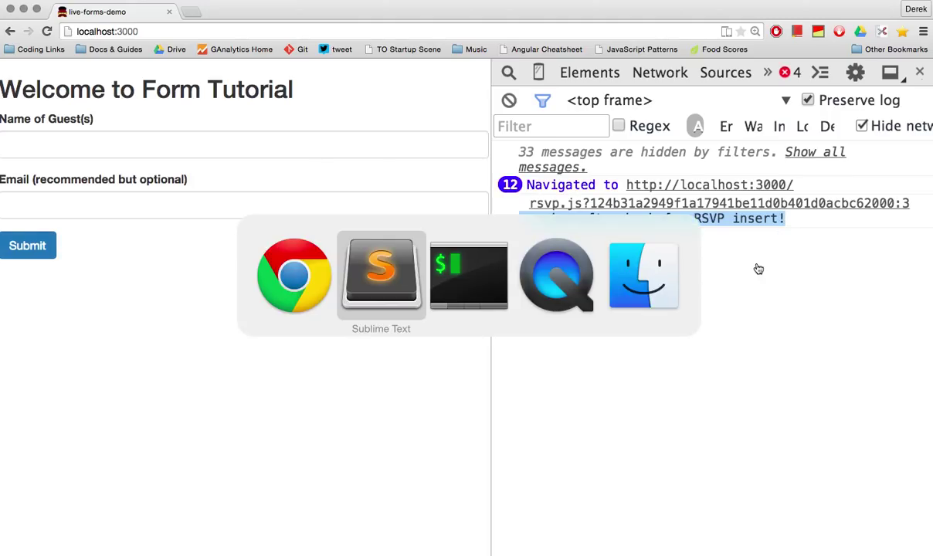
pyautogui.click(381, 274)
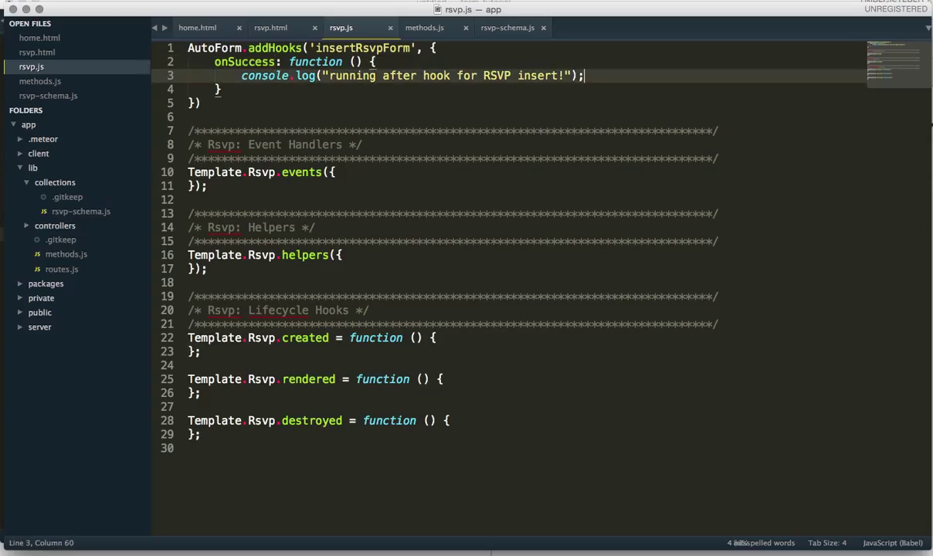
# Set successfulRsvp to true in onSuccess and to false in created and destroyed
pyautogui.write("Session.set('successfu', value);")
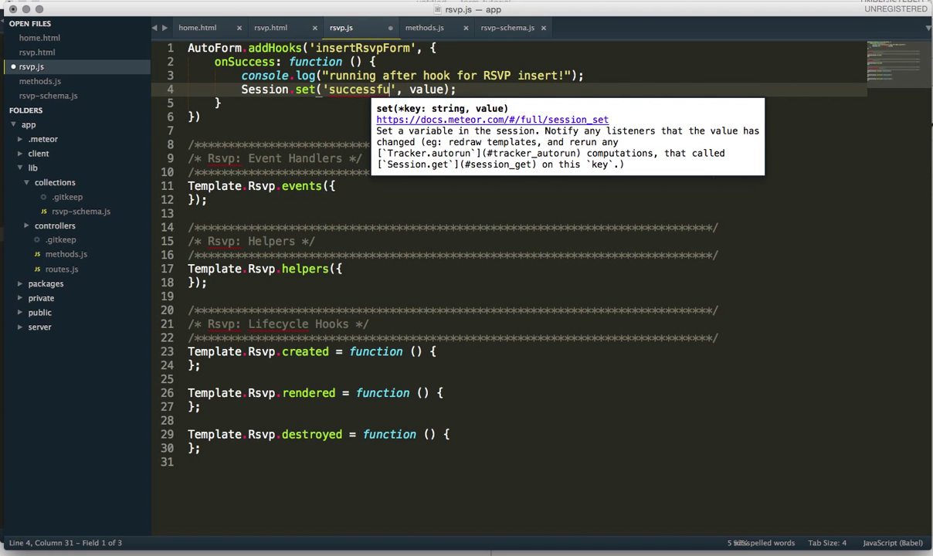
pyautogui.write('Rsvp')
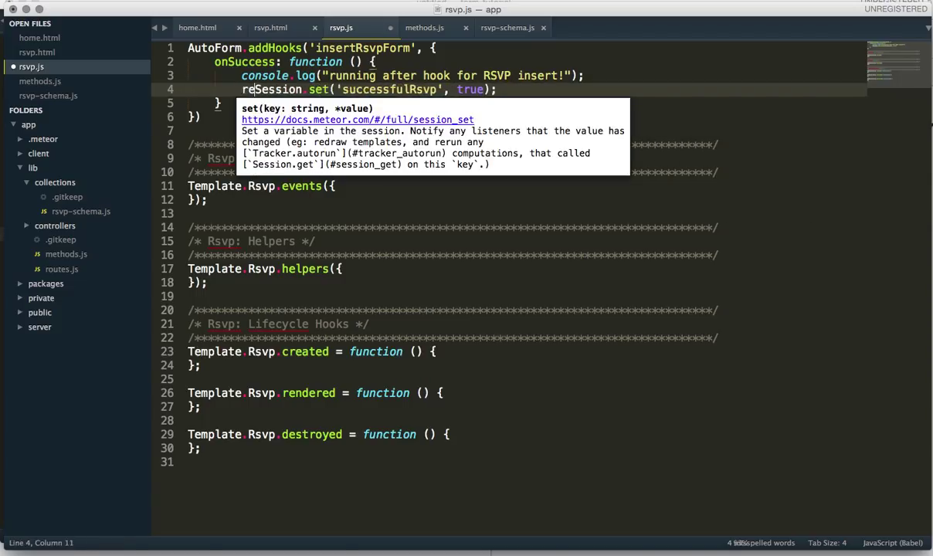
pyautogui.write('return')
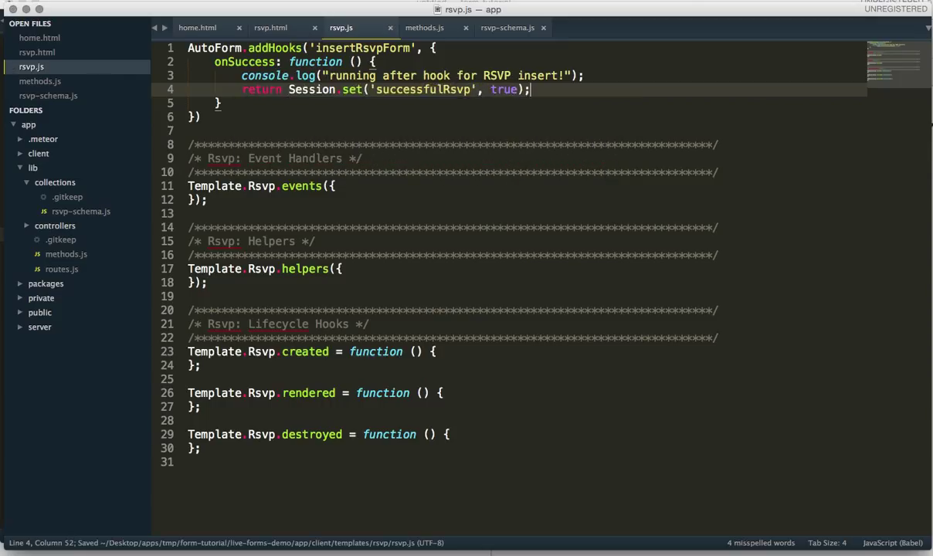
pyautogui.moveTo(615, 313)
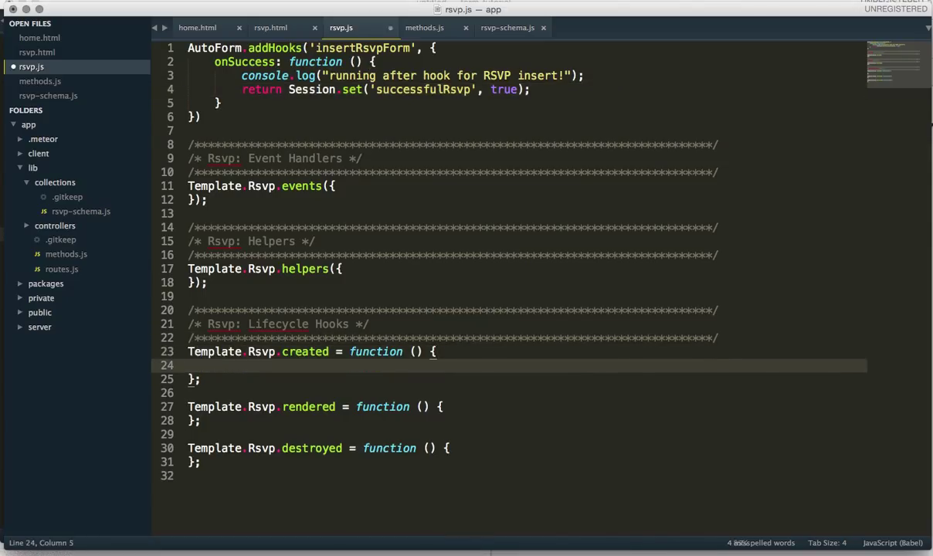
pyautogui.write('return S')
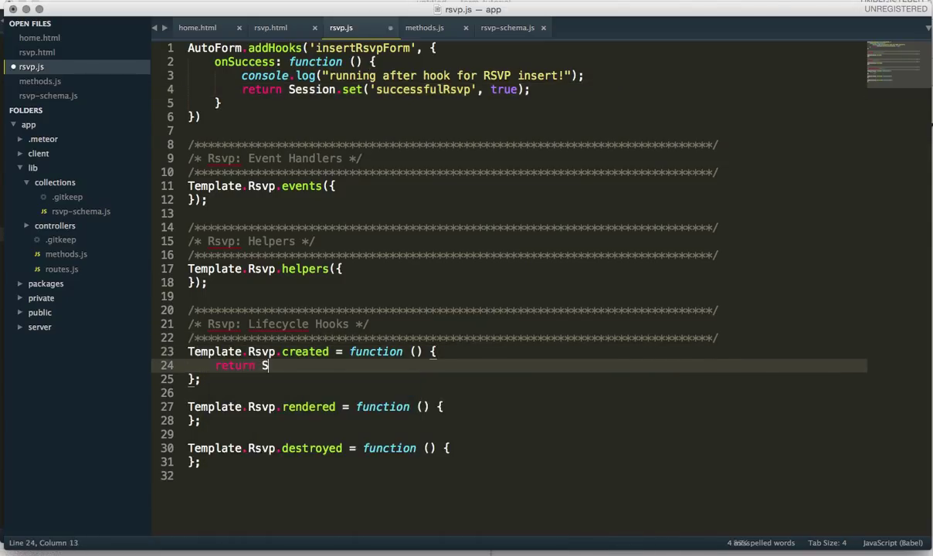
pyautogui.write('ession.set(key, value);')
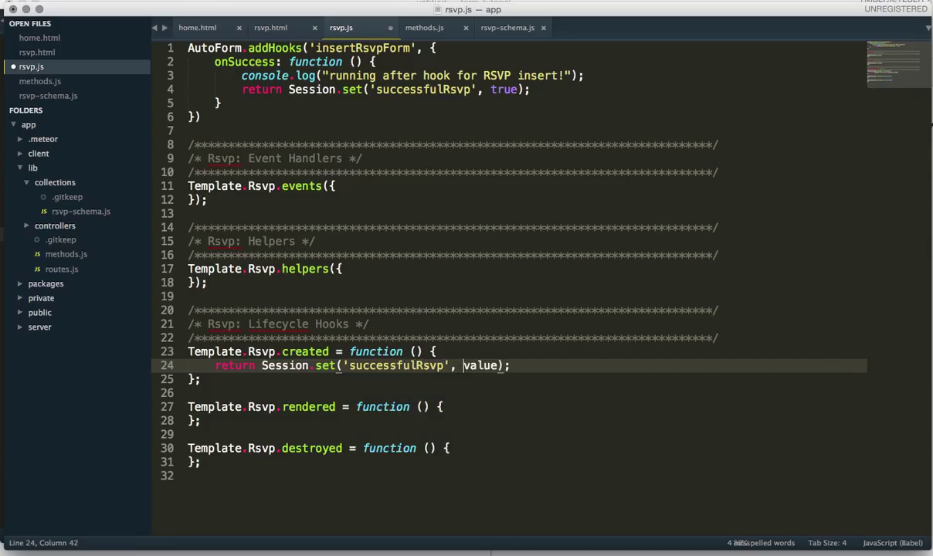
pyautogui.write('false')
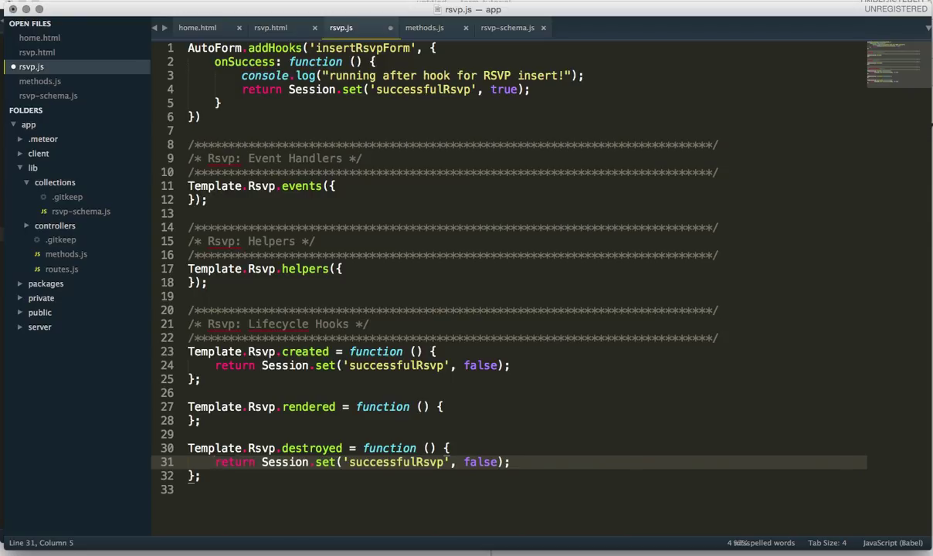
pyautogui.moveTo(456, 351)
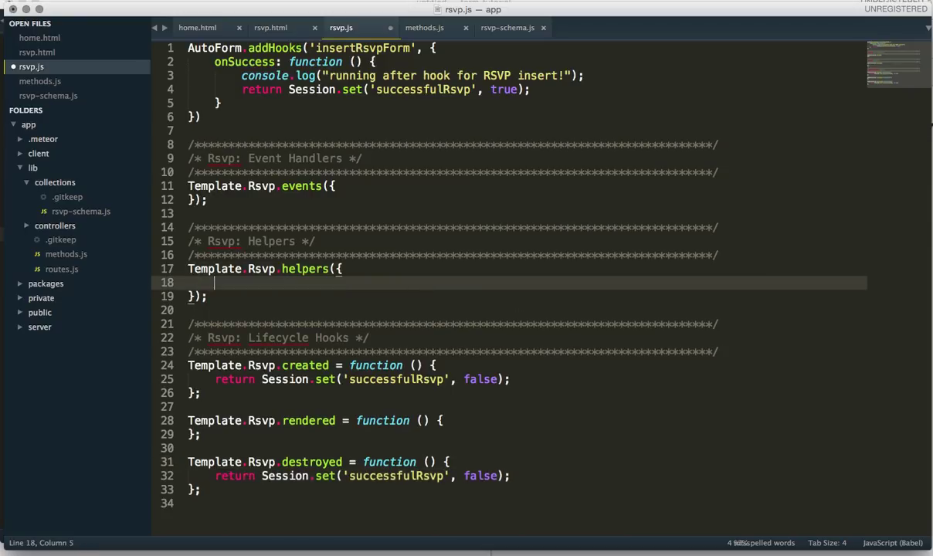
# Add isSuccessfulRsvp to Template.Rsvp.helpers, returning the successfulRsvp session value
pyautogui.write('isSuccessfu')
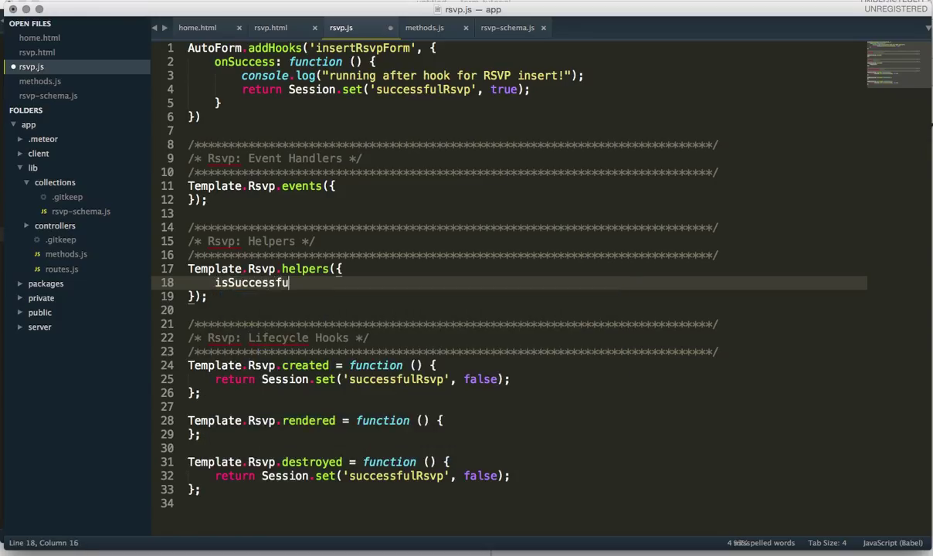
pyautogui.write('lRsvp')
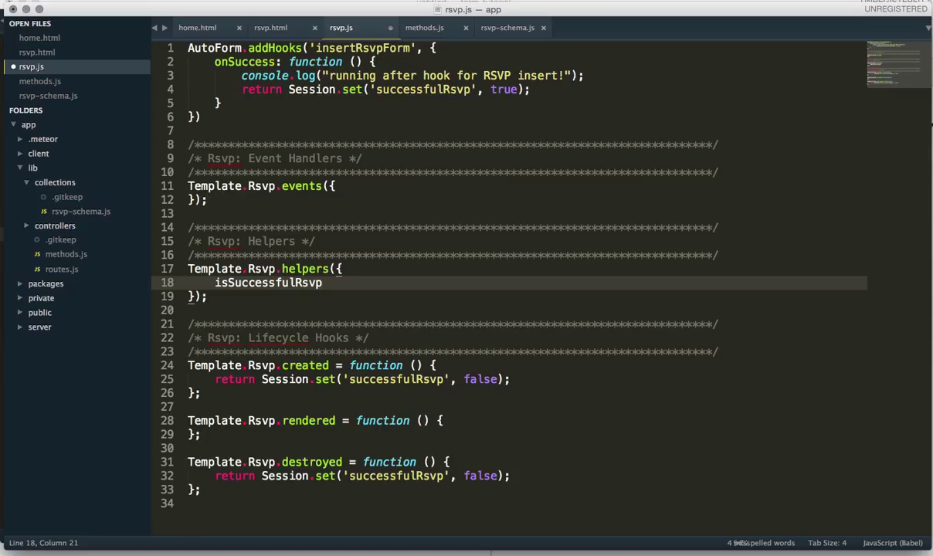
pyautogui.write(': function (argument) {')
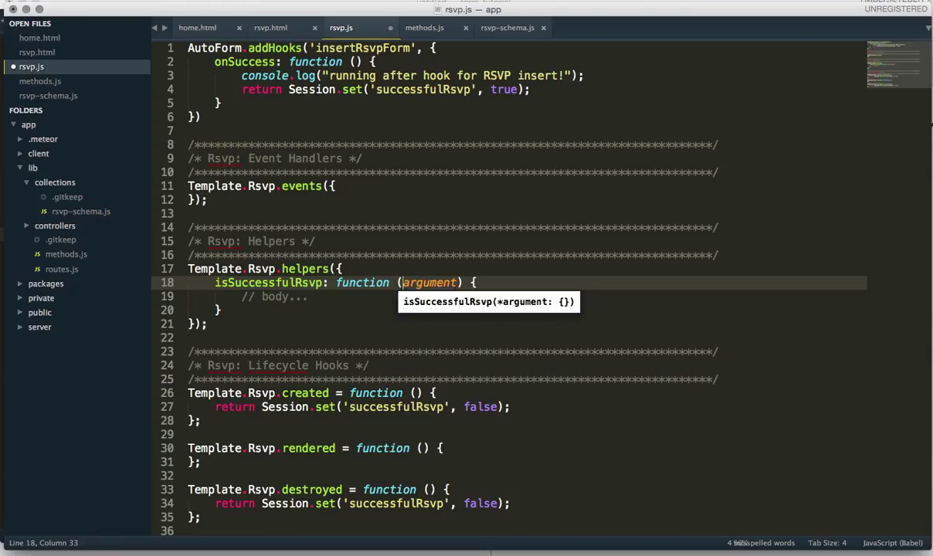
pyautogui.write("return Session.set('successfulRsvp', false);")
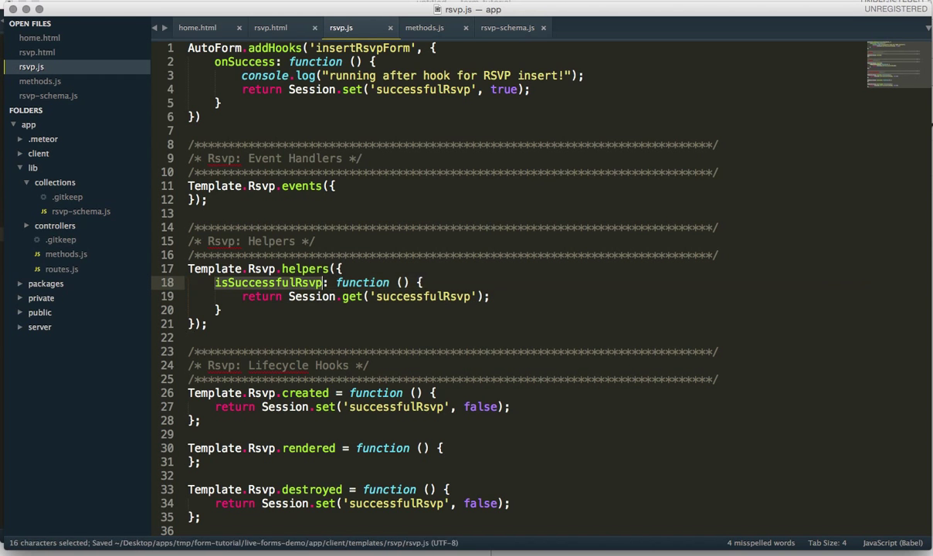
pyautogui.click(275, 27)
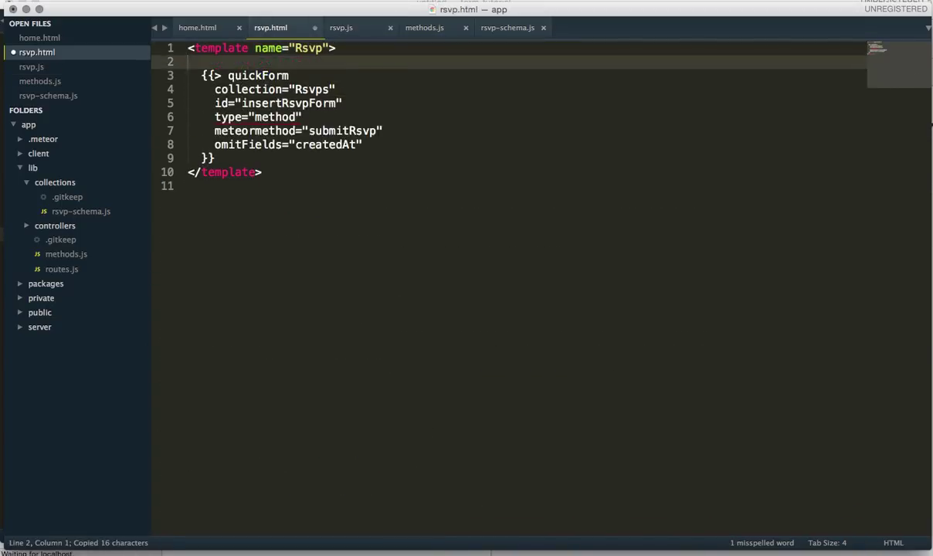
# Add an {{#if isSuccessfulRsvp}} block with a 'Thanks for the RSVP!' h2 heading
pyautogui.write('i')
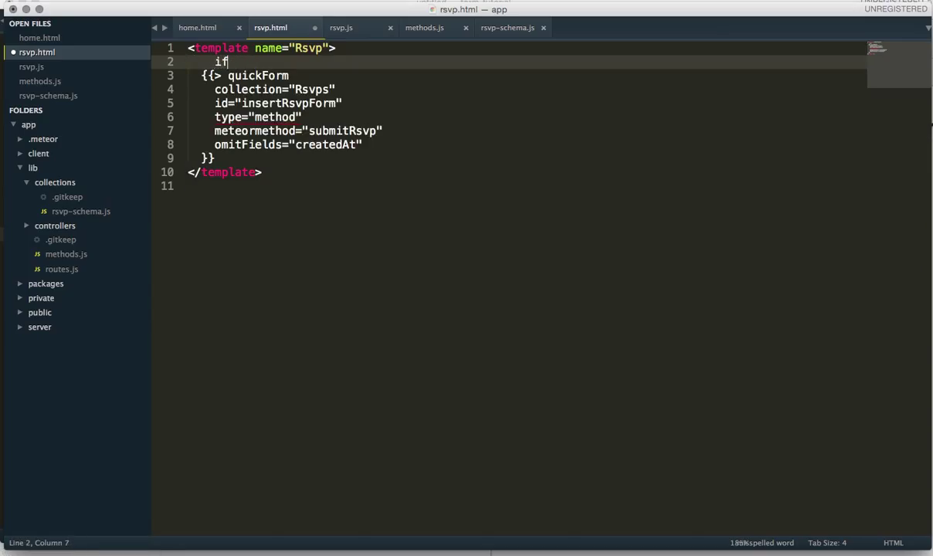
pyautogui.write('f isSuccessfulRsvp "male"}}')
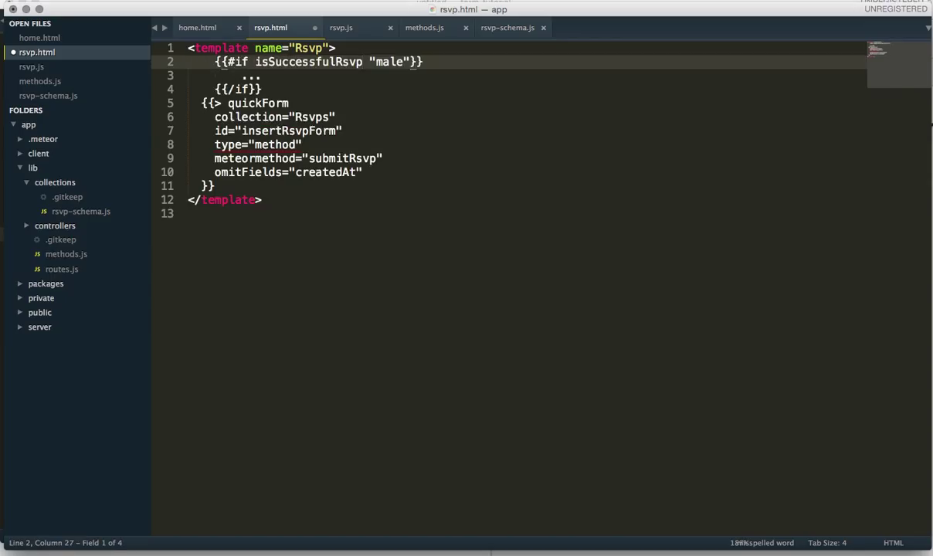
pyautogui.press('Backspace')
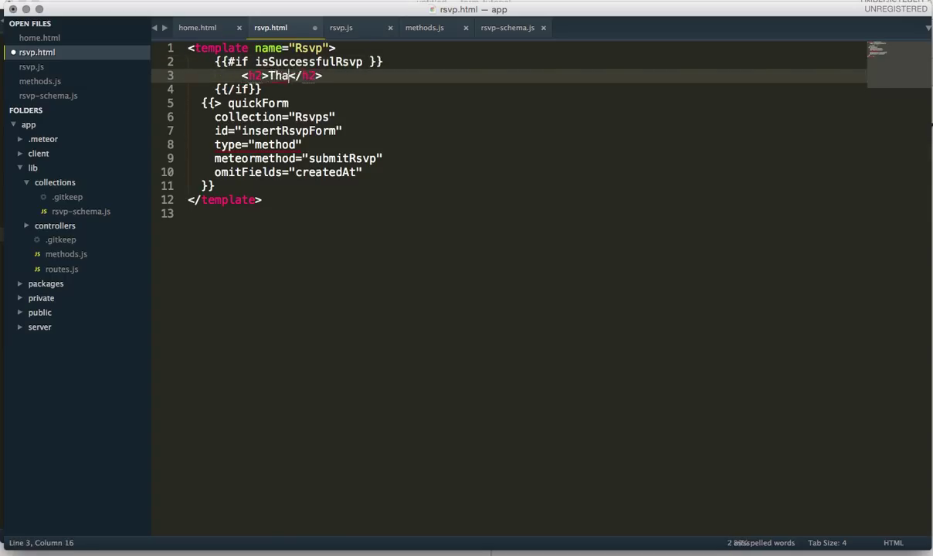
pyautogui.write('nks for the')
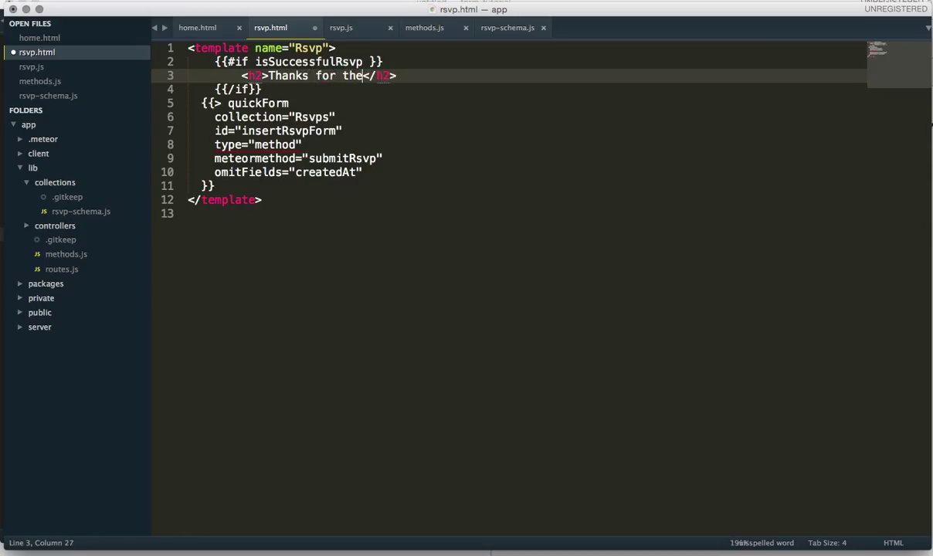
pyautogui.write('RS')
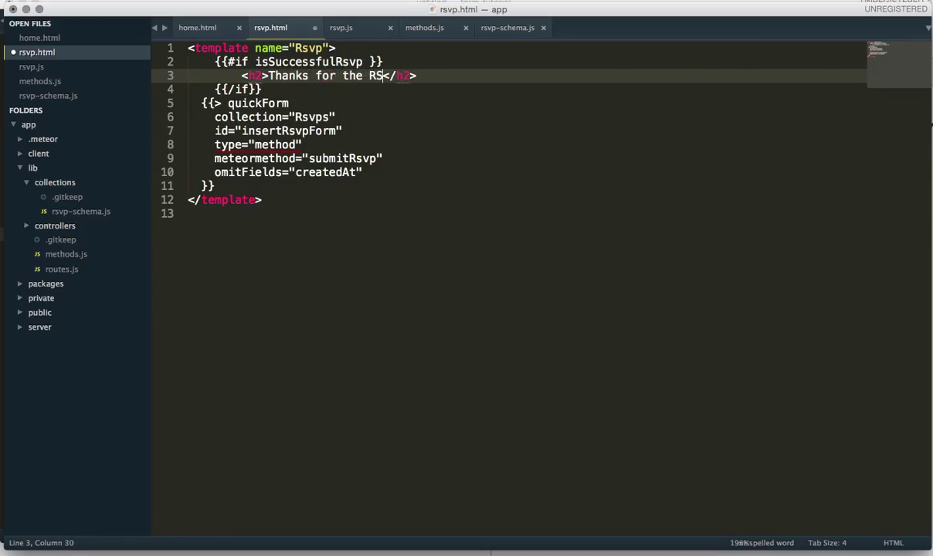
pyautogui.write('VP!')
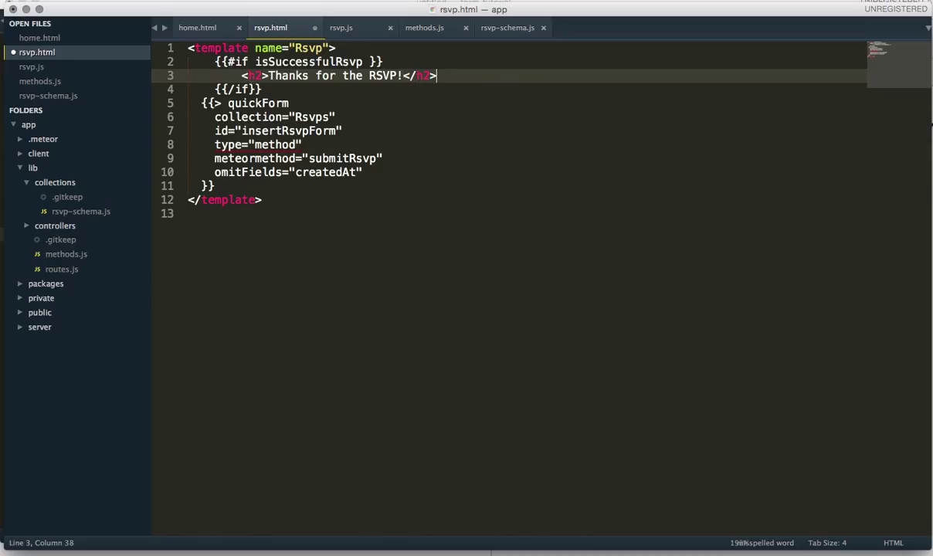
# Add an {{else}} branch and move the quickForm inside it
pyautogui.write('es')
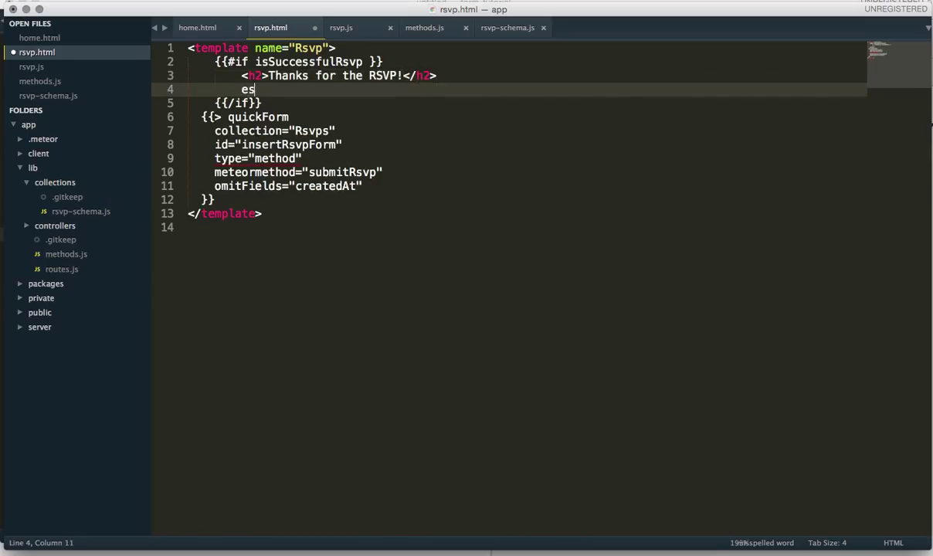
pyautogui.write('le')
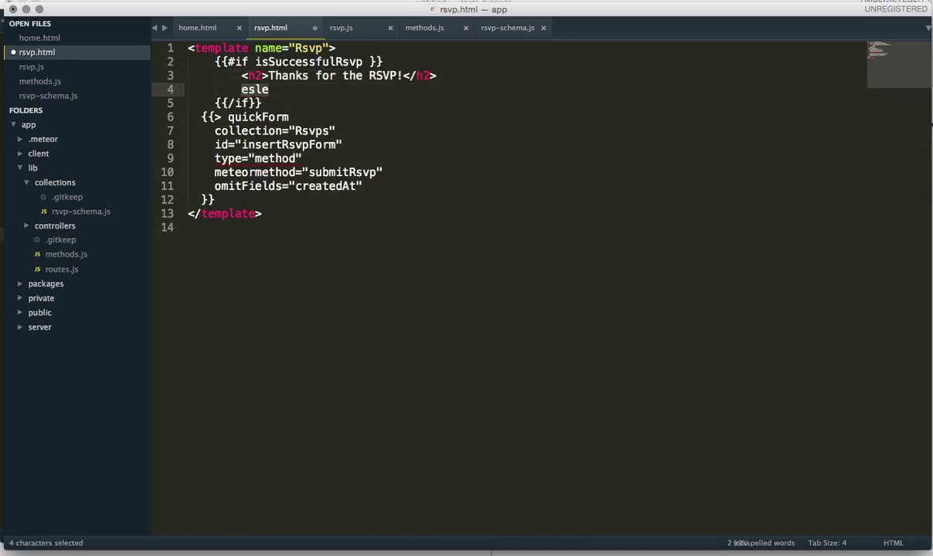
pyautogui.write('else')
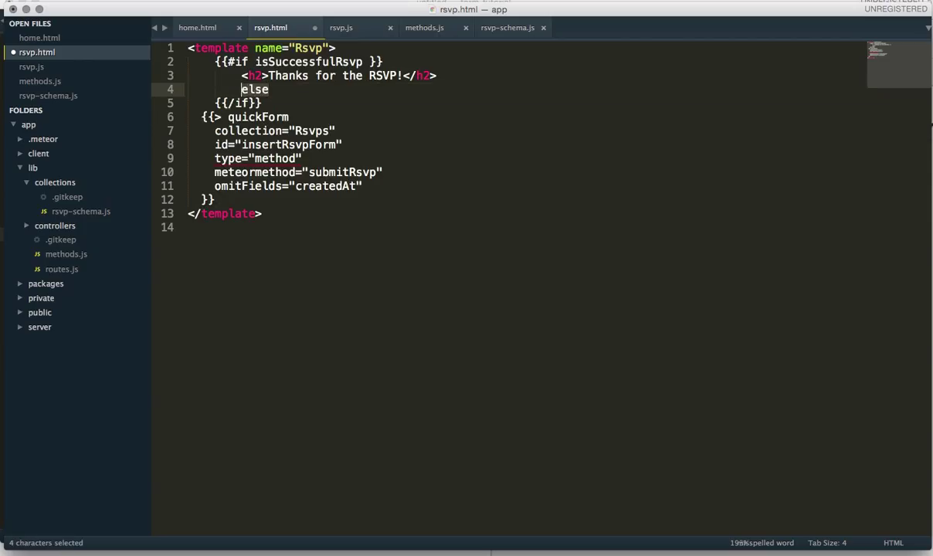
pyautogui.write('{{else}}')
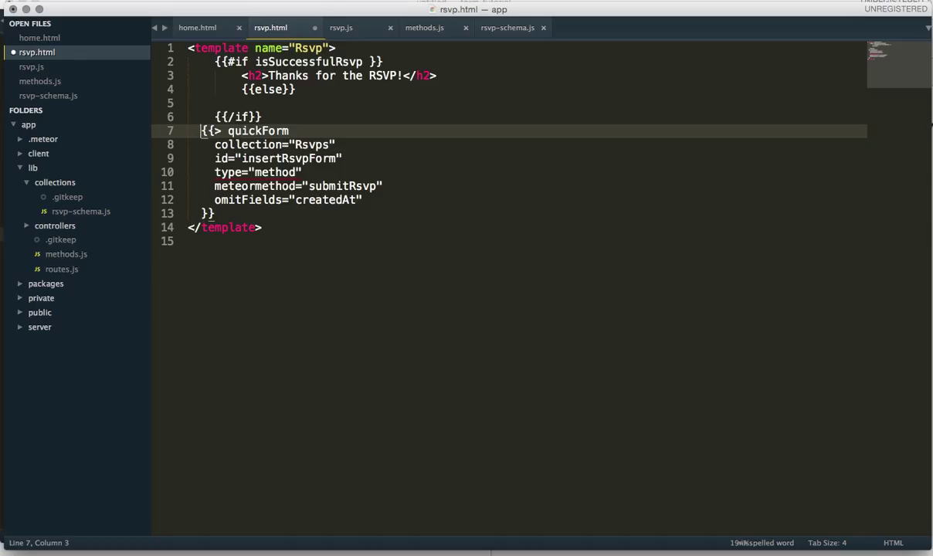
pyautogui.moveTo(201, 130); pyautogui.dragTo(216, 213)
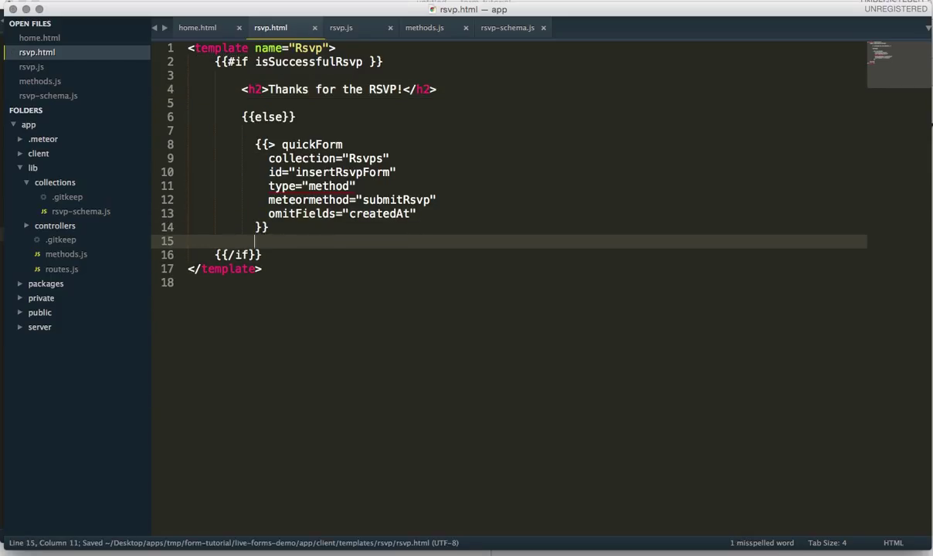
pyautogui.press('cmd+tab')
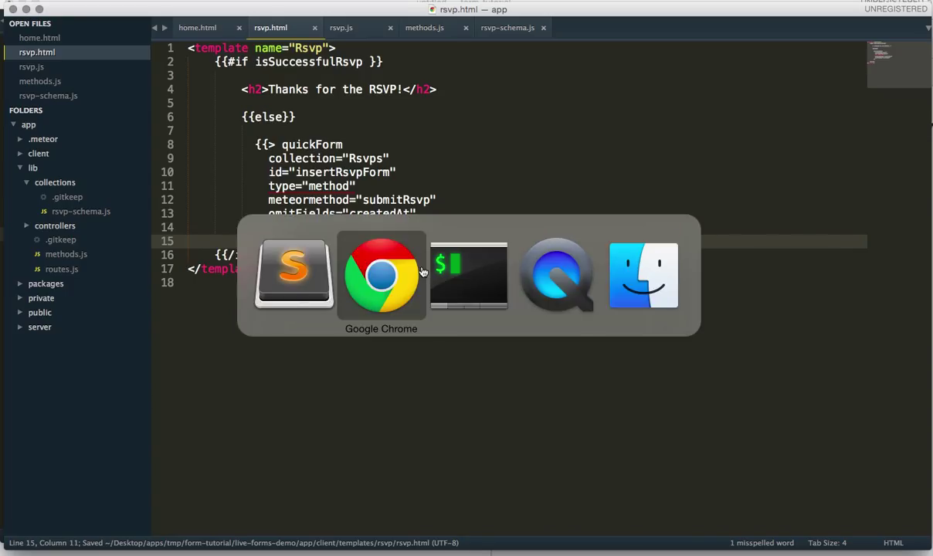
pyautogui.click(380, 274)
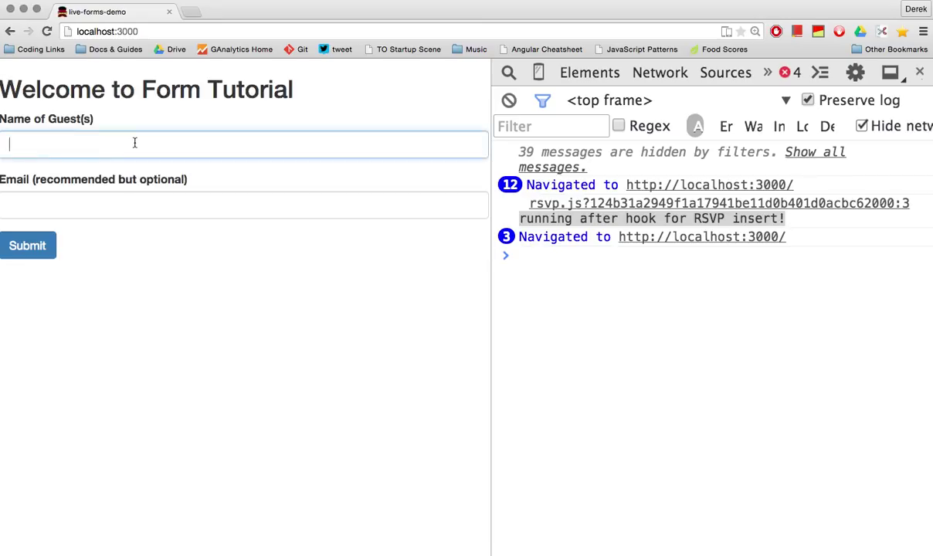
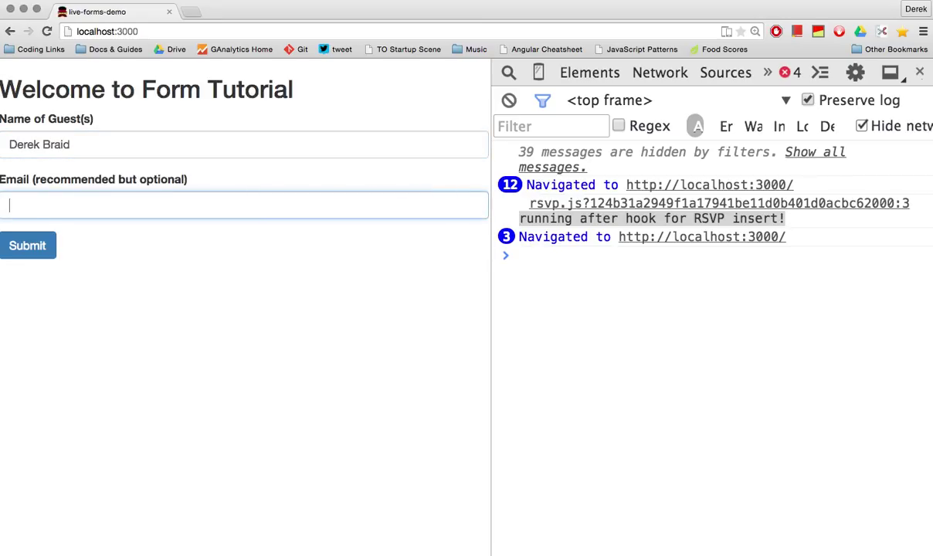
pyautogui.write('sadfa@asdfads.co')
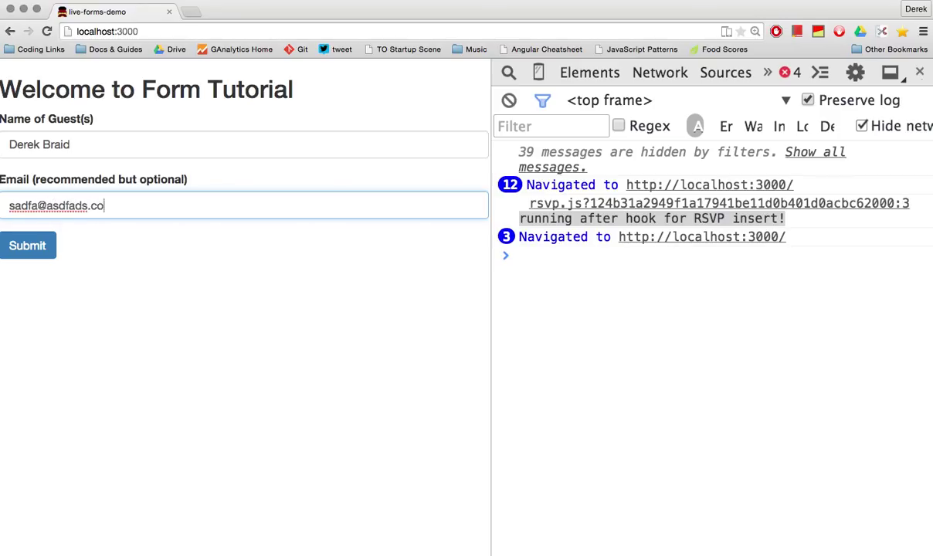
pyautogui.click(31, 245)
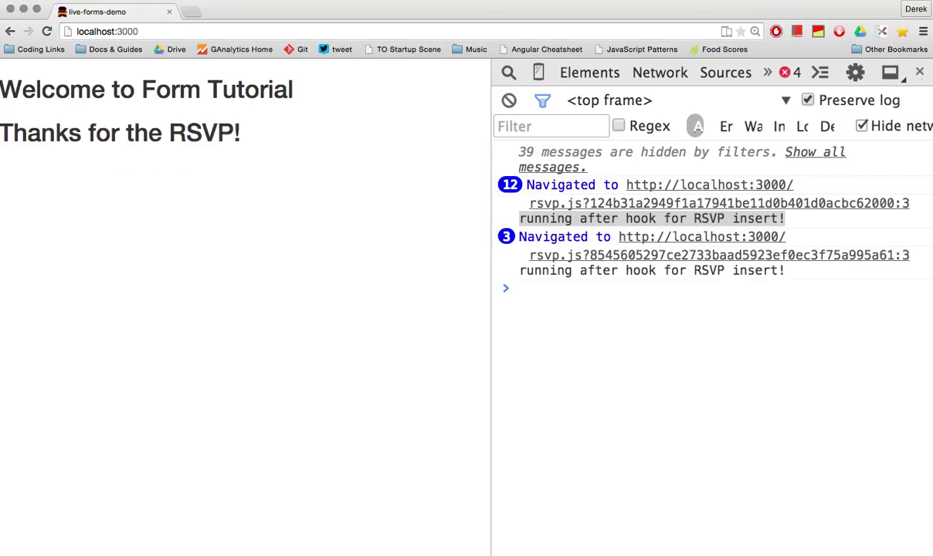
pyautogui.press('Cmd+Tab')
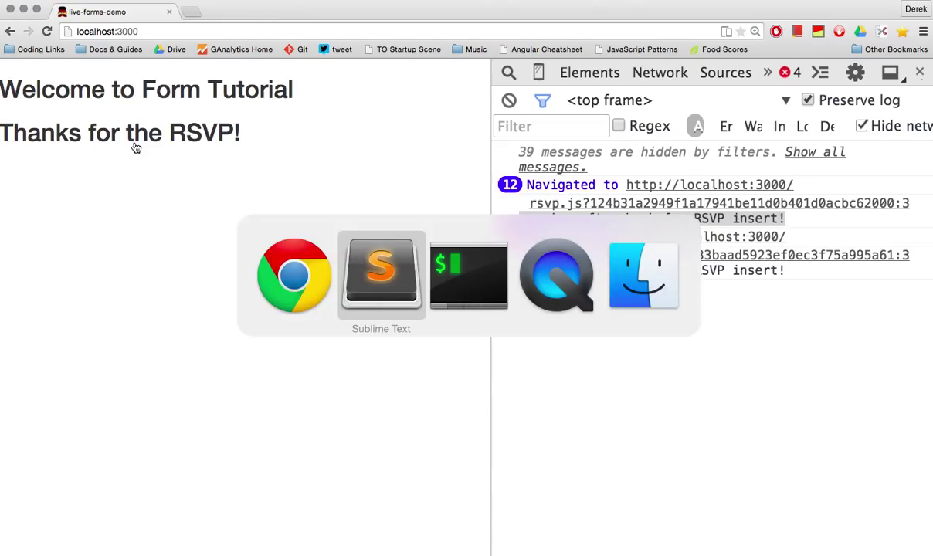
# Show the rsvp.js file and search Goto Anything for 'rsvp'
pyautogui.click(381, 274)
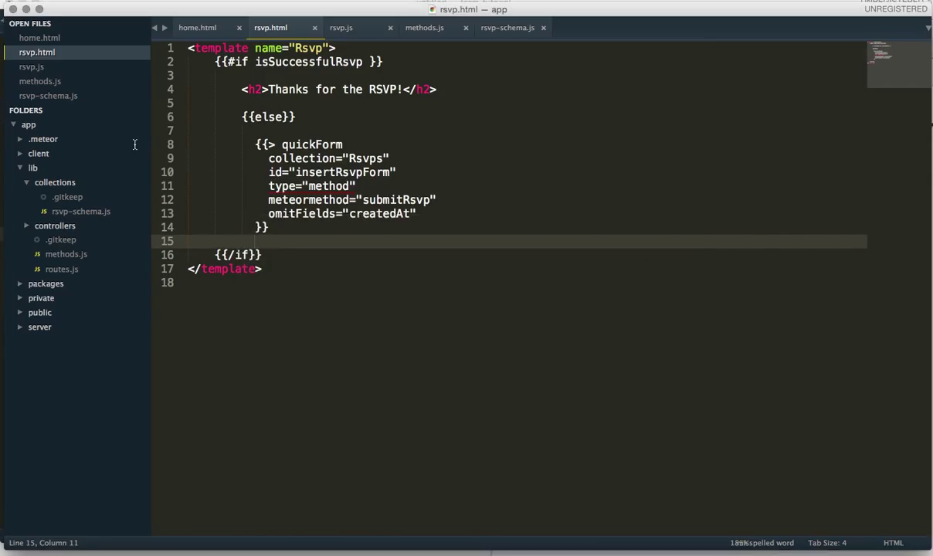
pyautogui.click(342, 27)
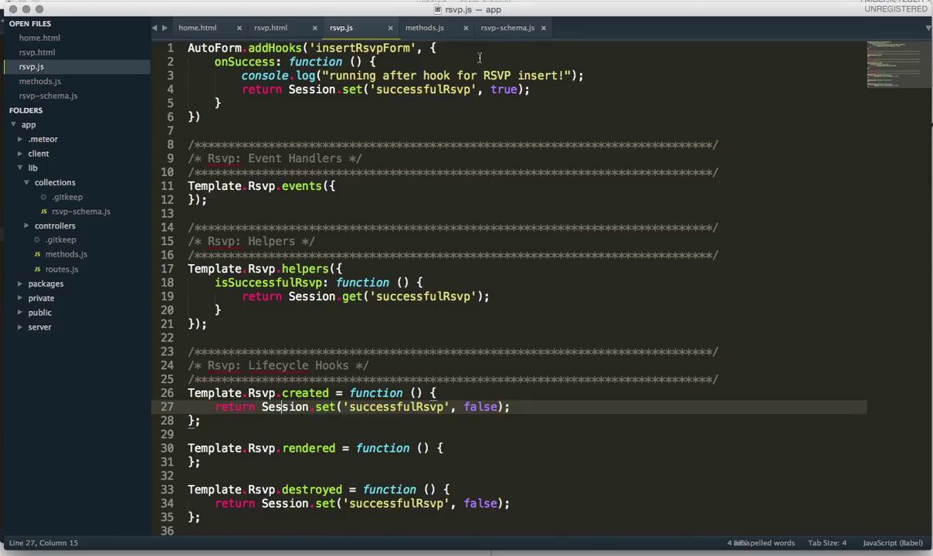
pyautogui.press('cmd+p')
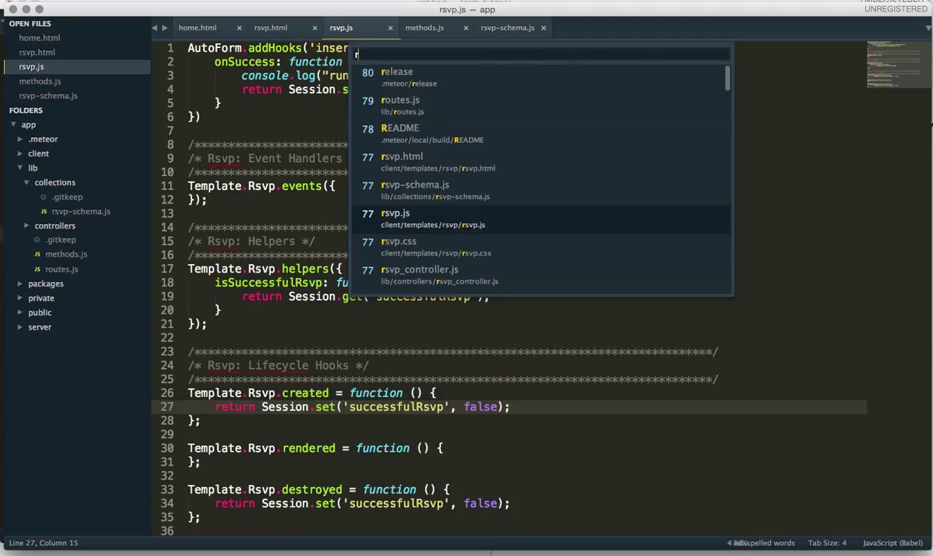
pyautogui.moveTo(484, 60)
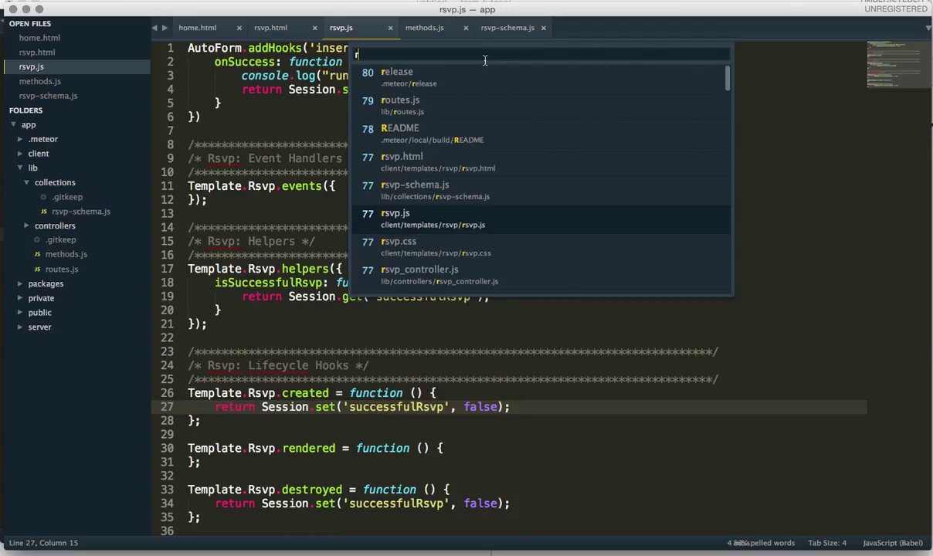
pyautogui.write('svp')
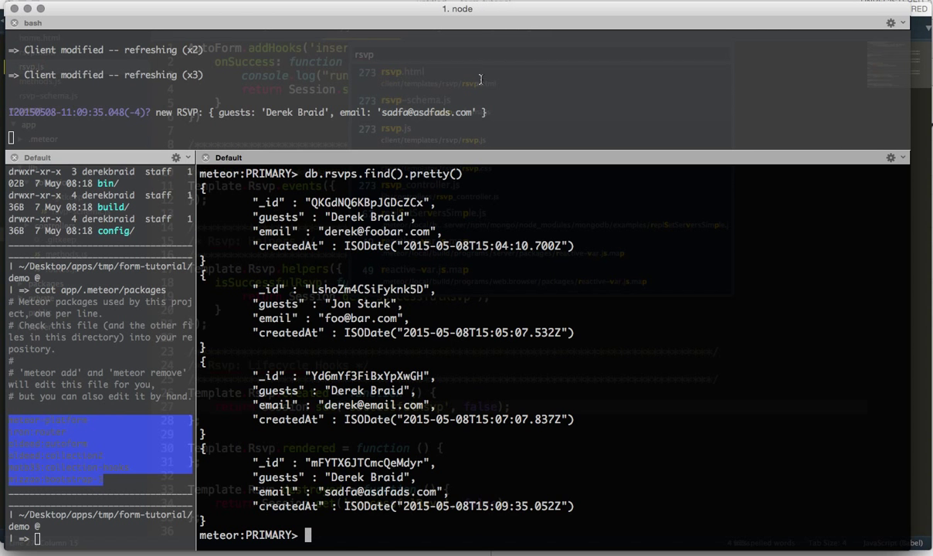
# Select the newest record's guest value in the Mongo shell listing
pyautogui.doubleClick(362, 477)
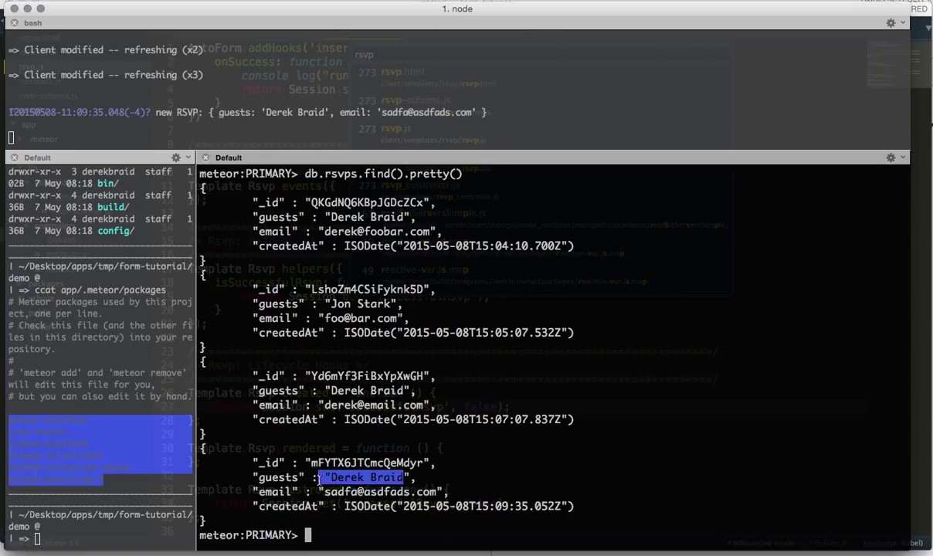
pyautogui.press('cmd+tab')
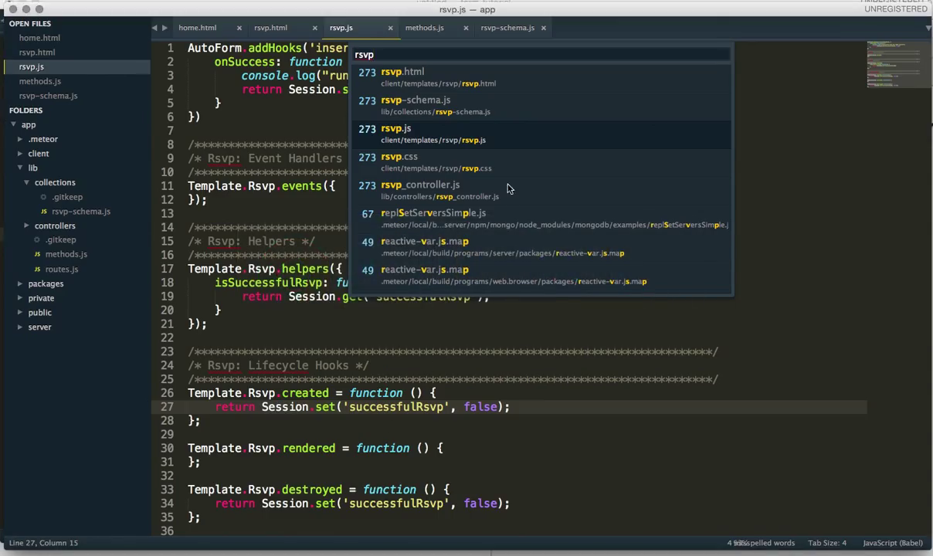
pyautogui.moveTo(483, 135)
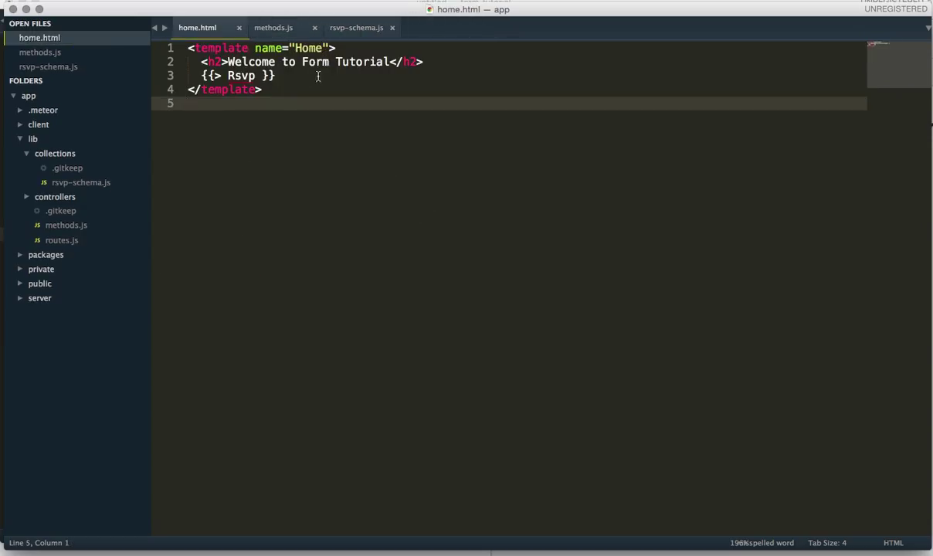
pyautogui.moveTo(335, 149)
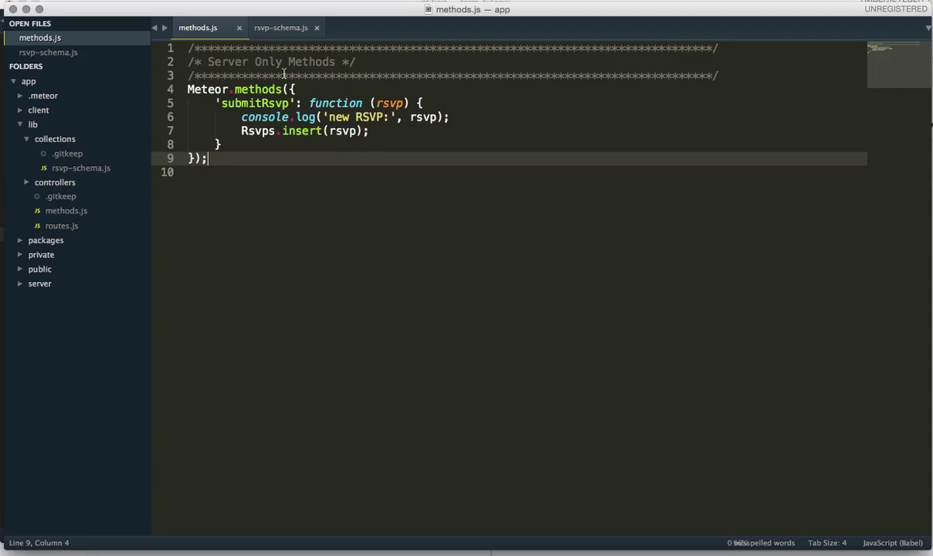
# Close the remaining open files and search Goto Anything for 'rsvp cont'
pyautogui.click(281, 27)
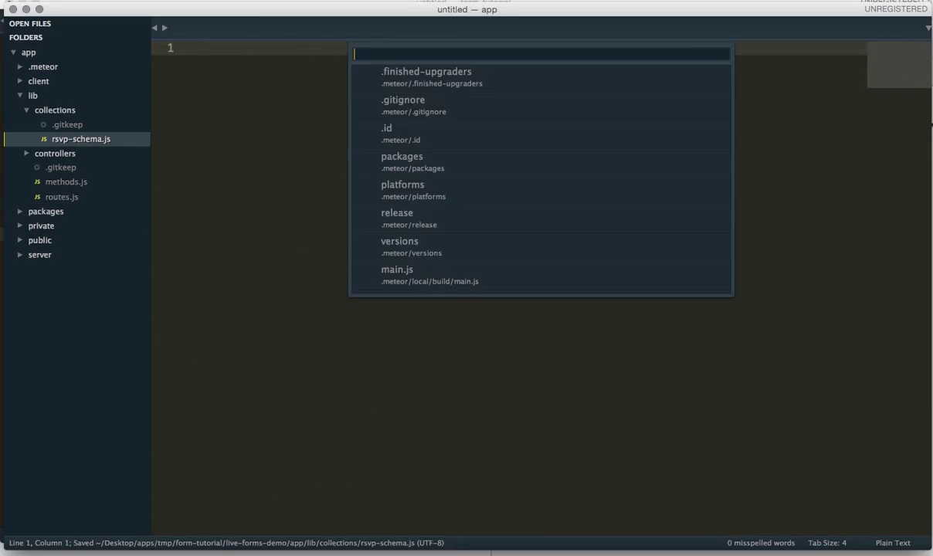
pyautogui.write('rsvp cont')
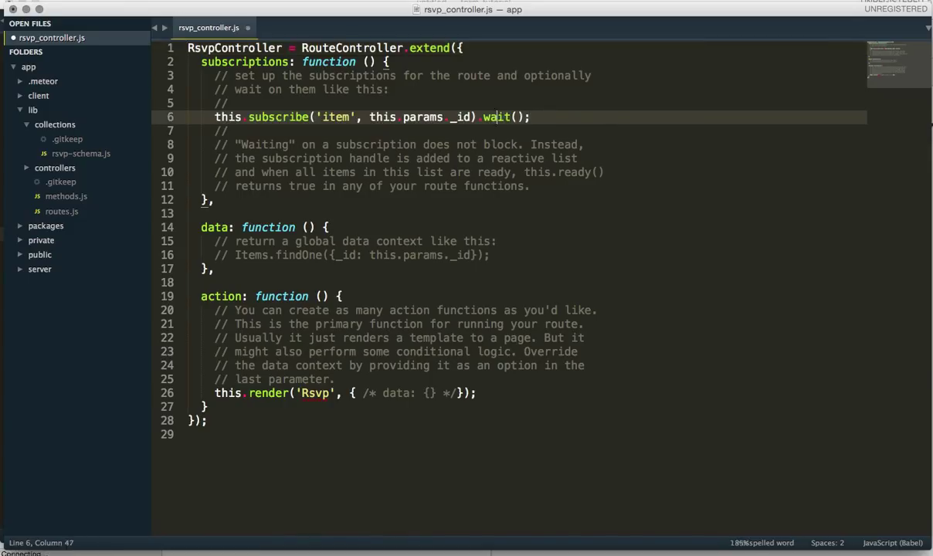
# Subscribe the controller to 'rsvps' and return { rsvps: Rsvps.find() } from data
pyautogui.moveTo(369, 117); pyautogui.dragTo(479, 116)
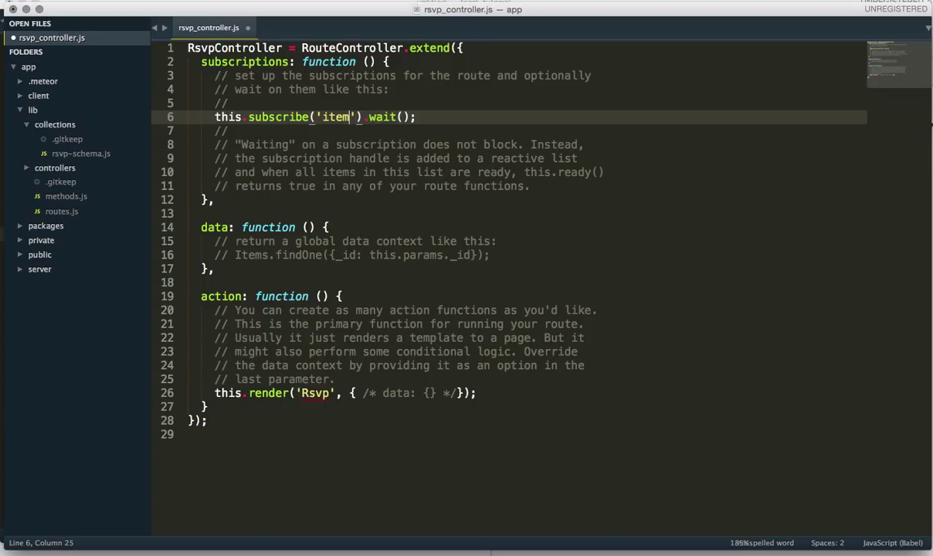
pyautogui.doubleClick(336, 117)
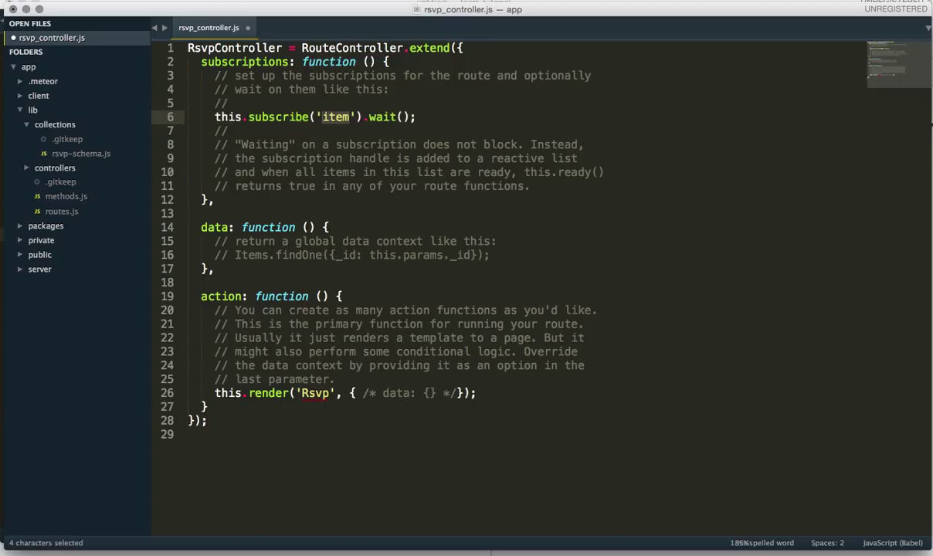
pyautogui.write('r')
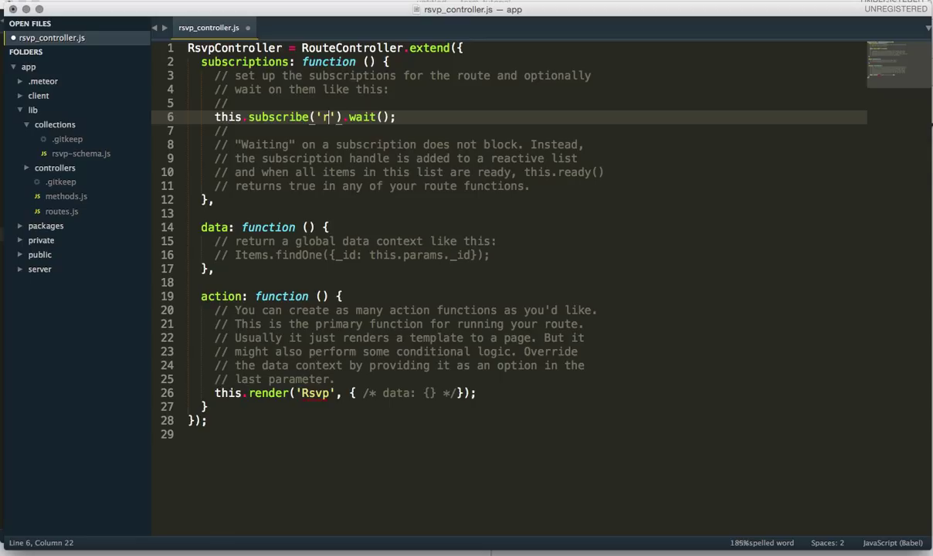
pyautogui.moveTo(407, 208)
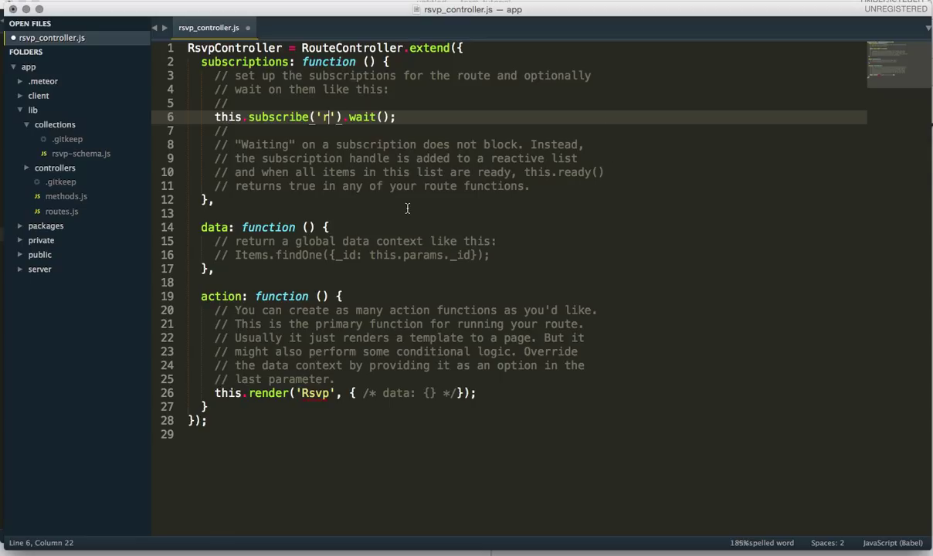
pyautogui.moveTo(358, 232)
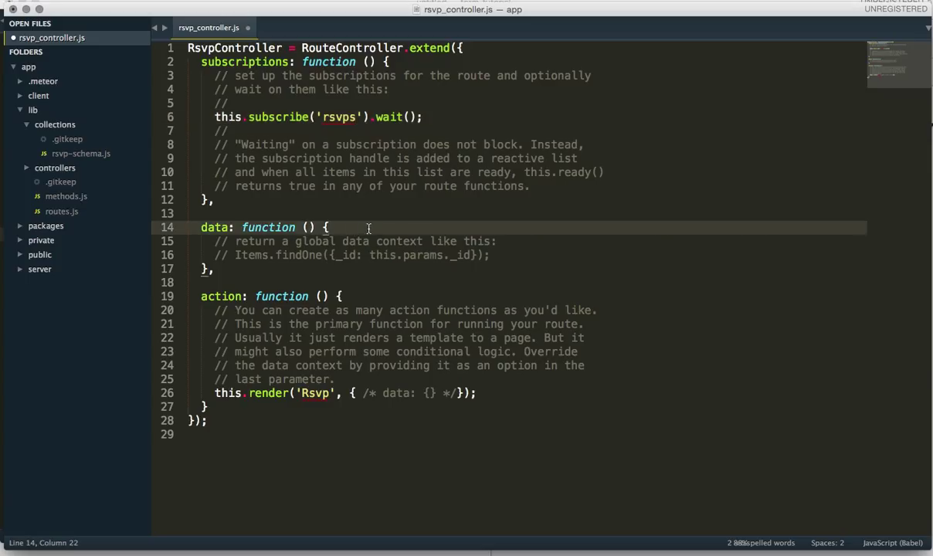
pyautogui.write('return {')
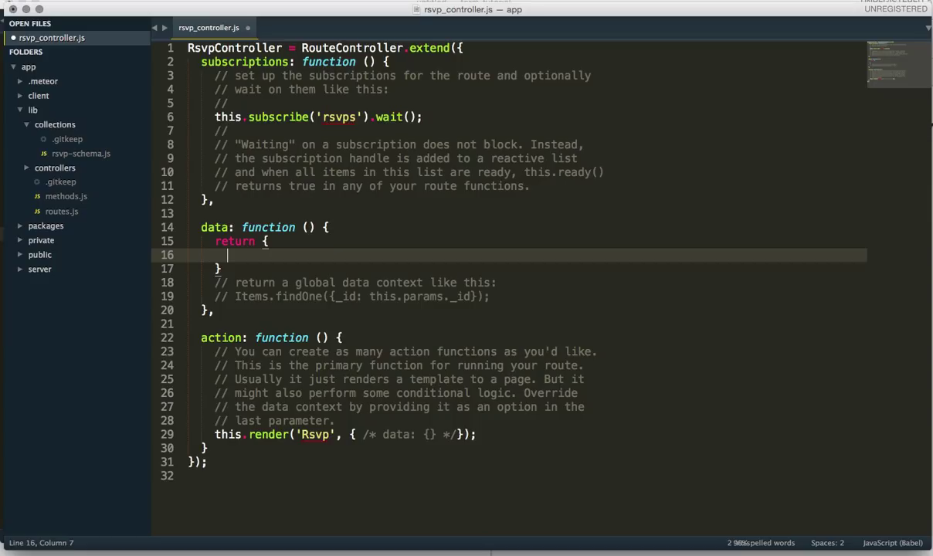
pyautogui.write('rsvp')
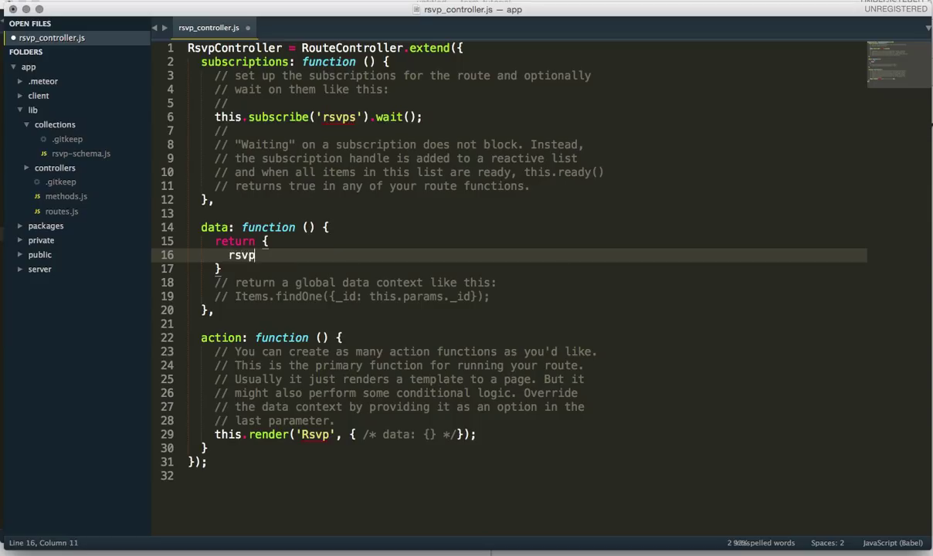
pyautogui.write('s: R')
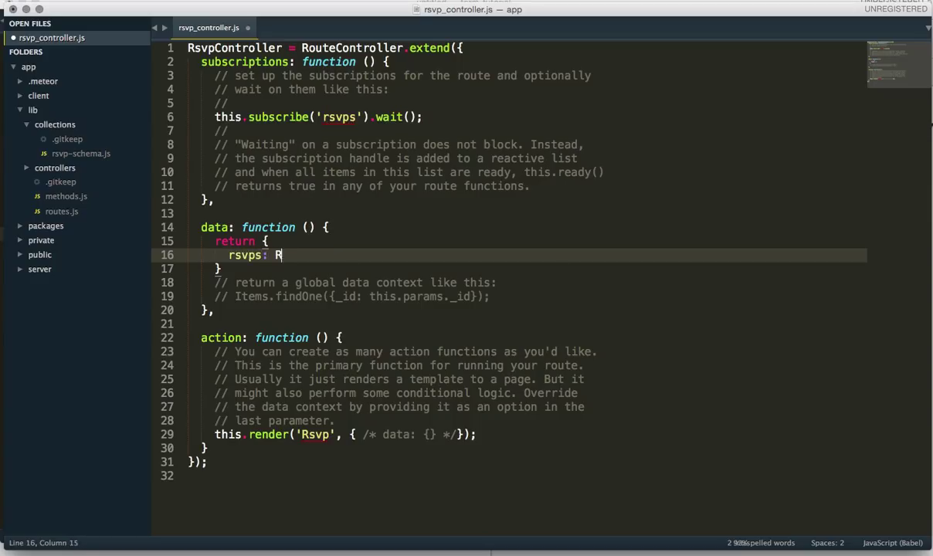
pyautogui.write('svps.')
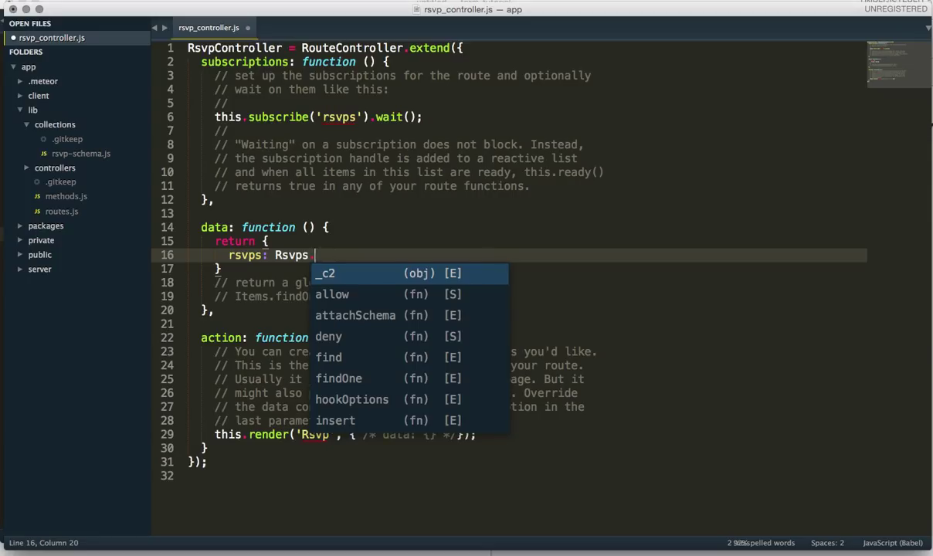
pyautogui.write('fins')
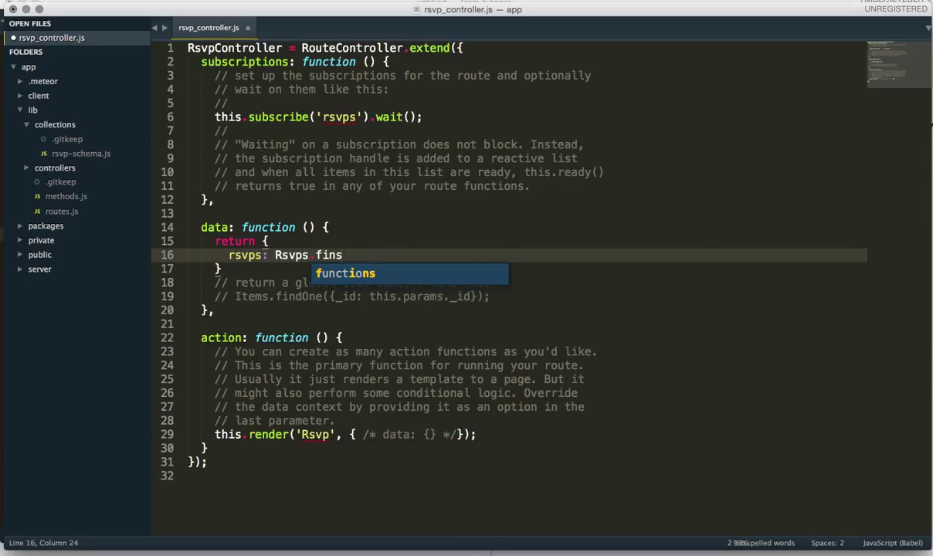
pyautogui.write('d()')
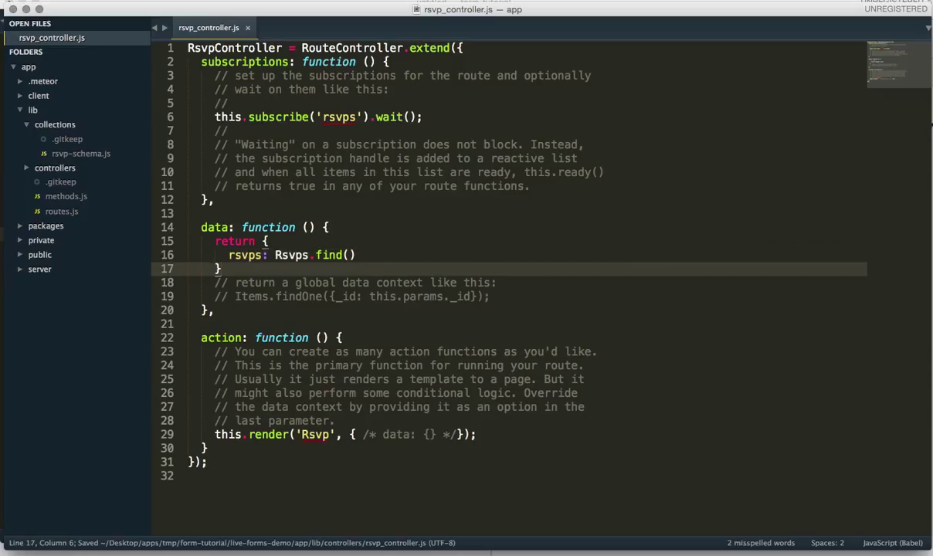
# Save the controller and switch through Chrome to the iTerm database listing
pyautogui.press('cmd+p')
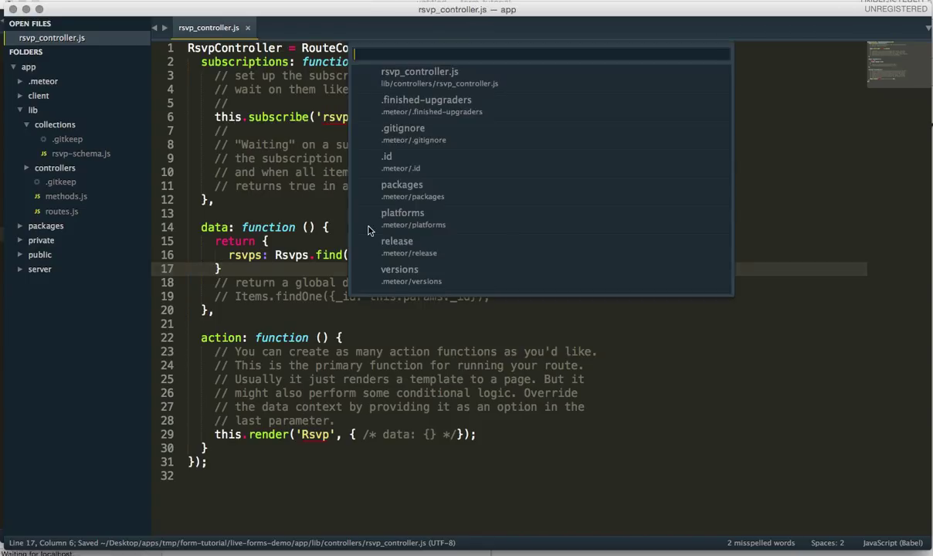
pyautogui.press('cmd+tab')
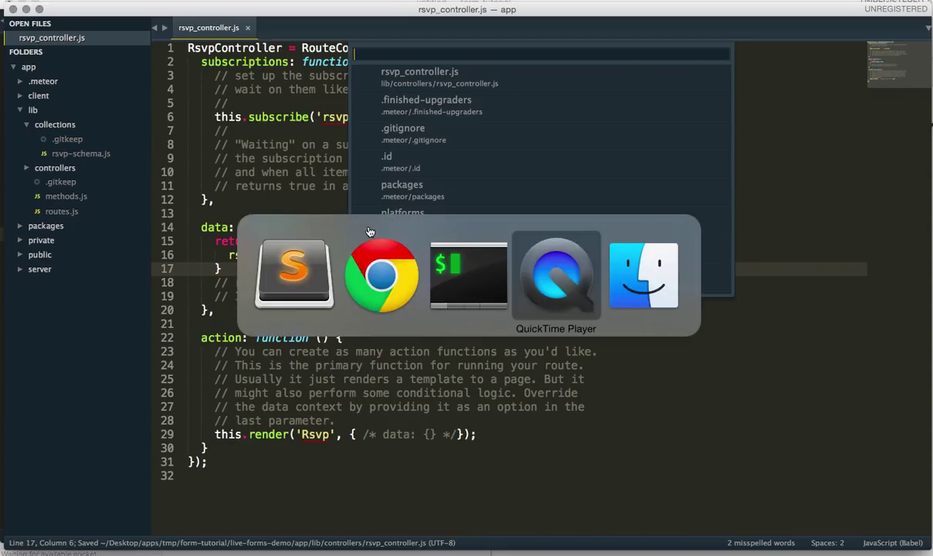
pyautogui.click(381, 274)
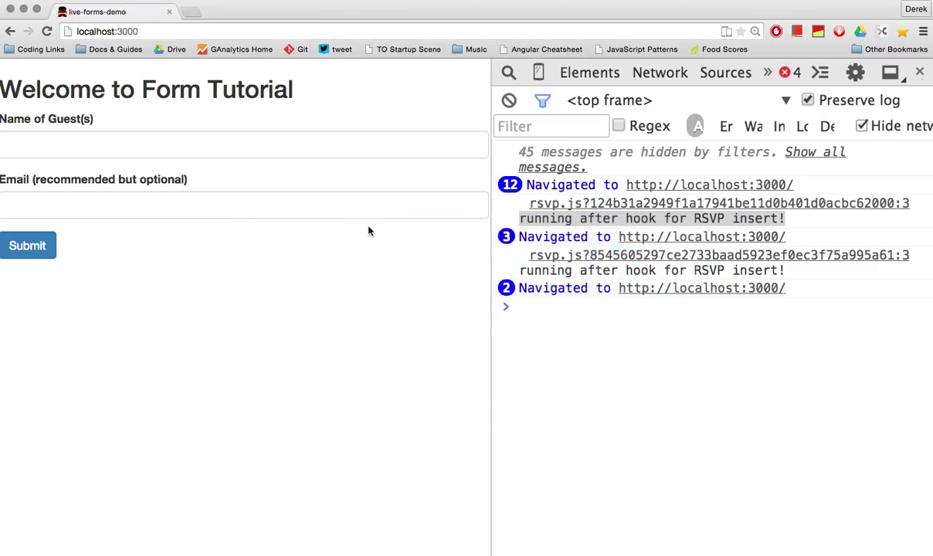
pyautogui.press('Cmd+Tab')
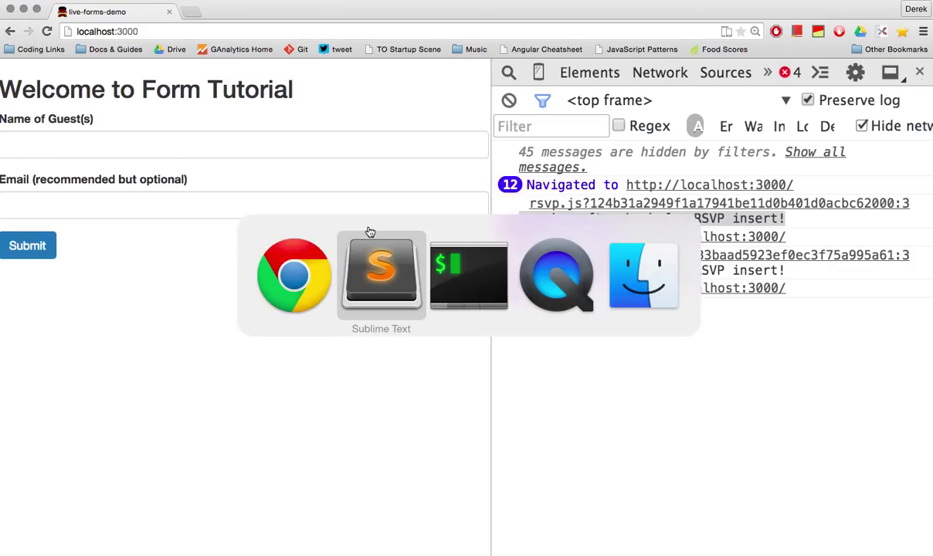
pyautogui.click(468, 274)
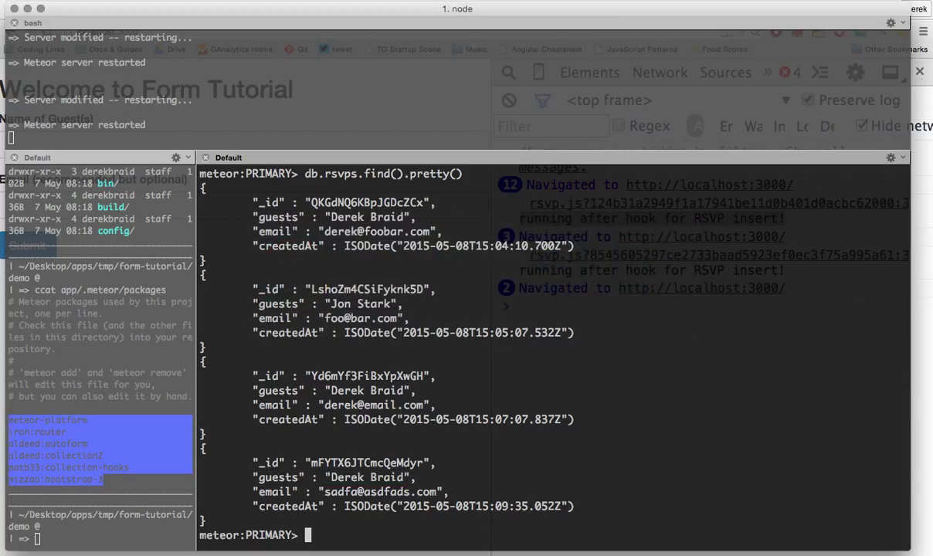
# Write Meteor.publish('rsvps') returning Rsvps.find() in publish.js and save
pyautogui.press('Cmd+Tab')
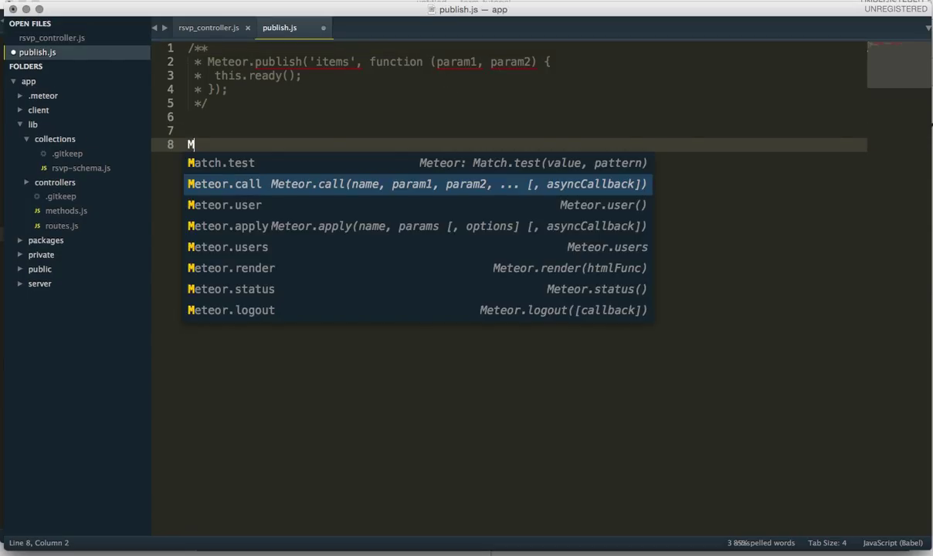
pyautogui.write('ete')
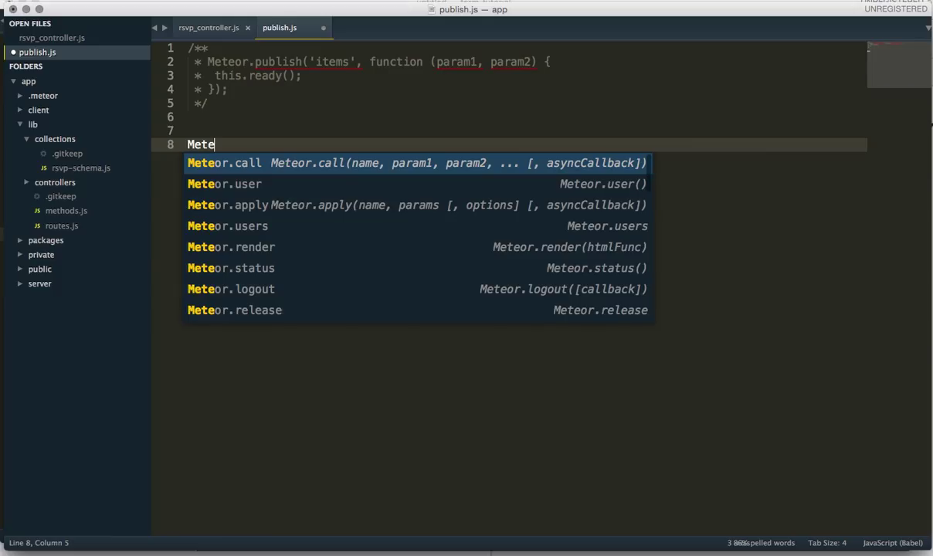
pyautogui.moveTo(443, 79)
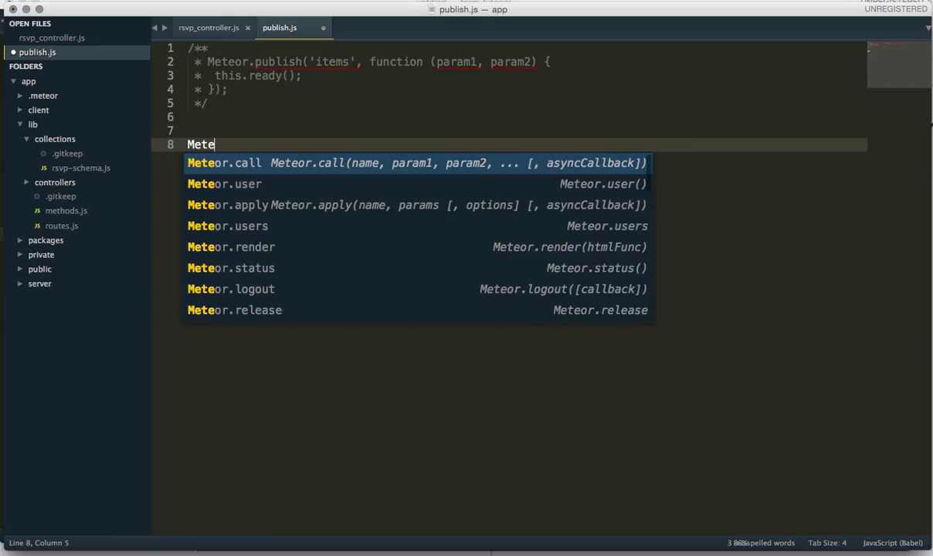
pyautogui.write('o')
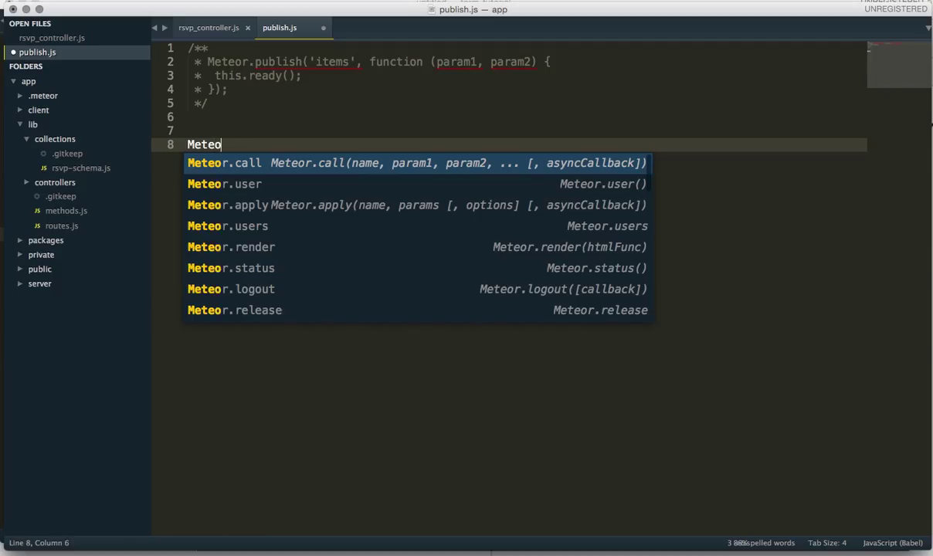
pyautogui.write("r.publish('rsvps')")
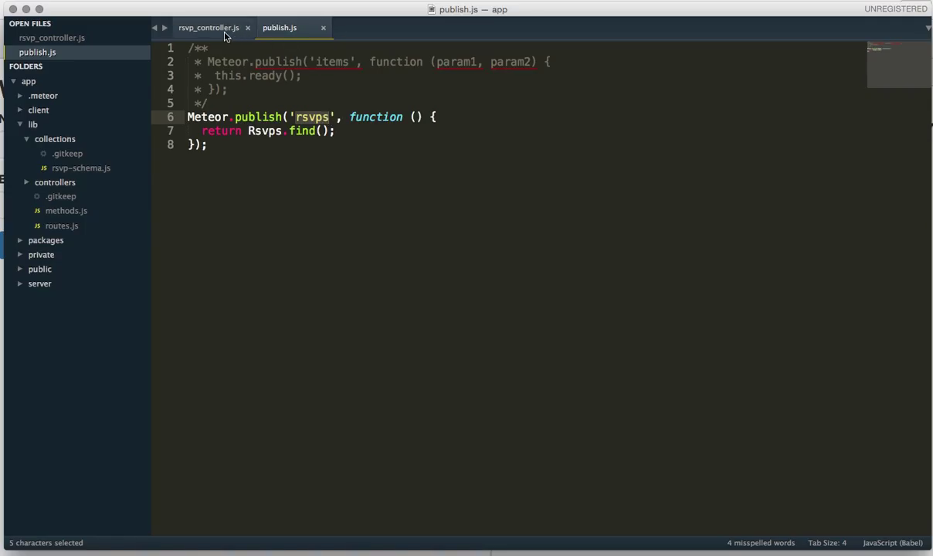
# Copy the rsvps data key from rsvp_controller.js, then open rsvp.html via Goto Anything
pyautogui.click(209, 28)
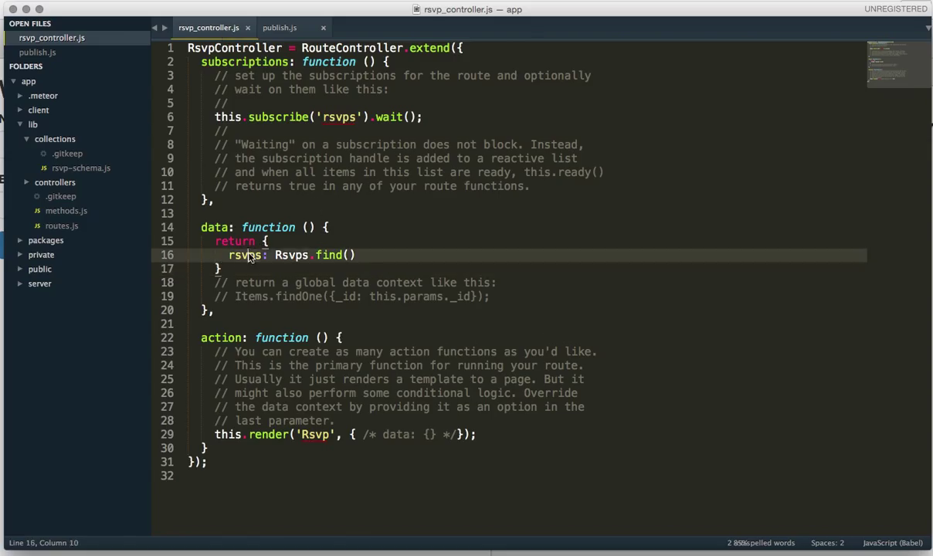
pyautogui.doubleClick(244, 255)
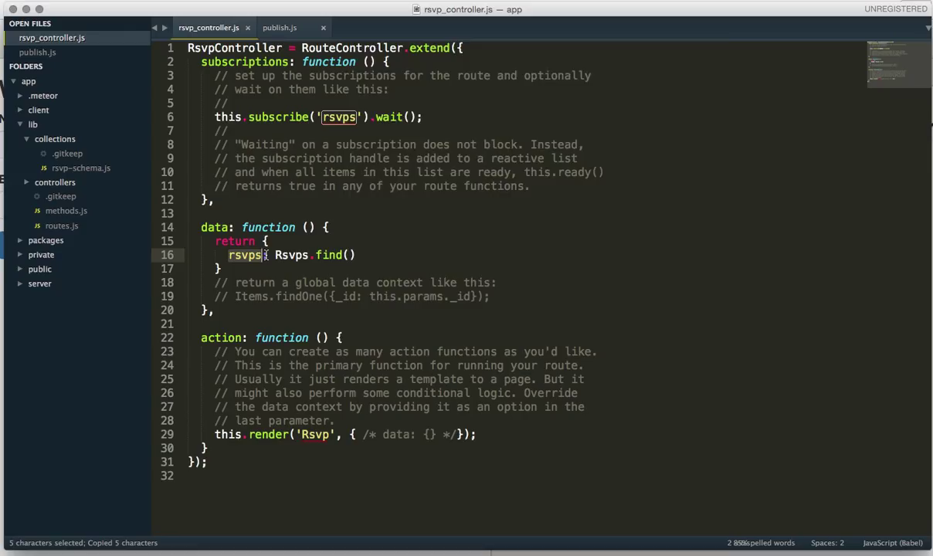
pyautogui.press('cmd+p')
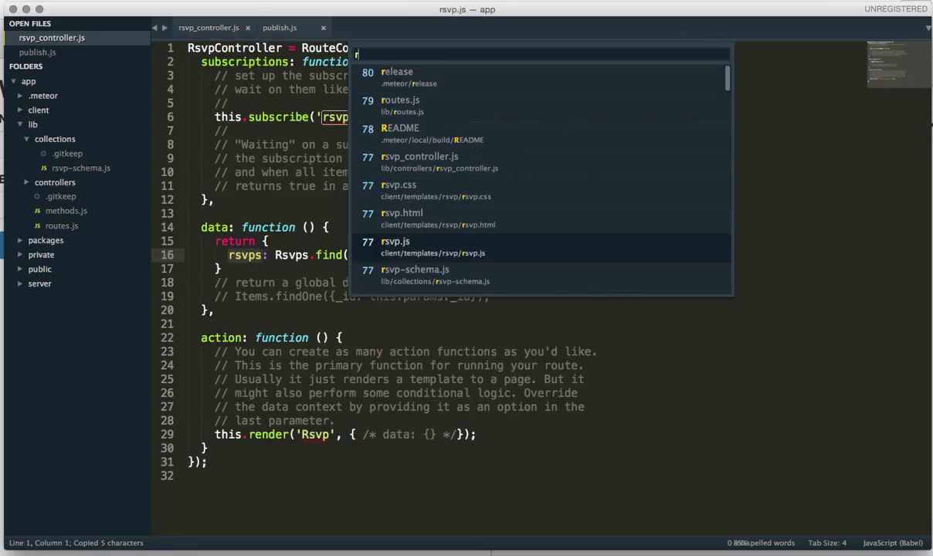
pyautogui.moveTo(429, 215)
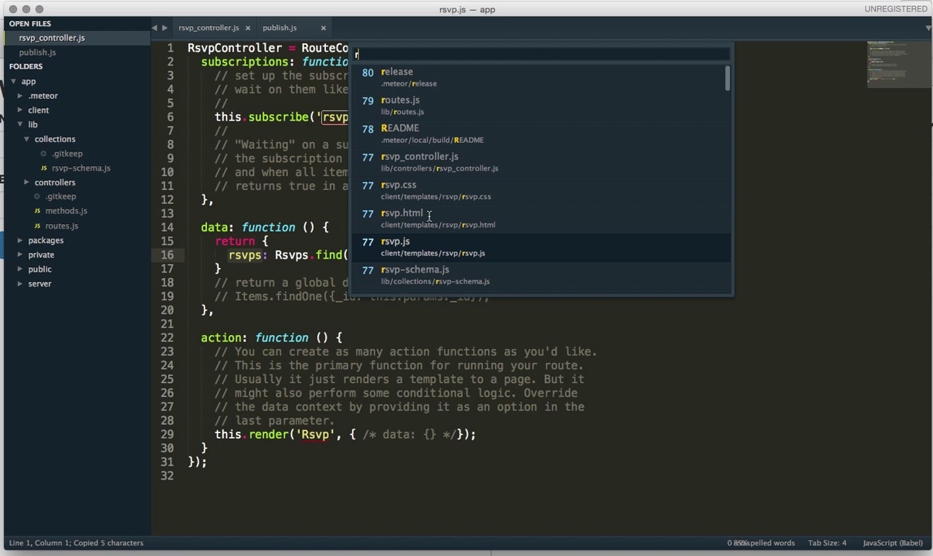
pyautogui.write('s')
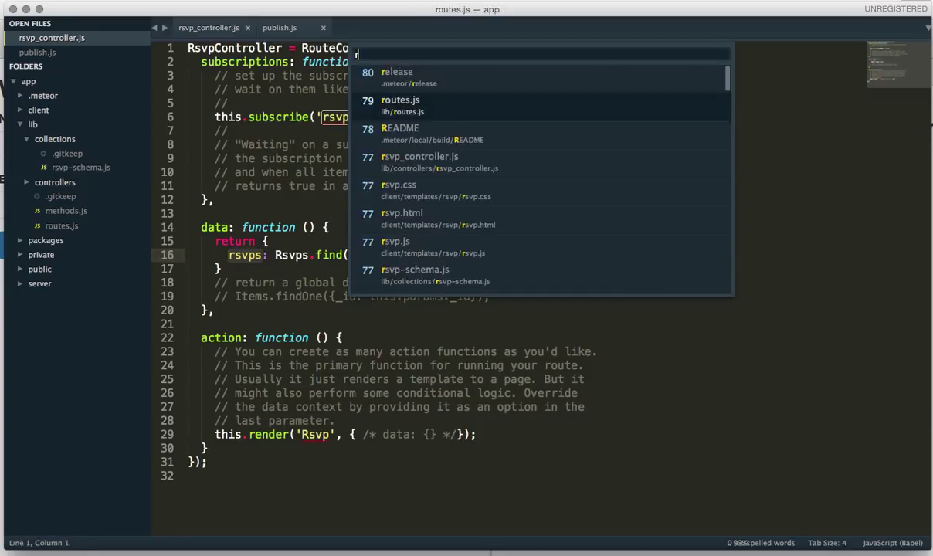
pyautogui.write('svp')
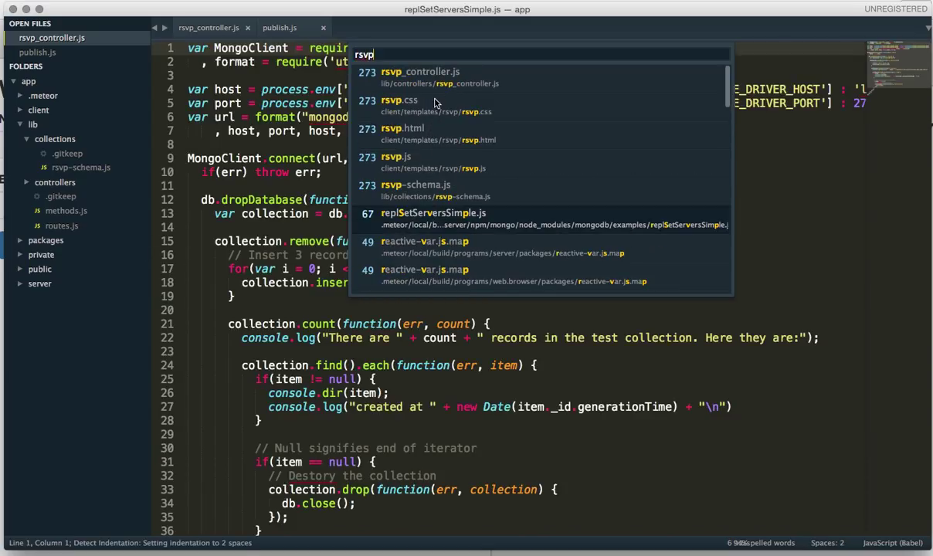
pyautogui.moveTo(456, 134)
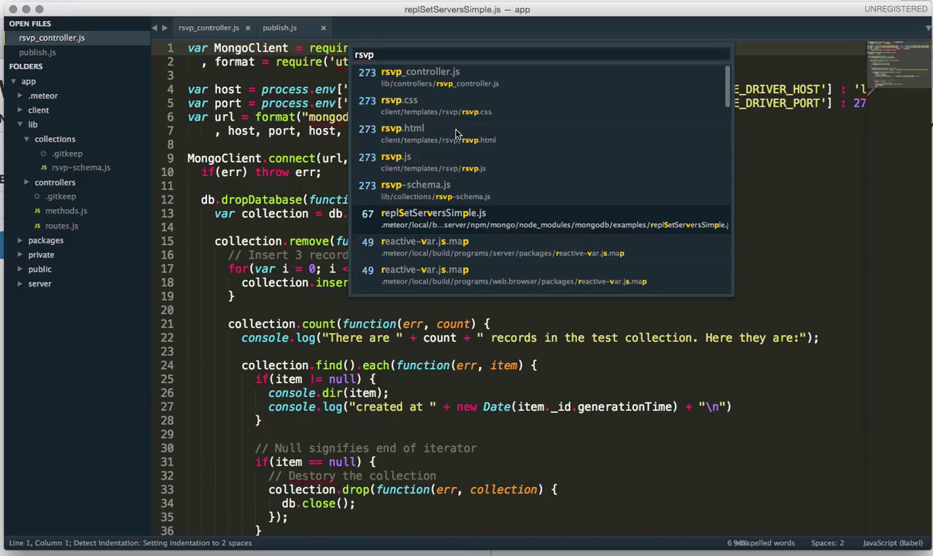
pyautogui.click(402, 128)
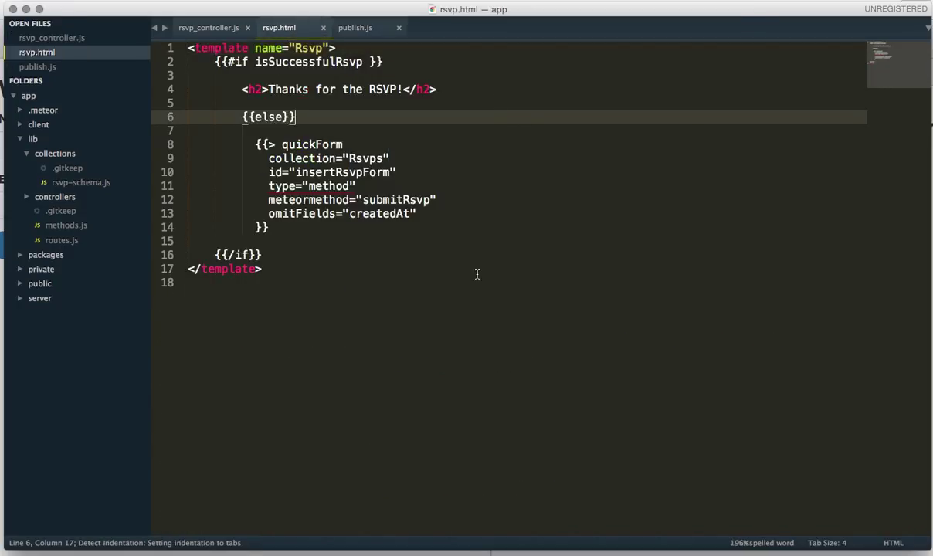
# Create a new template named lastRsvp in rsvp.html
pyautogui.write('rsvps')
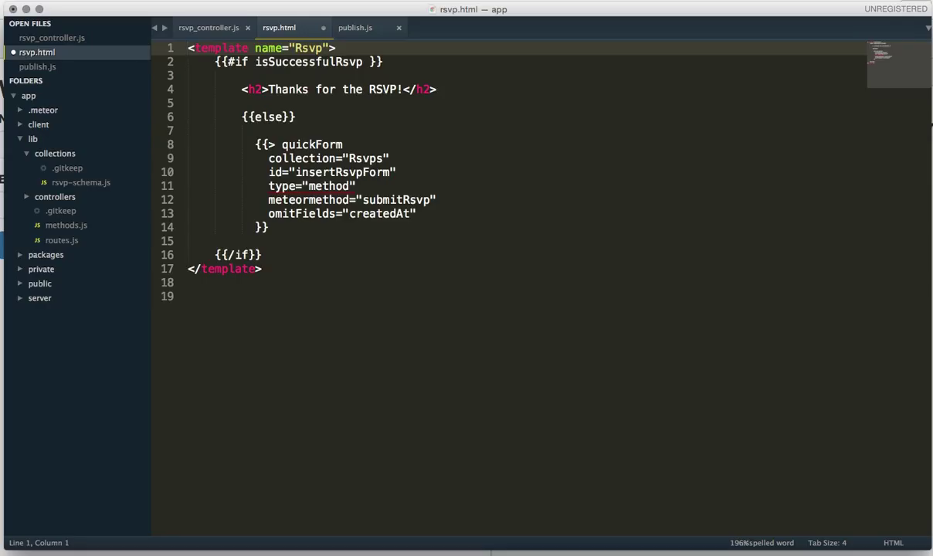
pyautogui.write('tem')
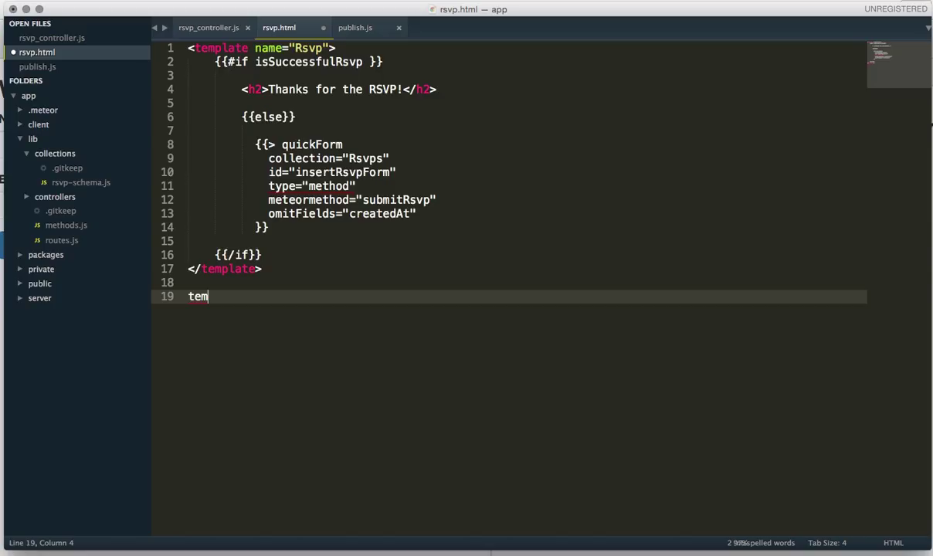
pyautogui.write('pate.')
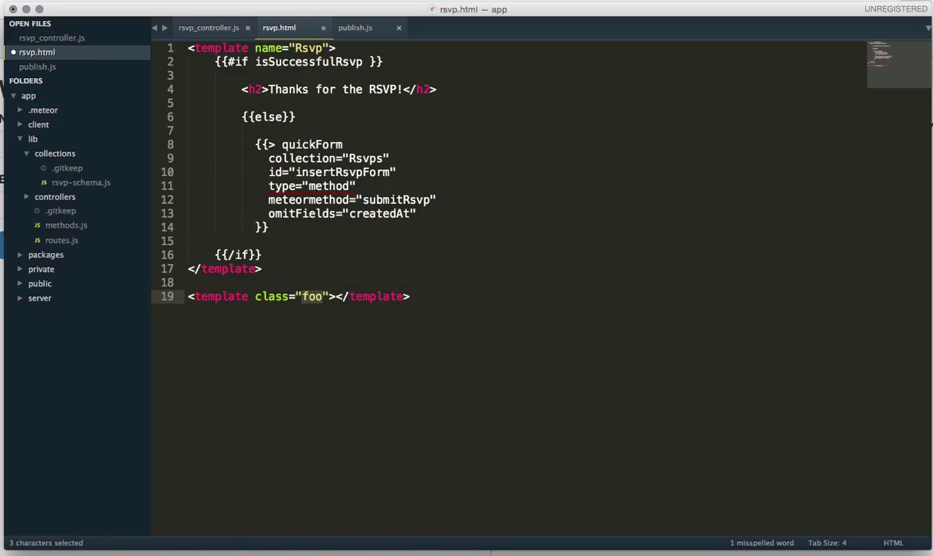
pyautogui.write('lastRsvp">')
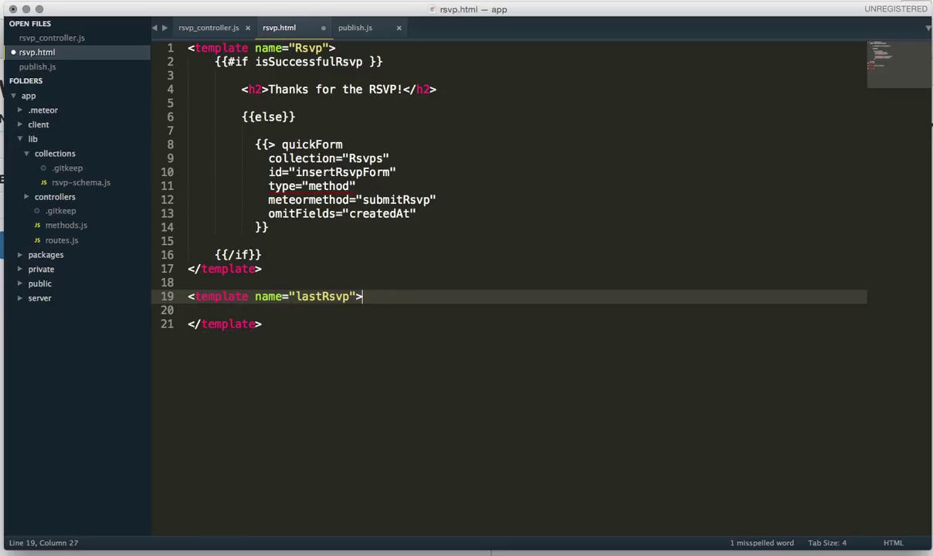
pyautogui.press('Enter')
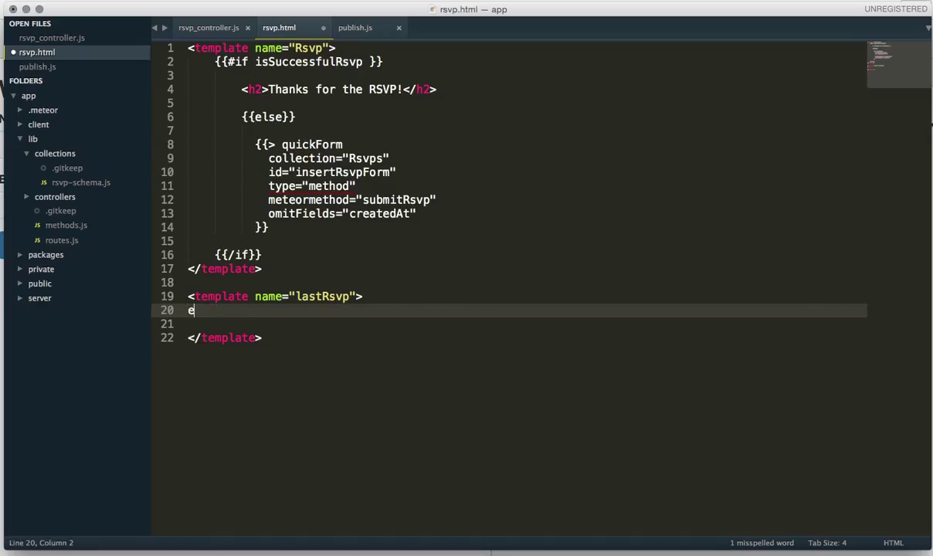
pyautogui.press('Backspace')
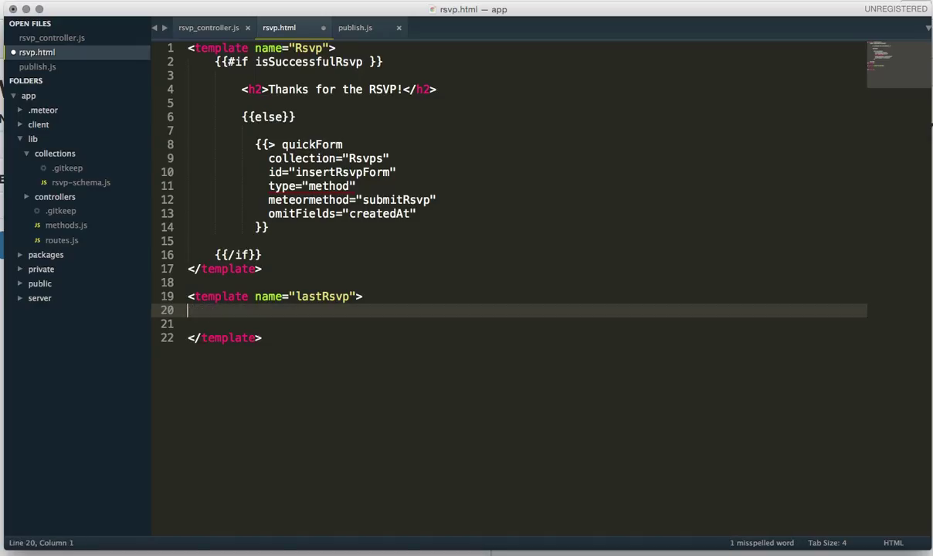
# Loop {{#each rsvps}} showing {{ guests }} and {{ email }} in paragraphs, then save
pyautogui.write('eh')
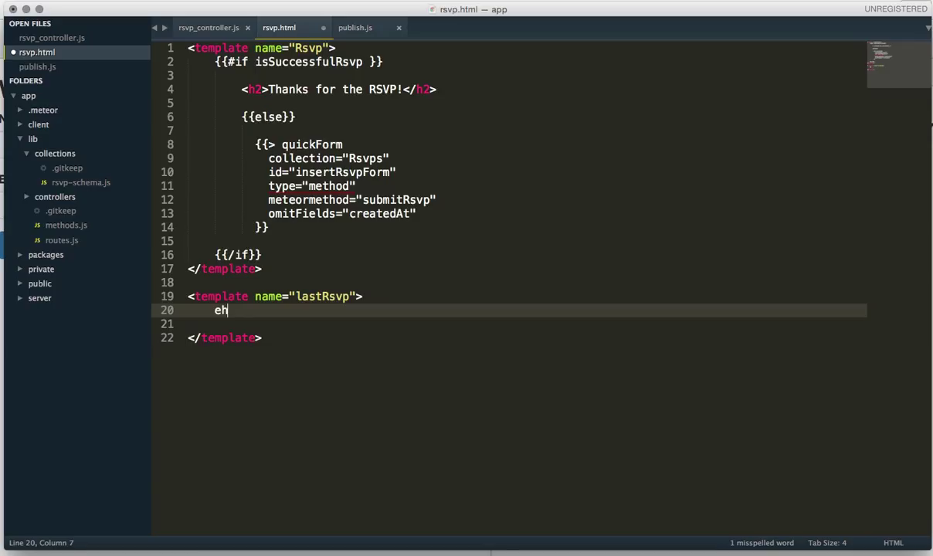
pyautogui.write('each')
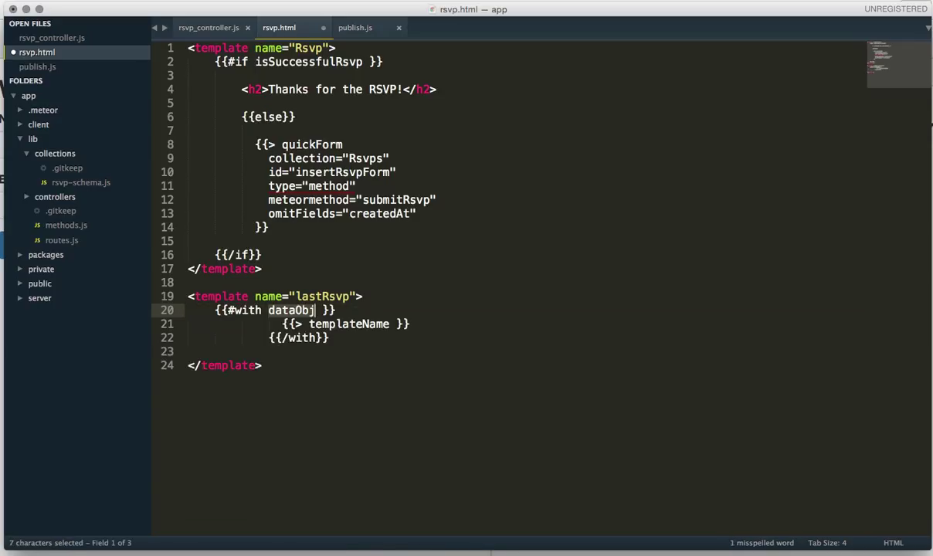
pyautogui.write('rsvps')
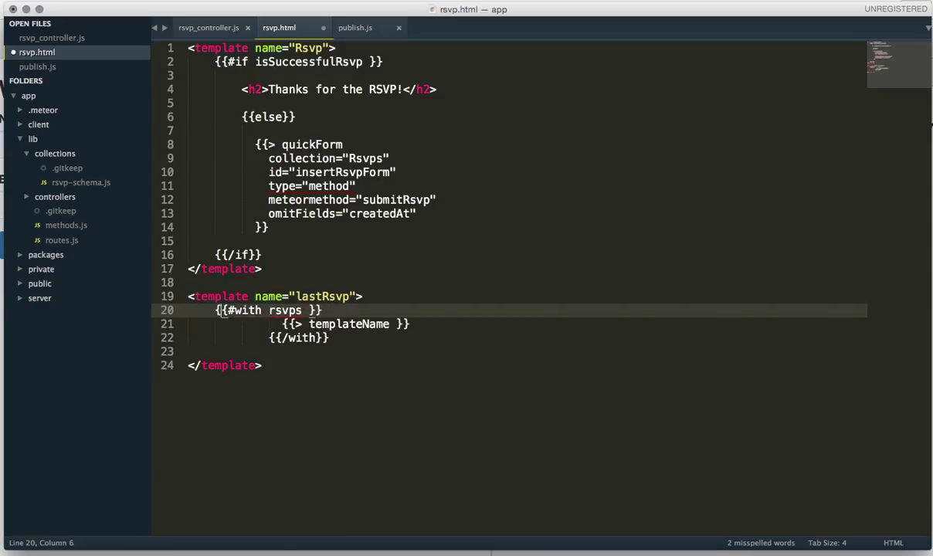
pyautogui.press('backspace')
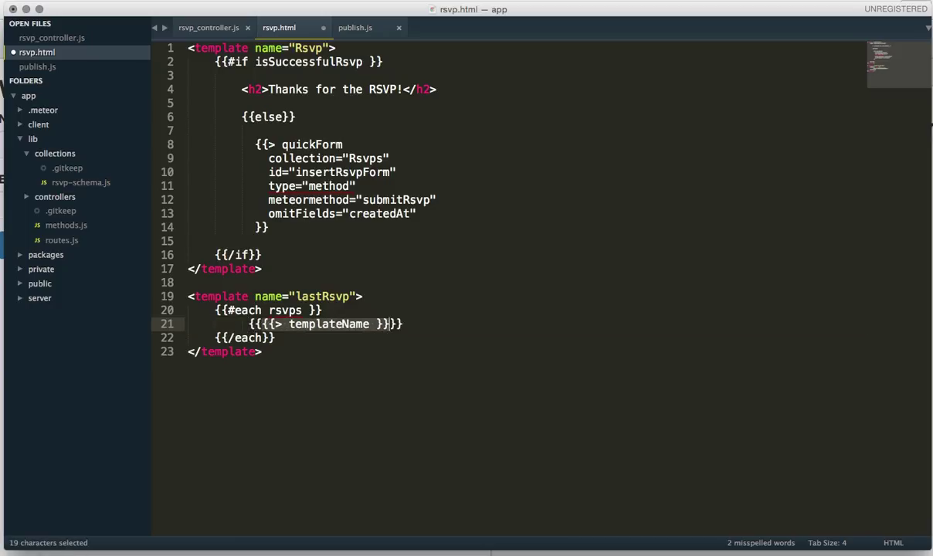
pyautogui.write('{{ guests }}')
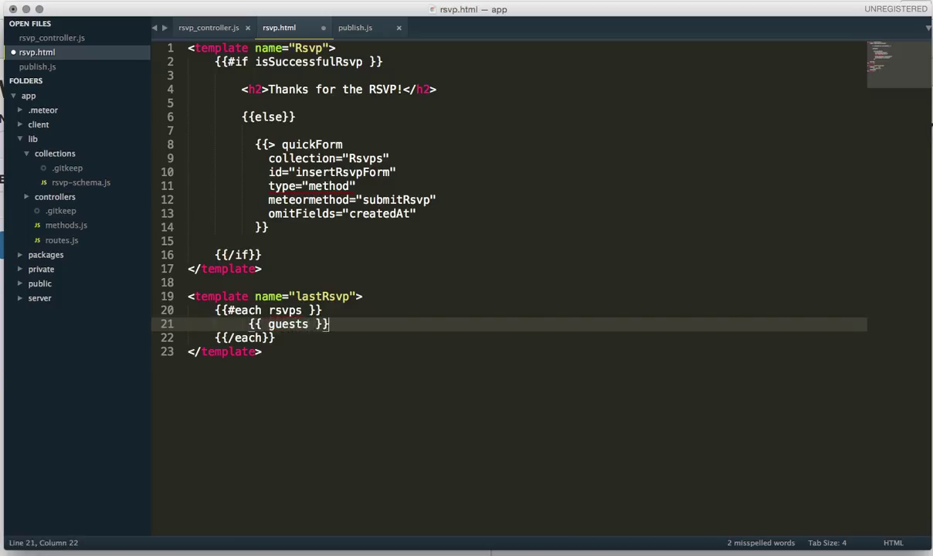
pyautogui.moveTo(242, 324); pyautogui.dragTo(329, 324)
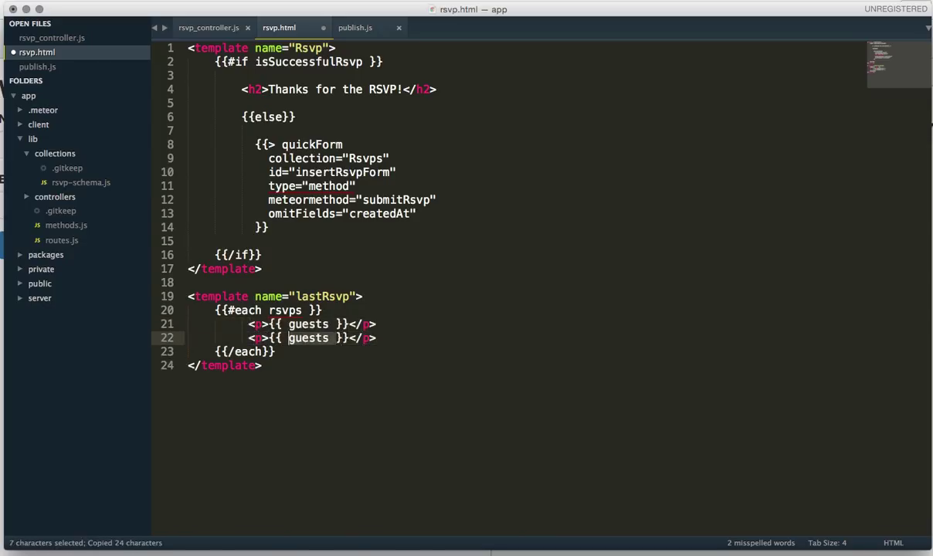
pyautogui.write('email')
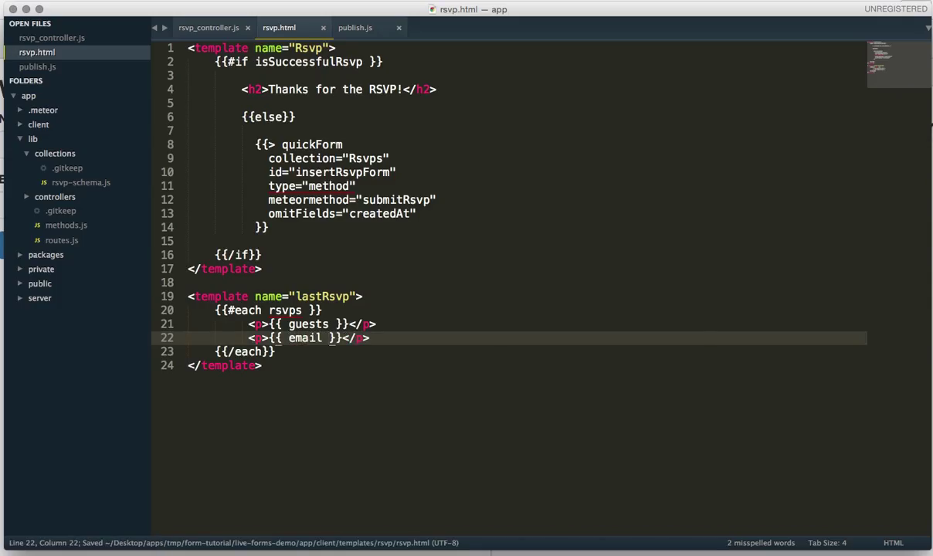
pyautogui.press('Cmd+Tab')
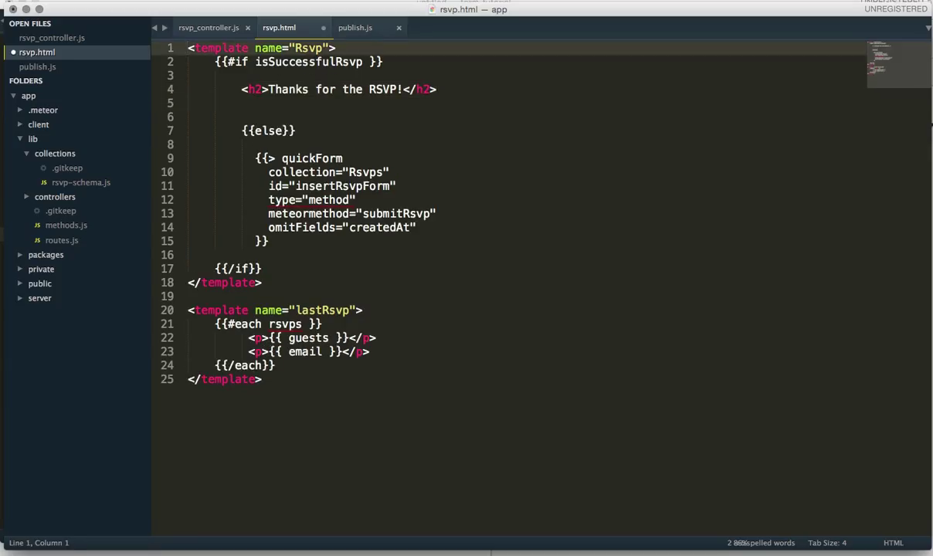
# Insert {{> lastRsvp}} on a new first line of the Rsvp template
pyautogui.press('Enter')
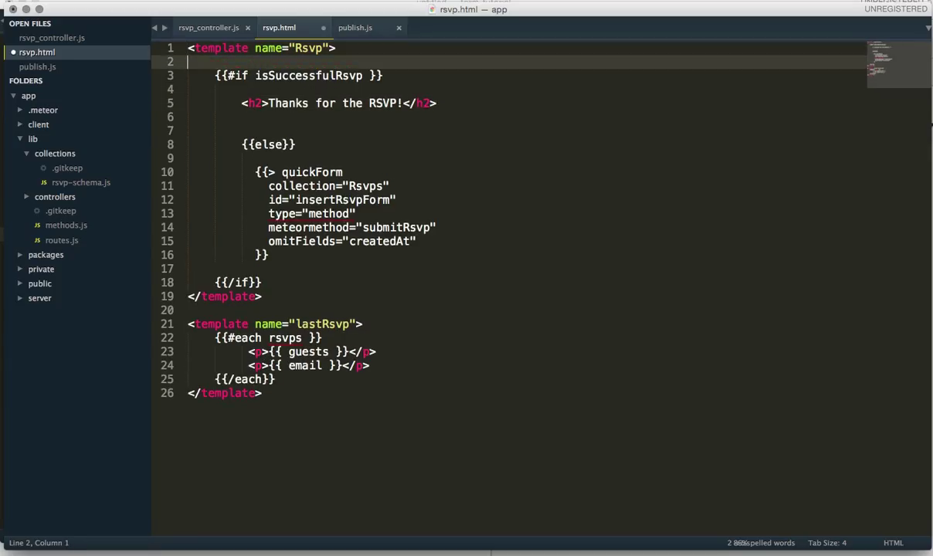
pyautogui.write('{{> }}')
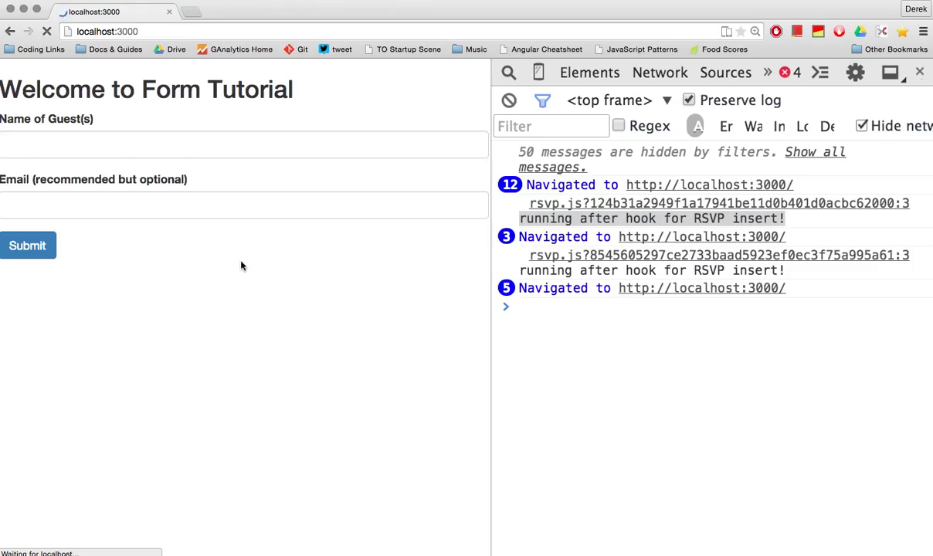
pyautogui.press('Cmd+Tab')
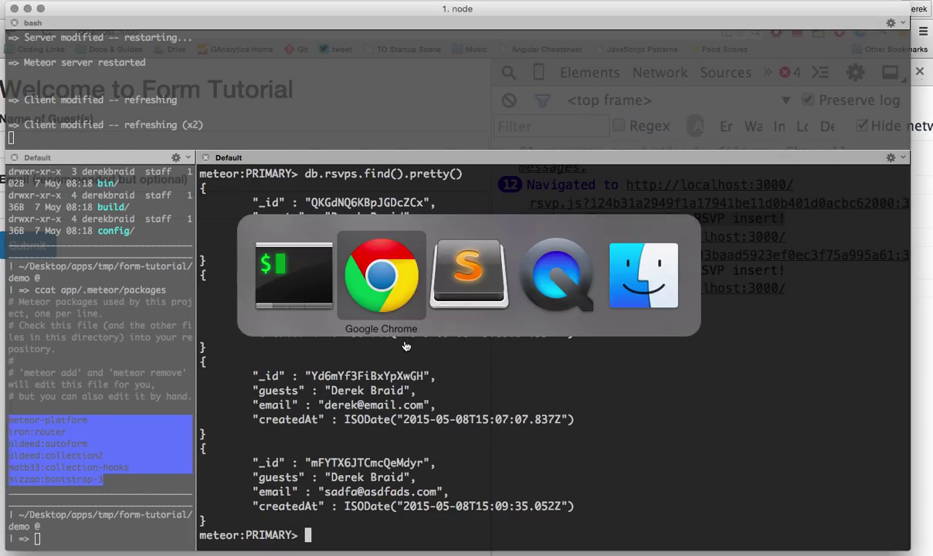
pyautogui.click(467, 274)
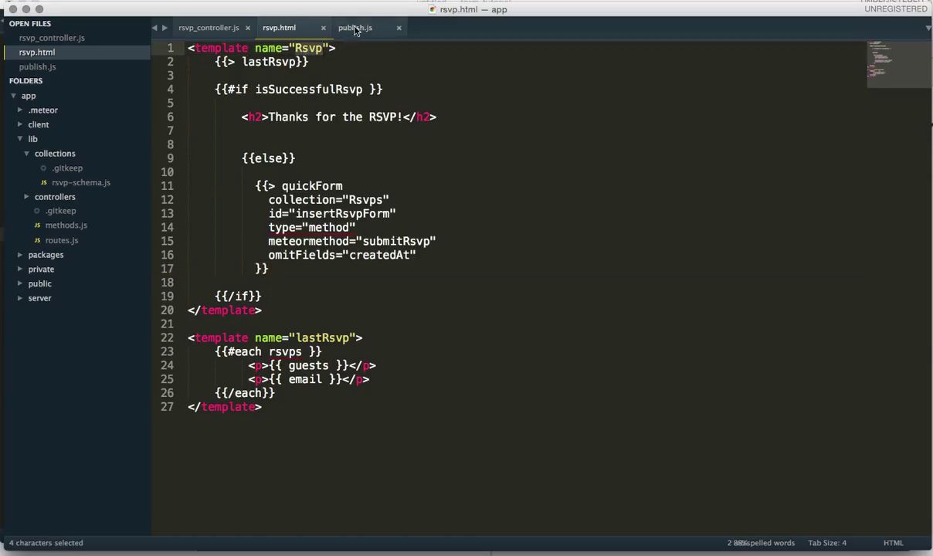
# Close publish.js, glance at rsvp_controller.js and rsvp.html, then show the untitled like-and-subscribe notes
pyautogui.click(354, 28)
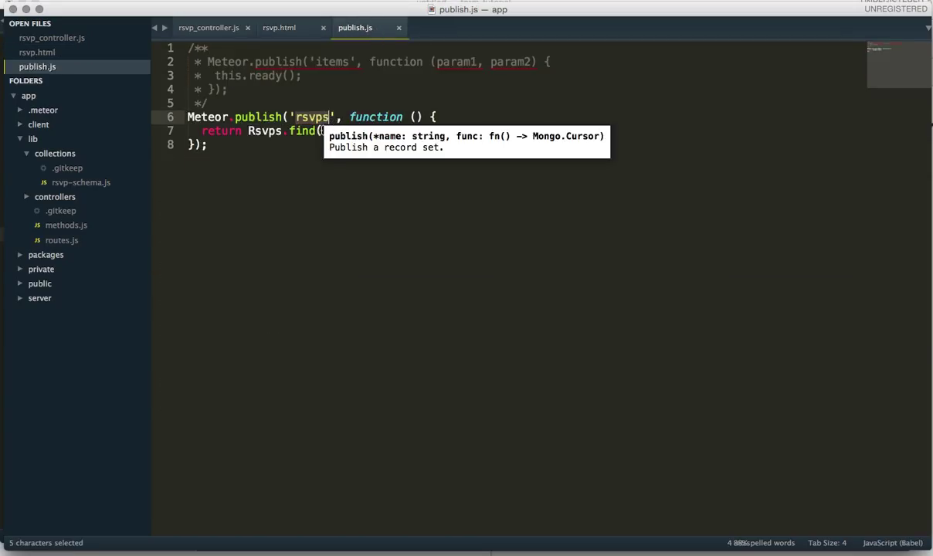
pyautogui.click(279, 28)
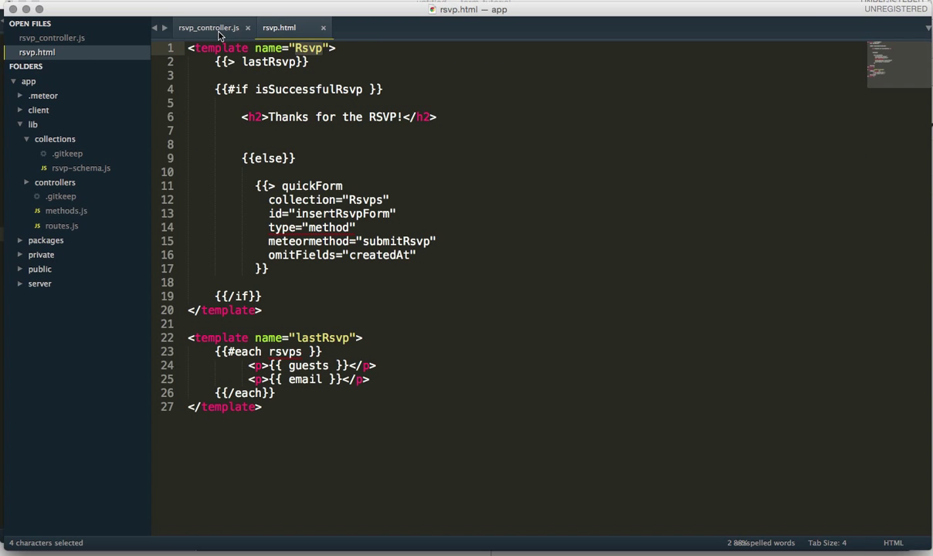
pyautogui.click(217, 27)
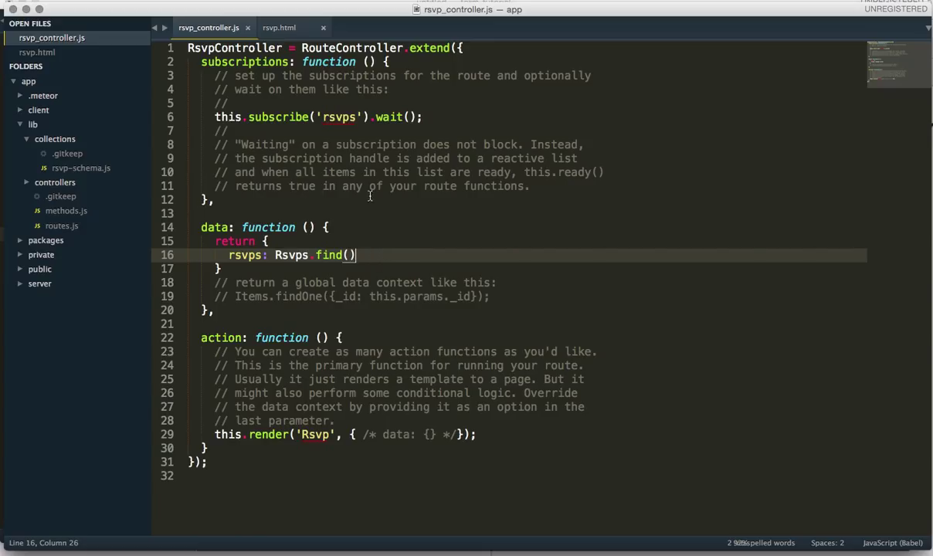
pyautogui.click(279, 27)
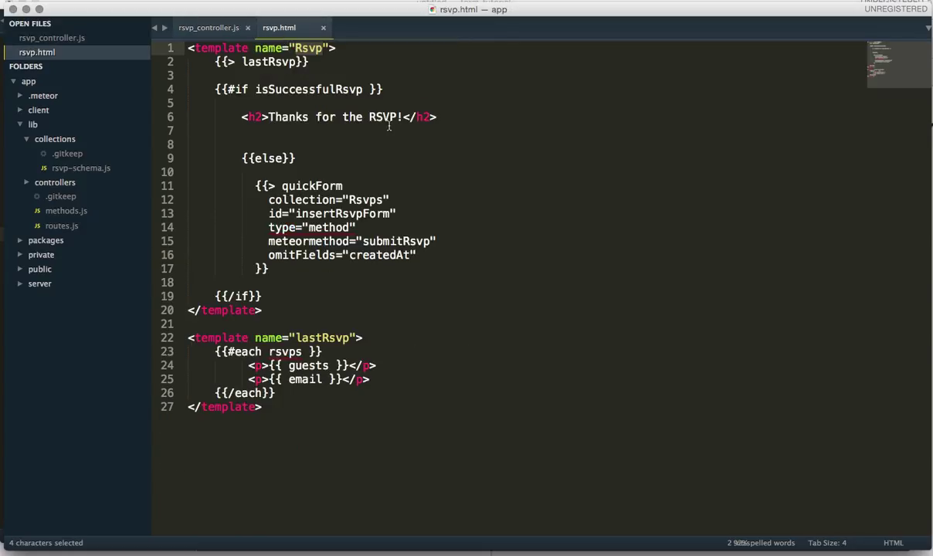
pyautogui.press('cmd+tab')
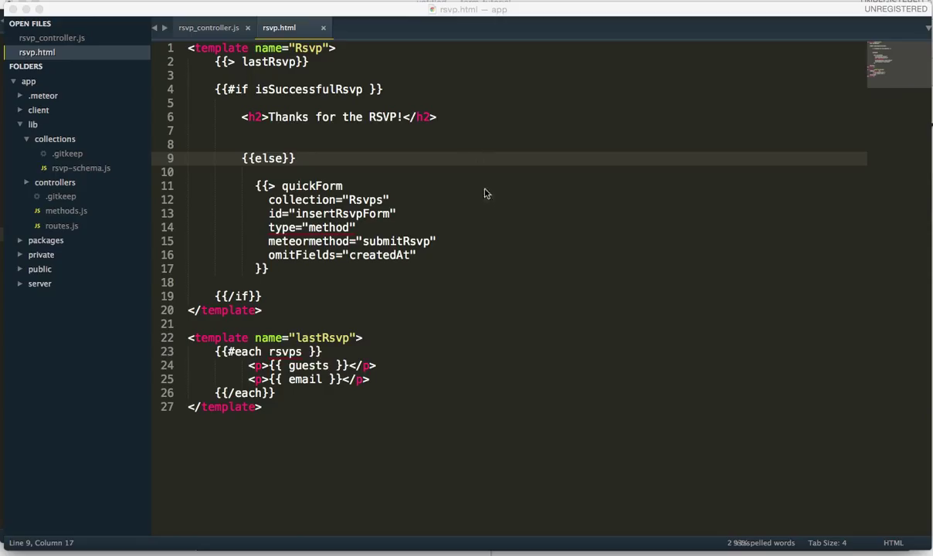
pyautogui.click(214, 27)
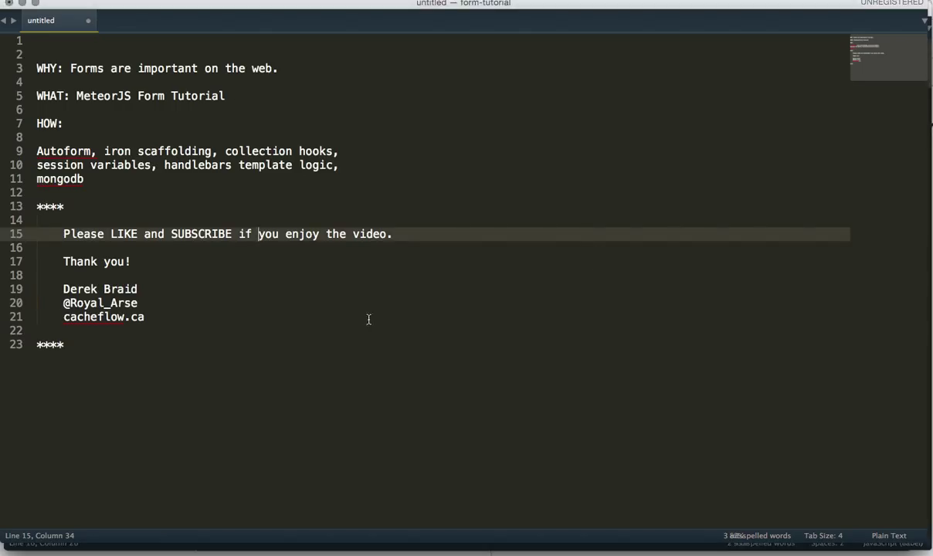
pyautogui.moveTo(64, 302); pyautogui.dragTo(145, 317)
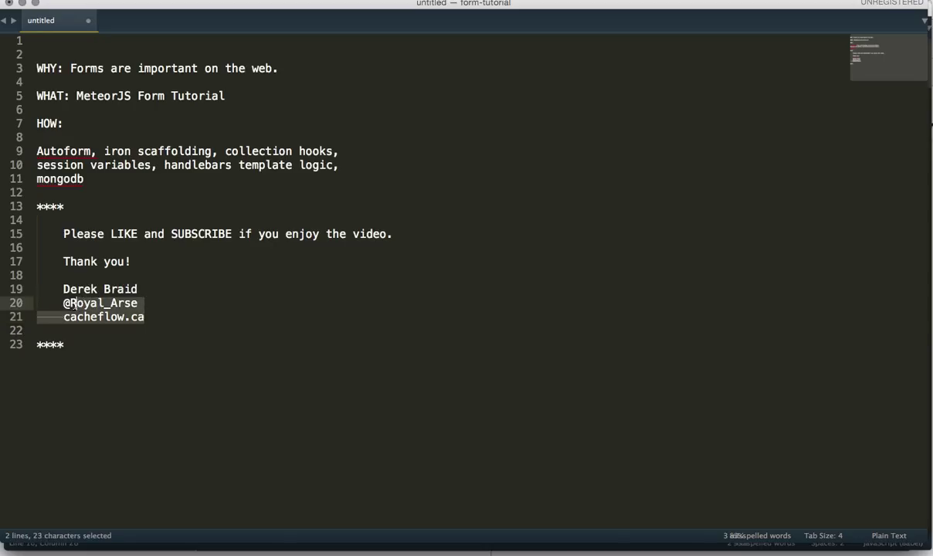
pyautogui.click(144, 316)
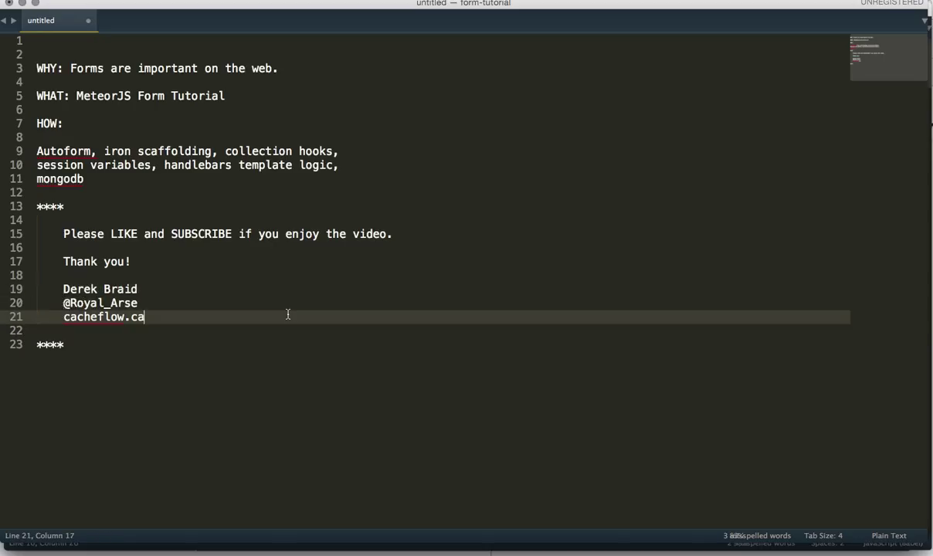
pyautogui.moveTo(224, 307)
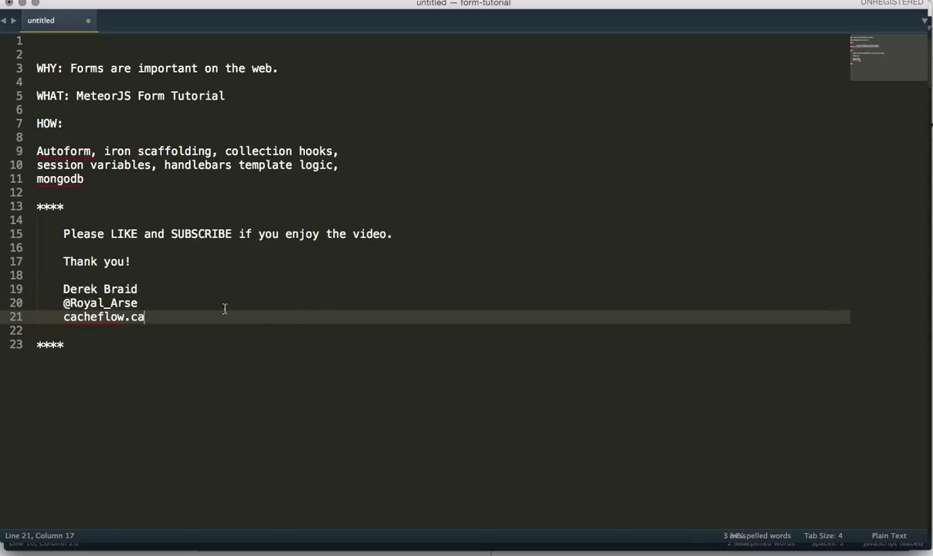